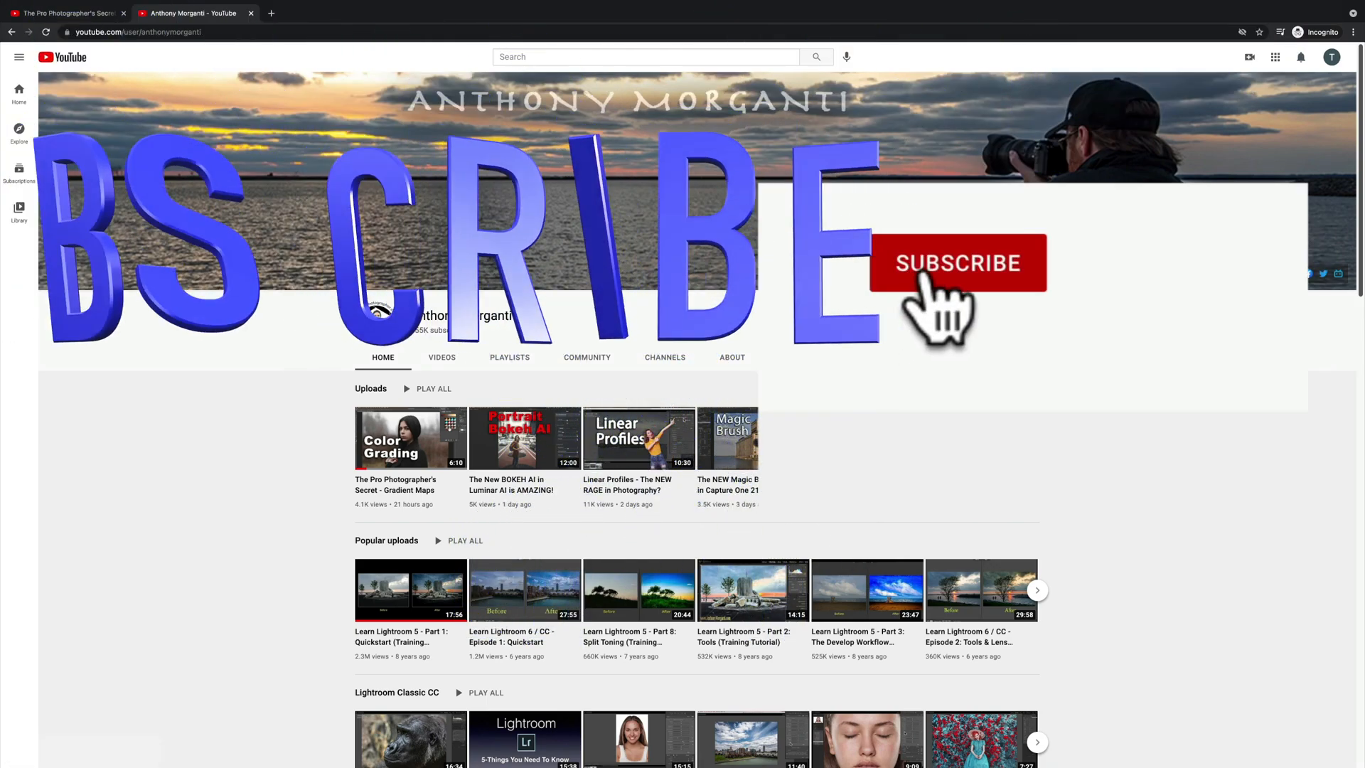
Subscribe to the photographer's channel, go to the Gradient Maps video and like it.
{"action": "left_click", "coordinate": [958, 263]}
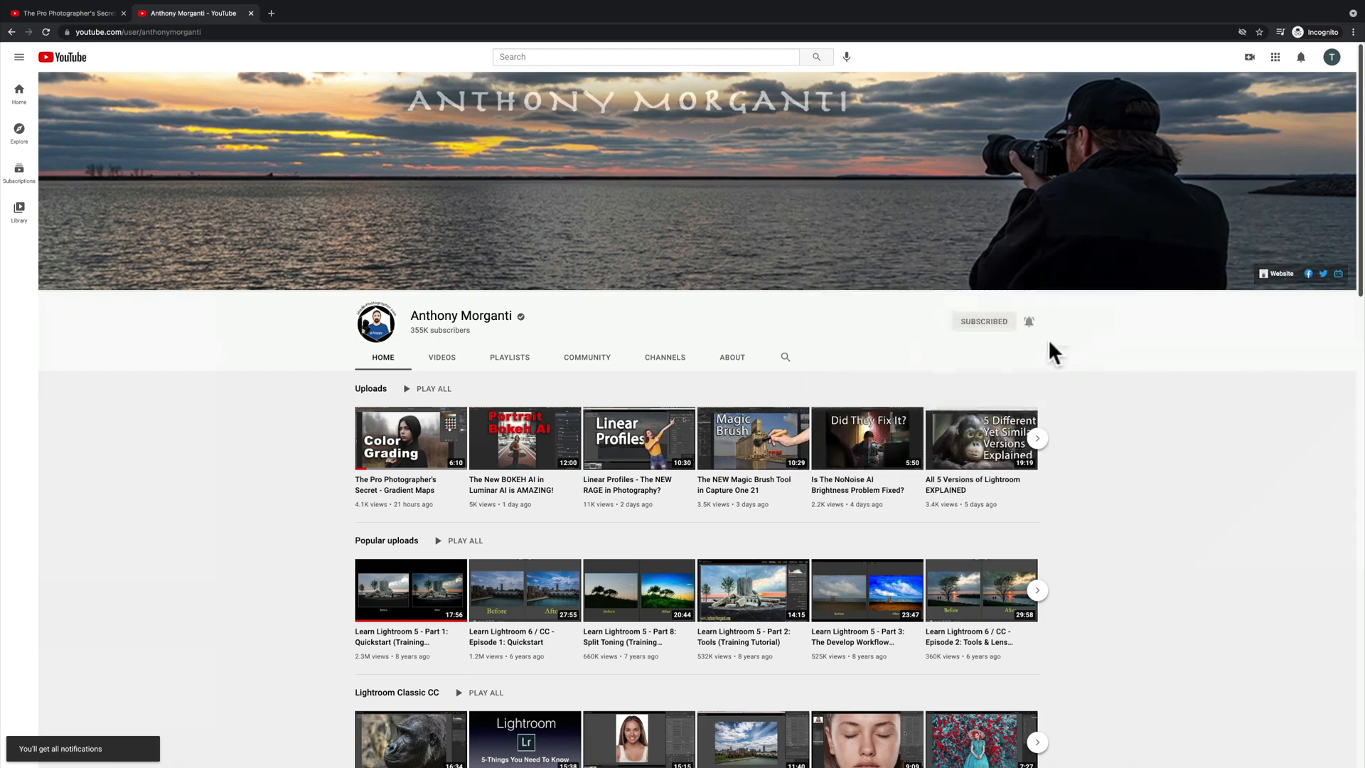
{"action": "left_click", "coordinate": [409, 438]}
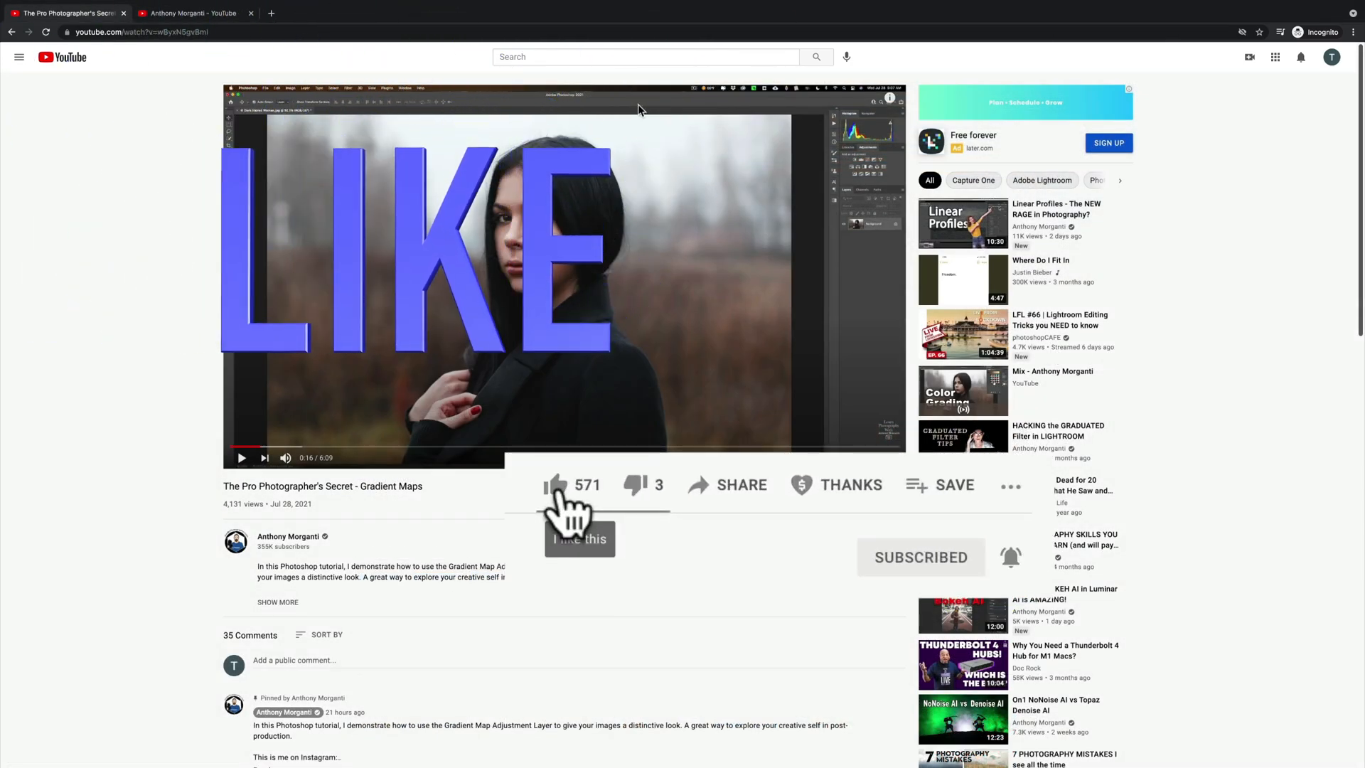
{"action": "left_click", "coordinate": [556, 484]}
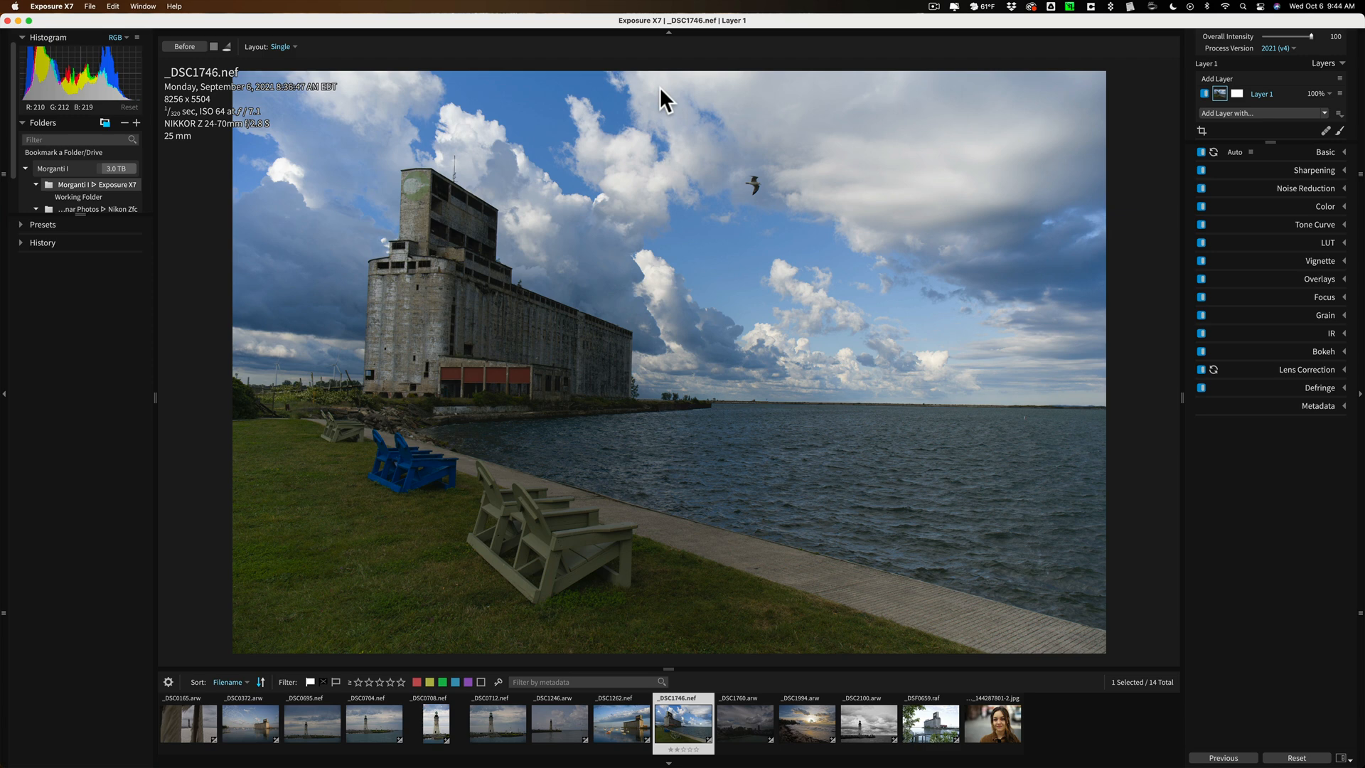
{"action": "mouse_move", "coordinate": [458, 115]}
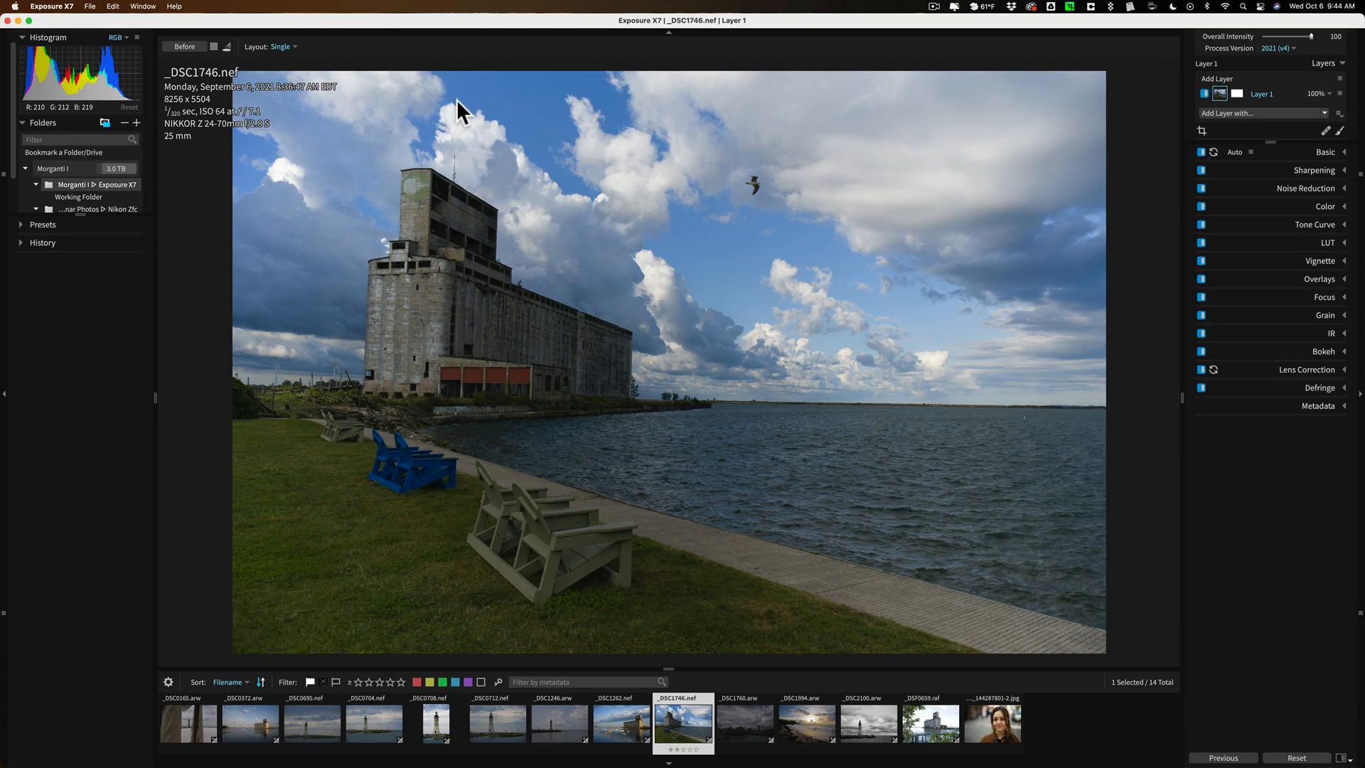
{"action": "mouse_move", "coordinate": [299, 106]}
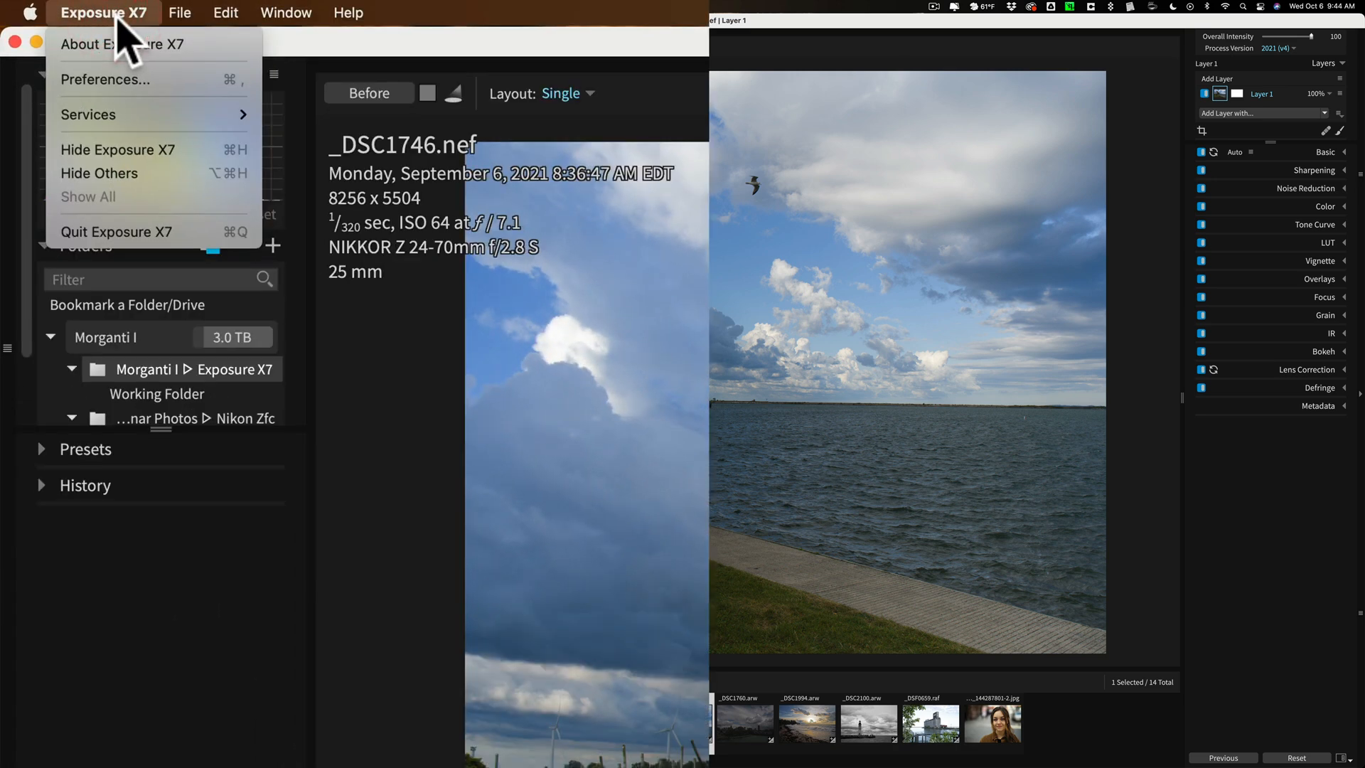
{"action": "mouse_move", "coordinate": [71, 42]}
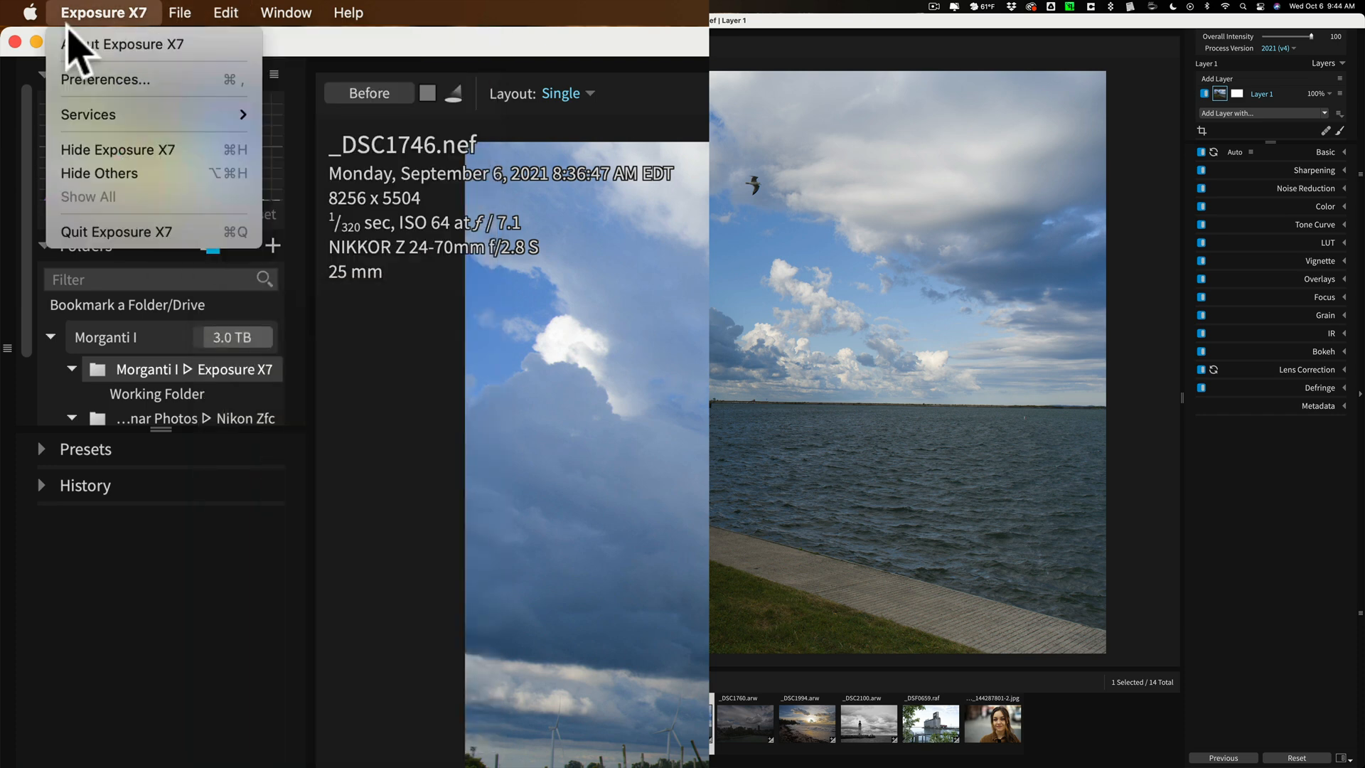
Show the Preferences Shortcuts list, reviewing the Creative Editing and Navigating categories then collapsing them.
{"action": "left_click", "coordinate": [106, 80]}
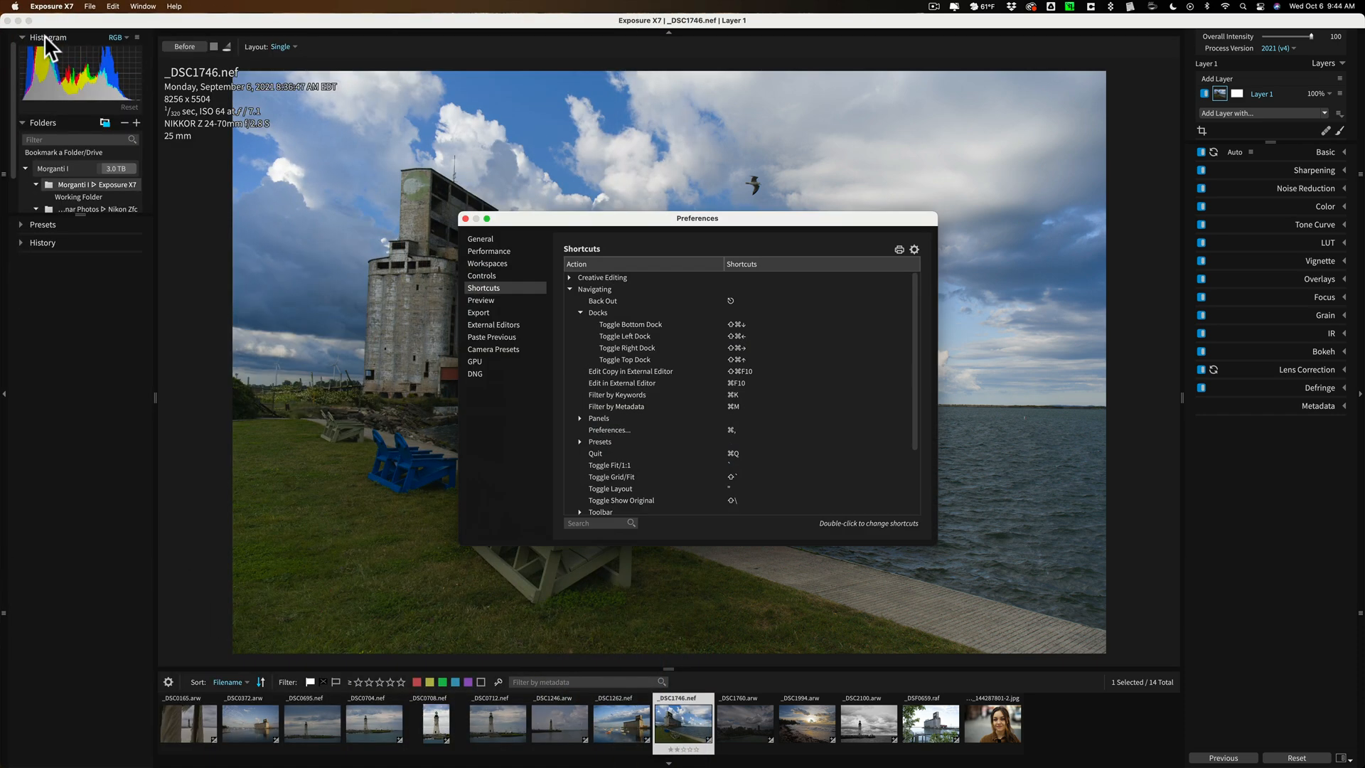
{"action": "left_click", "coordinate": [486, 219]}
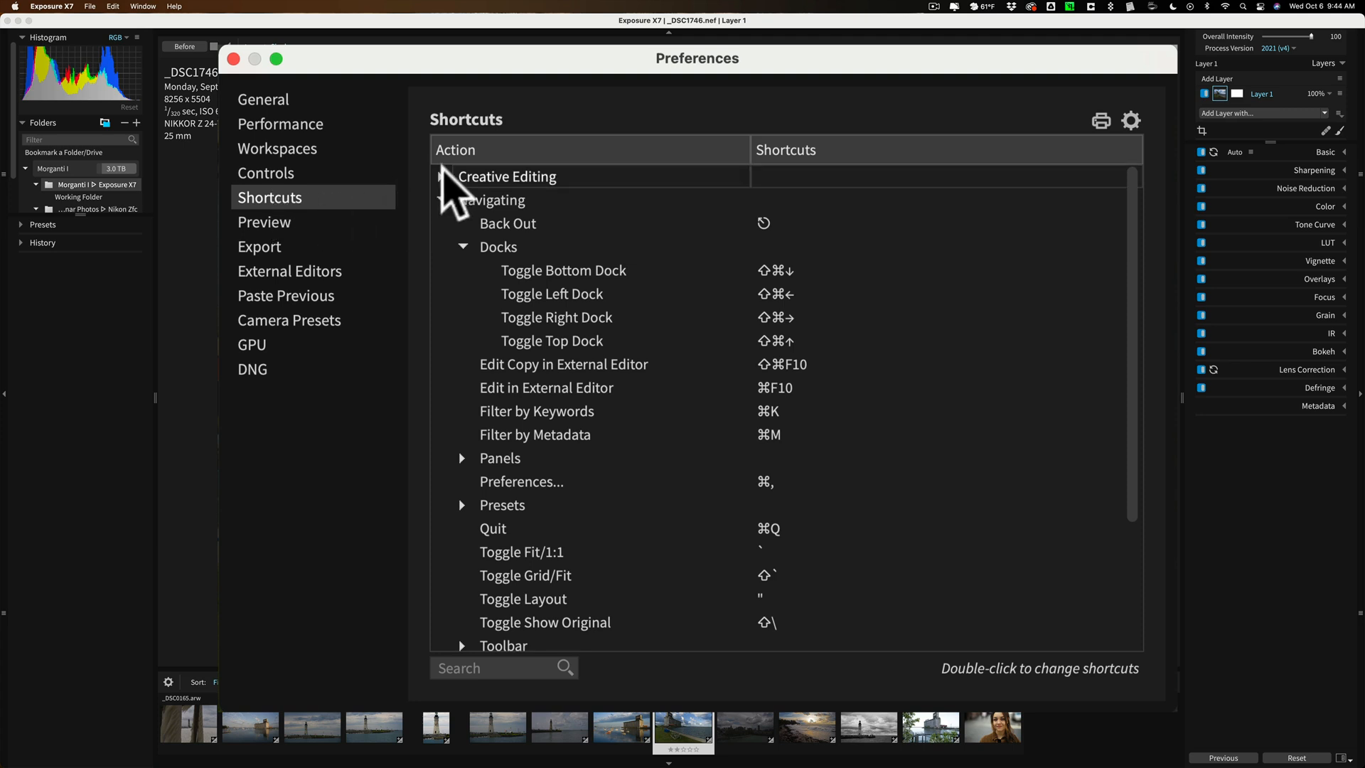
{"action": "left_click", "coordinate": [438, 176]}
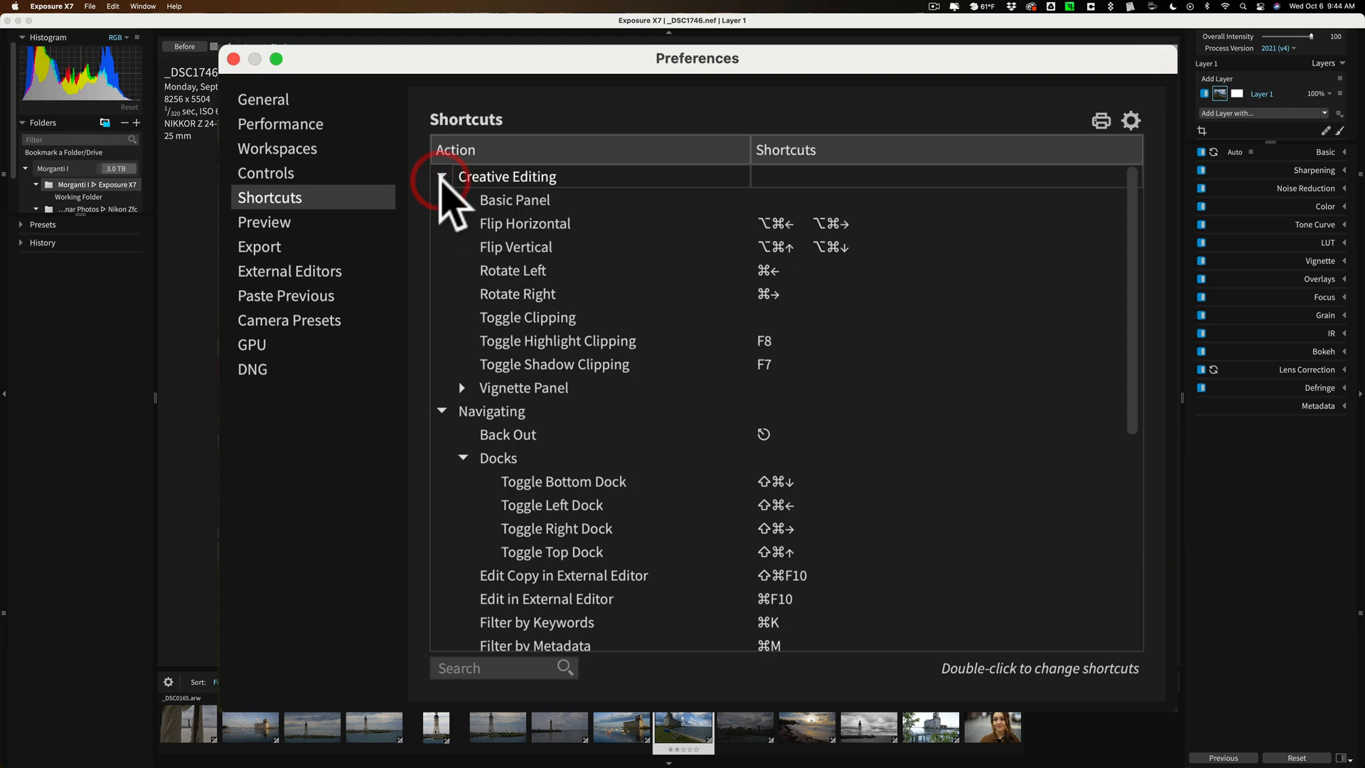
{"action": "left_click", "coordinate": [440, 176]}
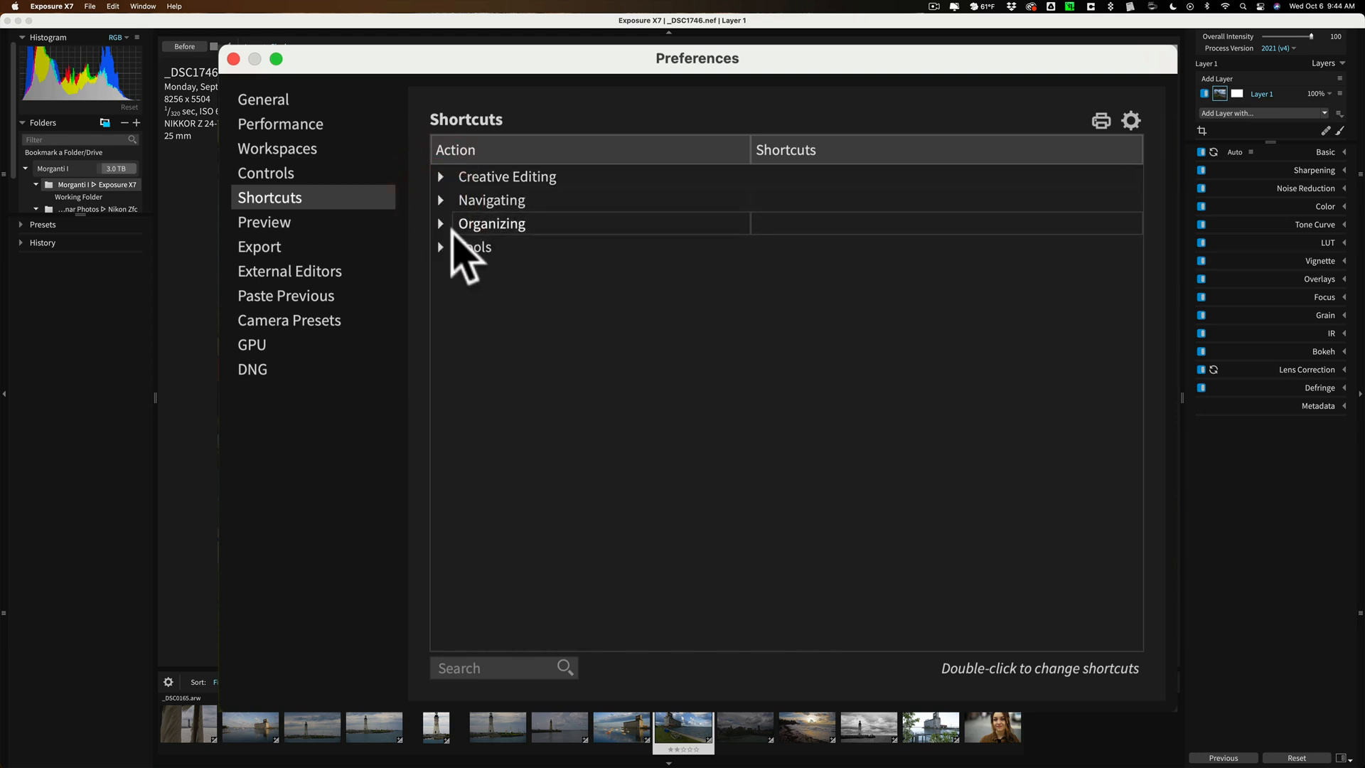
{"action": "left_click", "coordinate": [441, 200]}
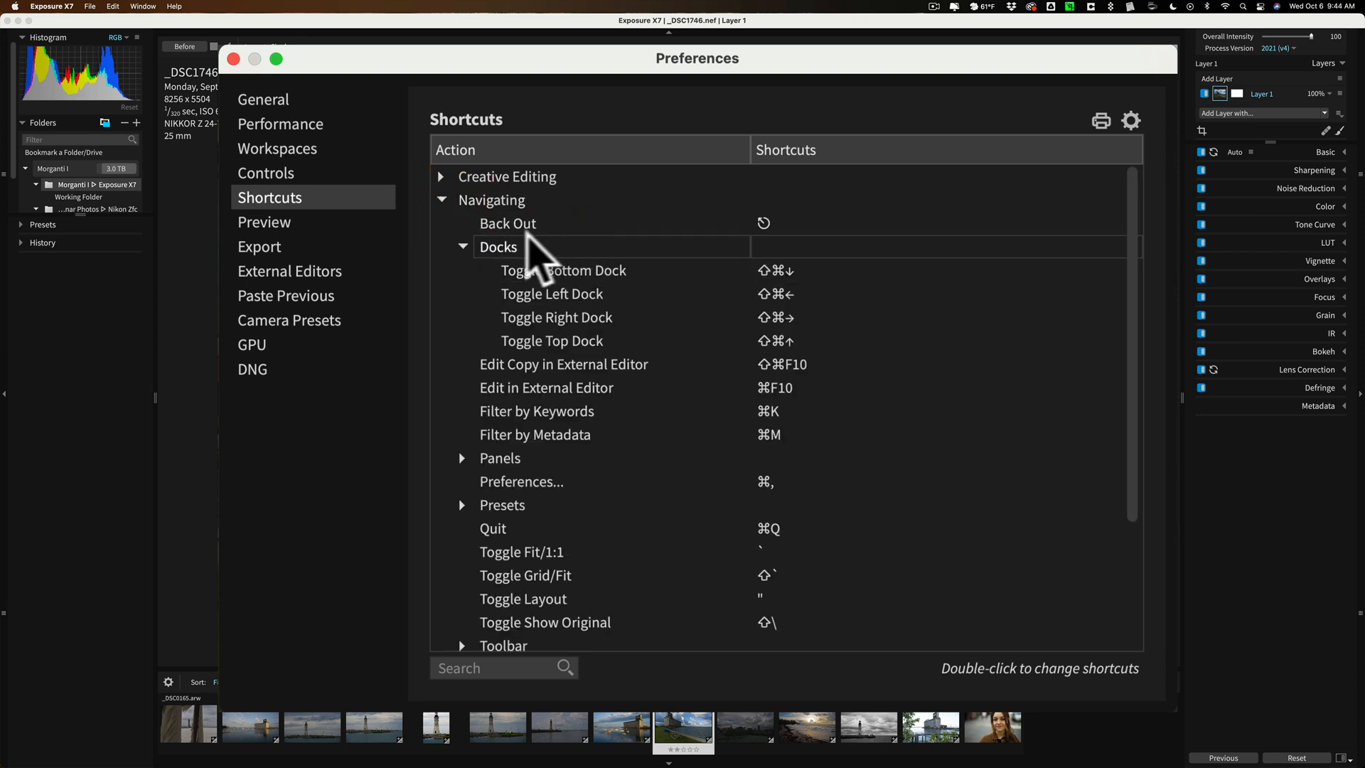
{"action": "left_click", "coordinate": [441, 199]}
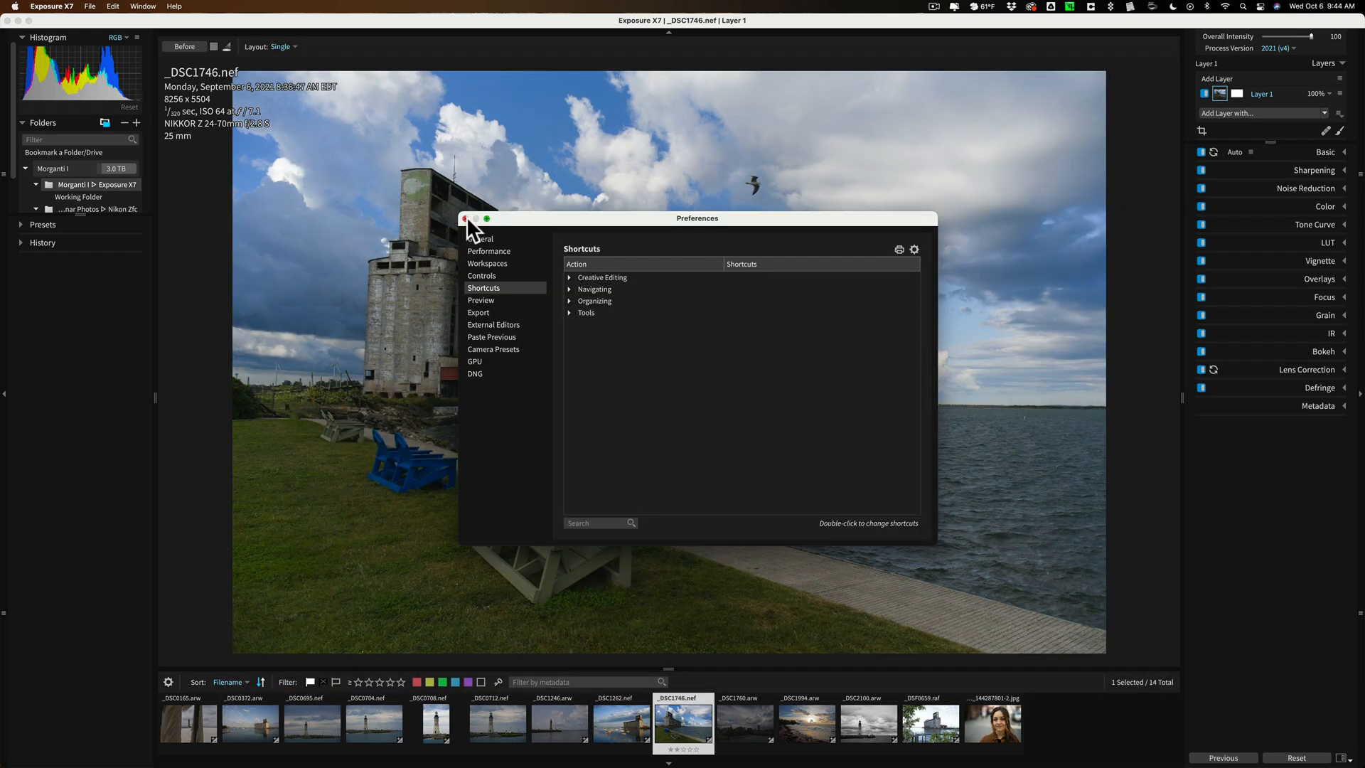
Close Preferences and hide the shooting info overlay so the unedited photo fills the view.
{"action": "left_click", "coordinate": [466, 219]}
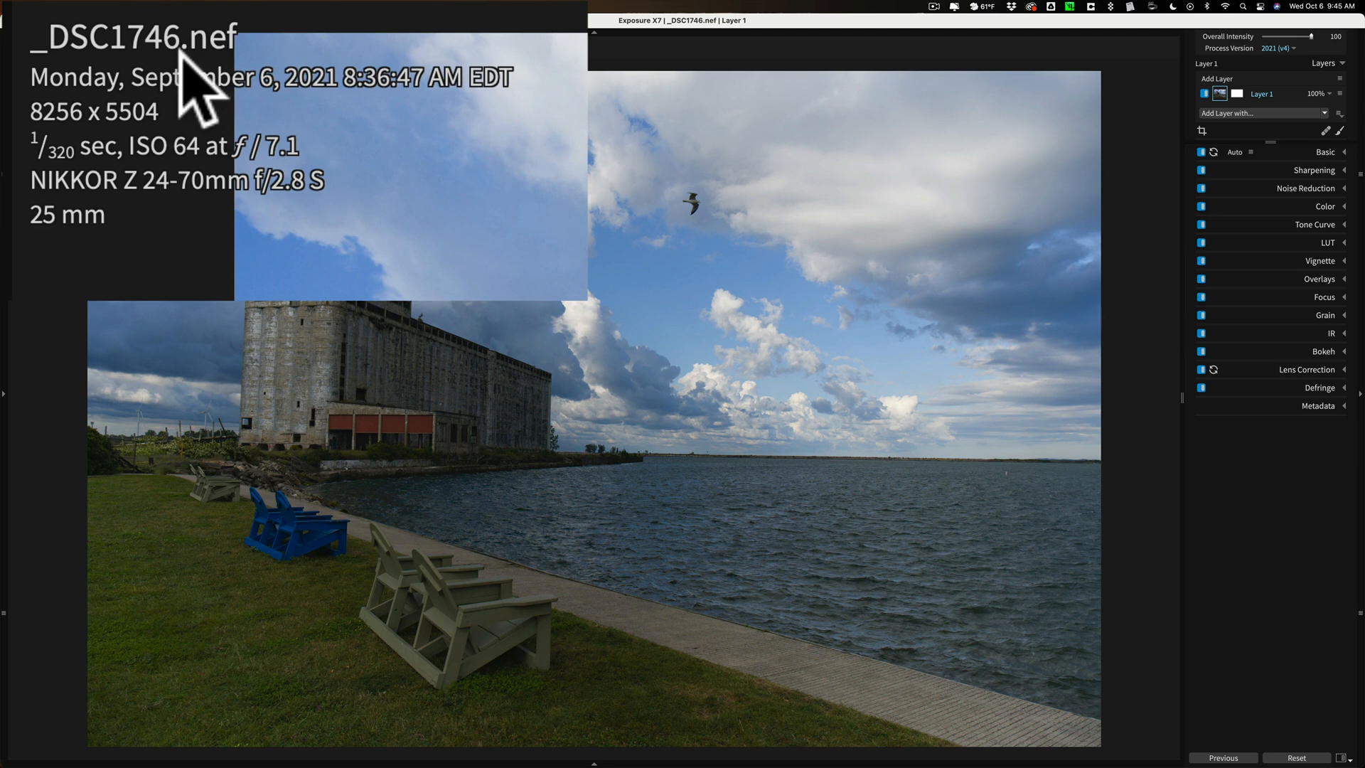
{"action": "mouse_move", "coordinate": [272, 100]}
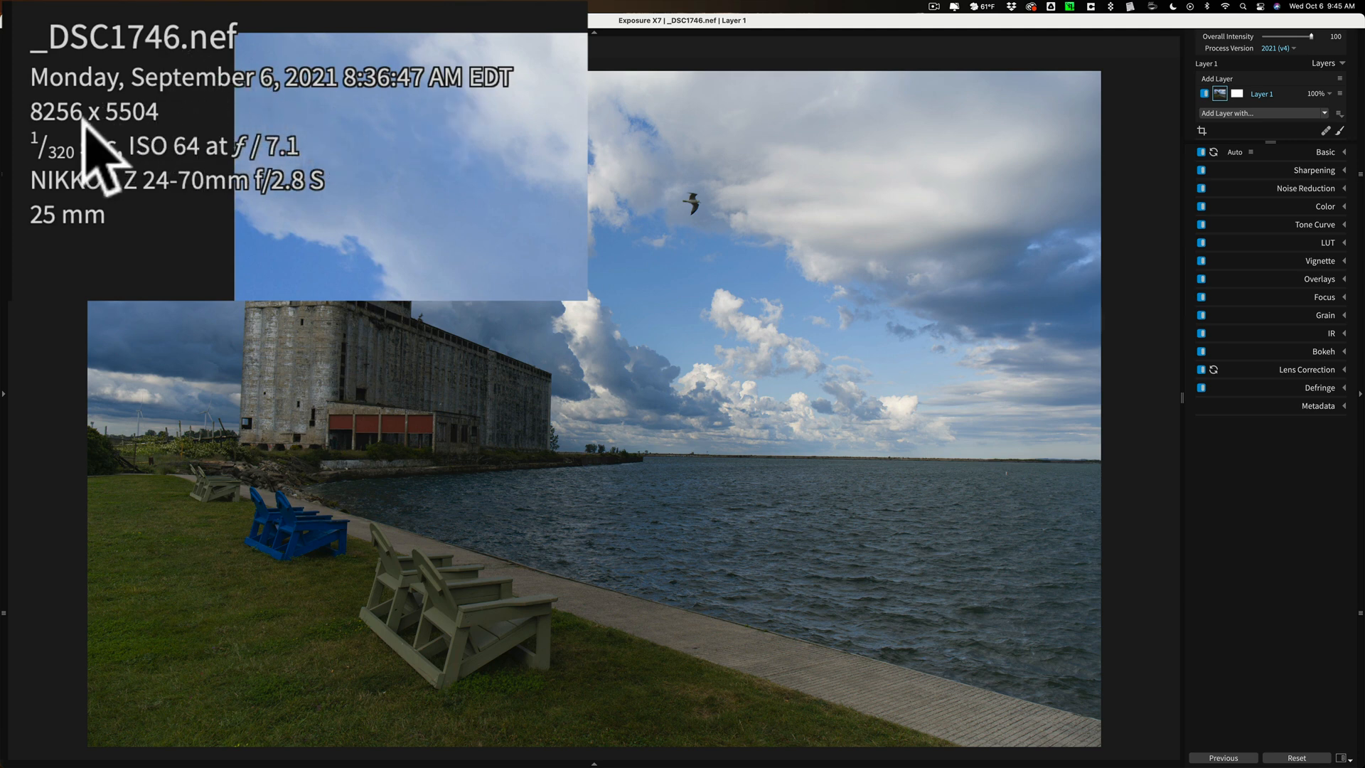
{"action": "mouse_move", "coordinate": [253, 198]}
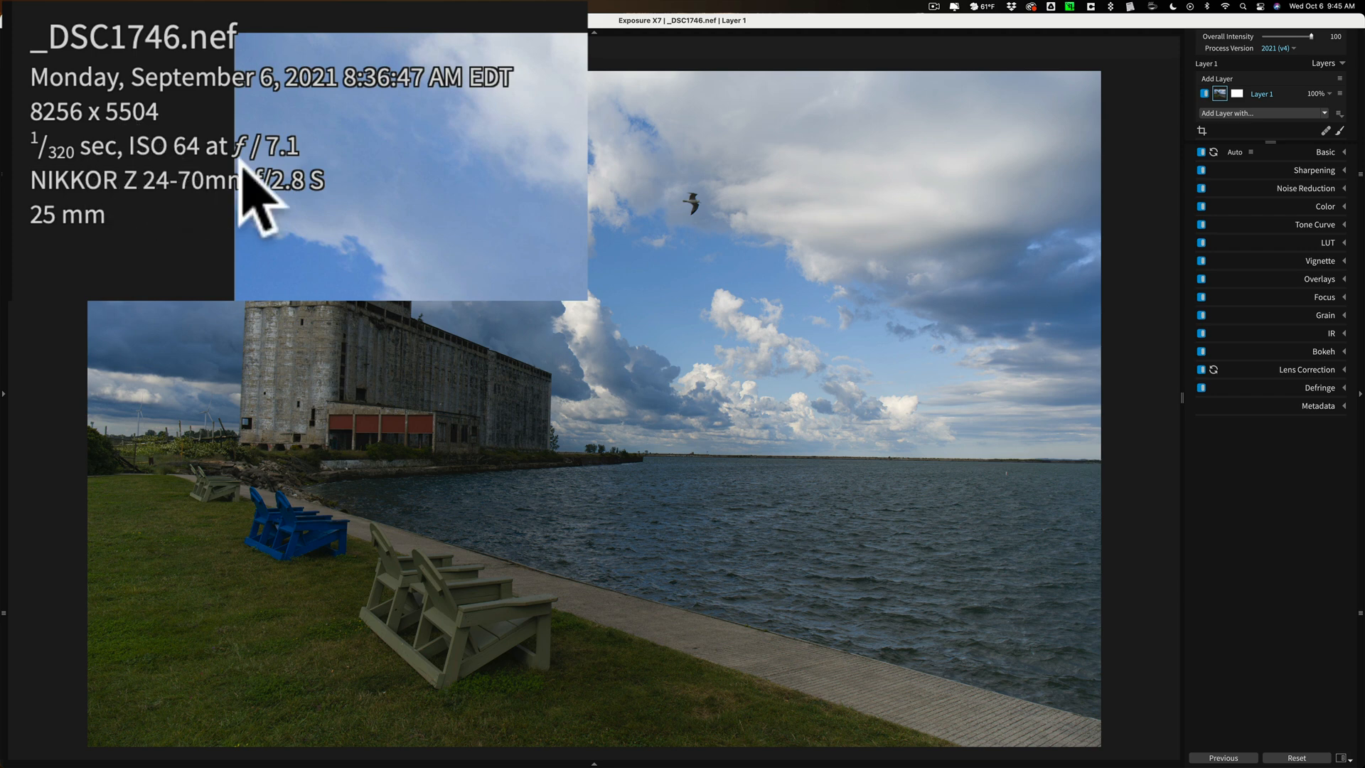
{"action": "mouse_move", "coordinate": [128, 216]}
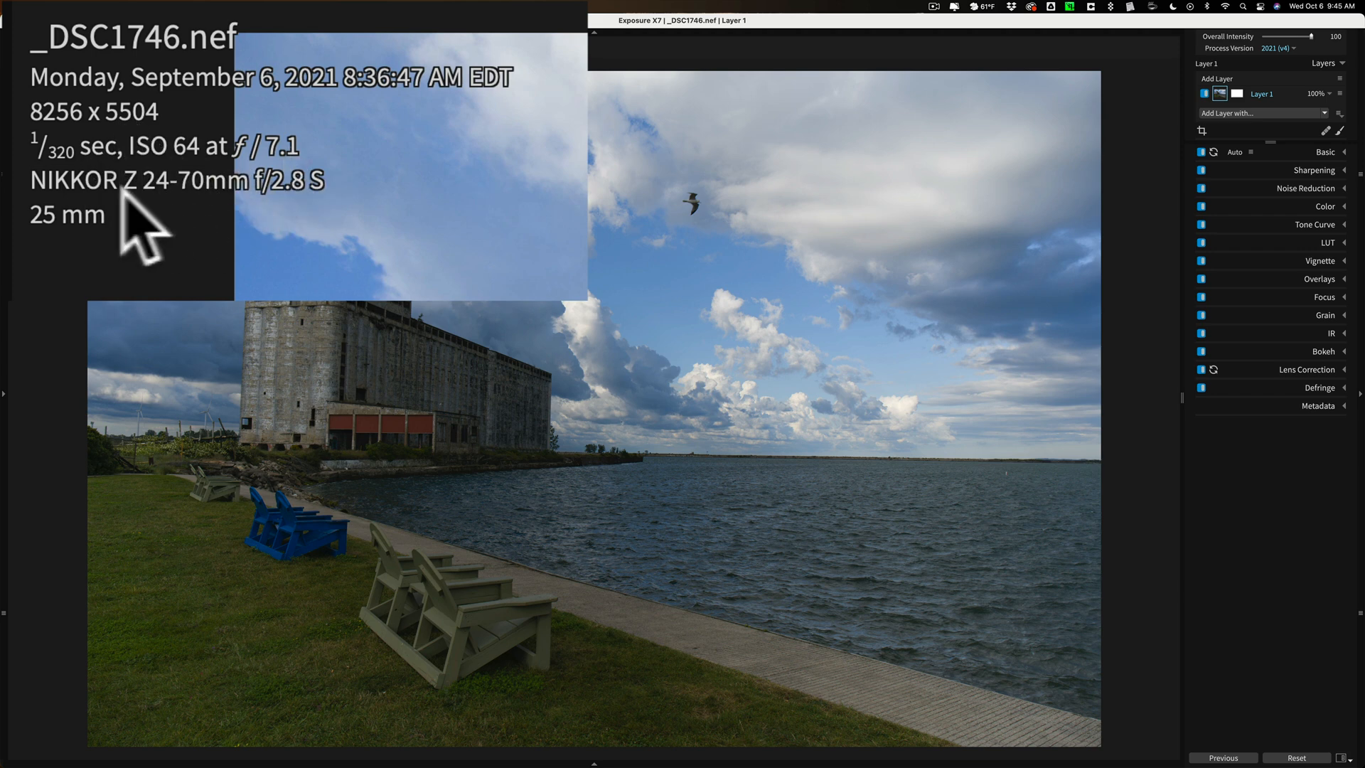
{"action": "mouse_move", "coordinate": [145, 257]}
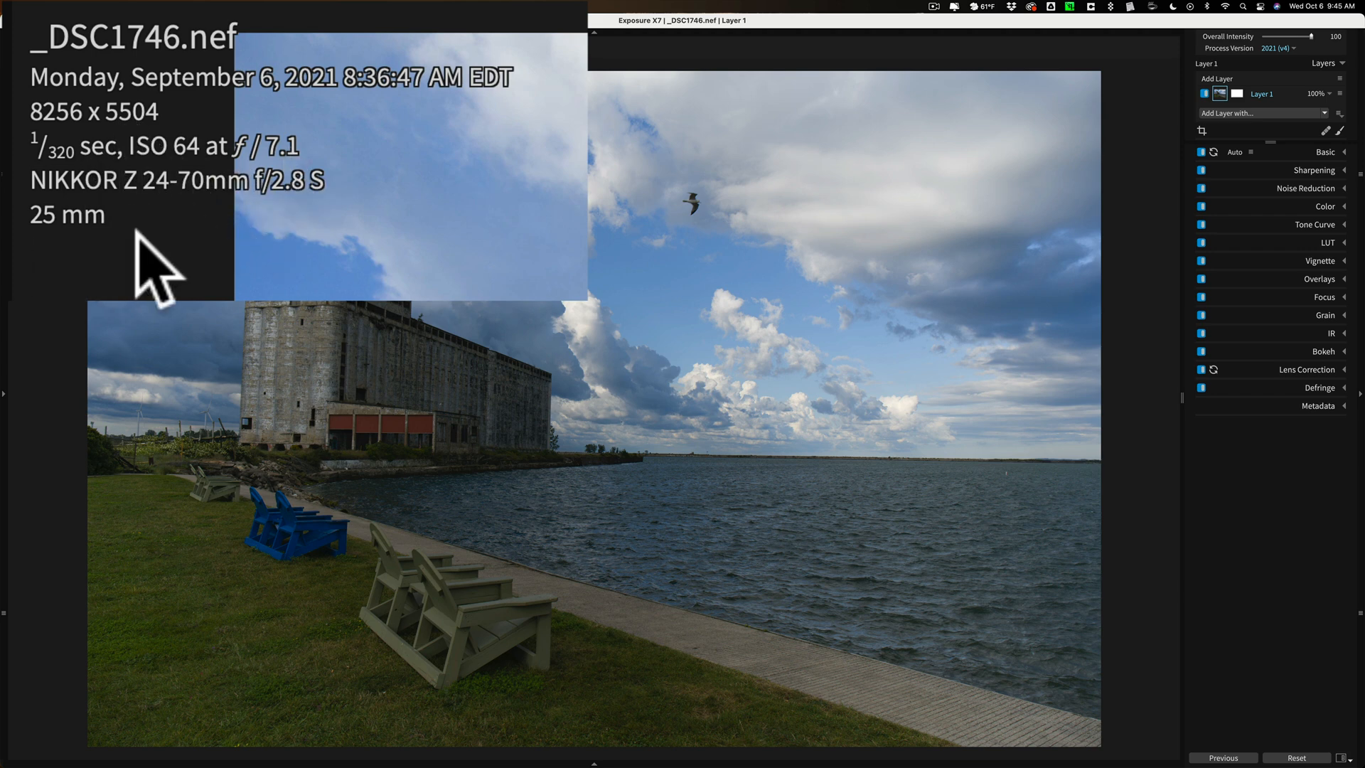
{"action": "mouse_move", "coordinate": [100, 313]}
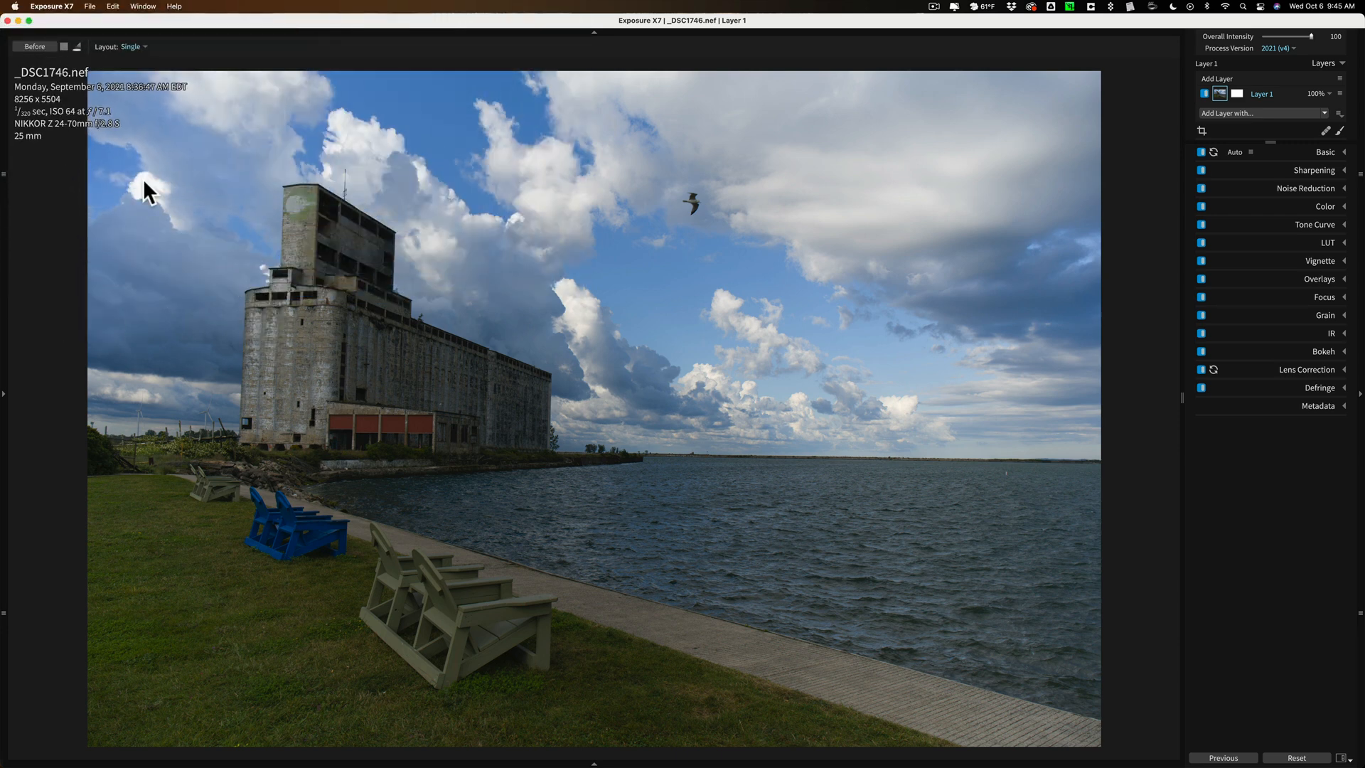
{"action": "key", "text": "i"}
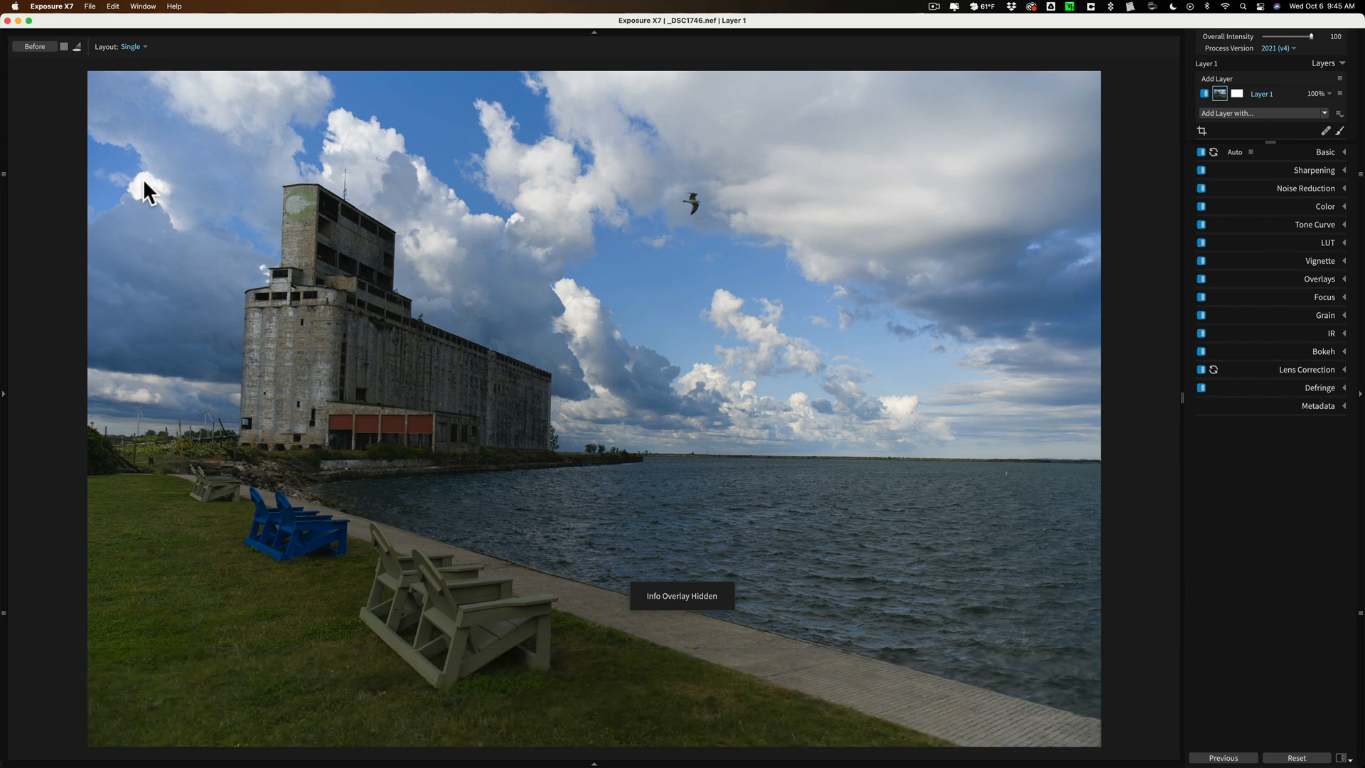
{"action": "mouse_move", "coordinate": [523, 233]}
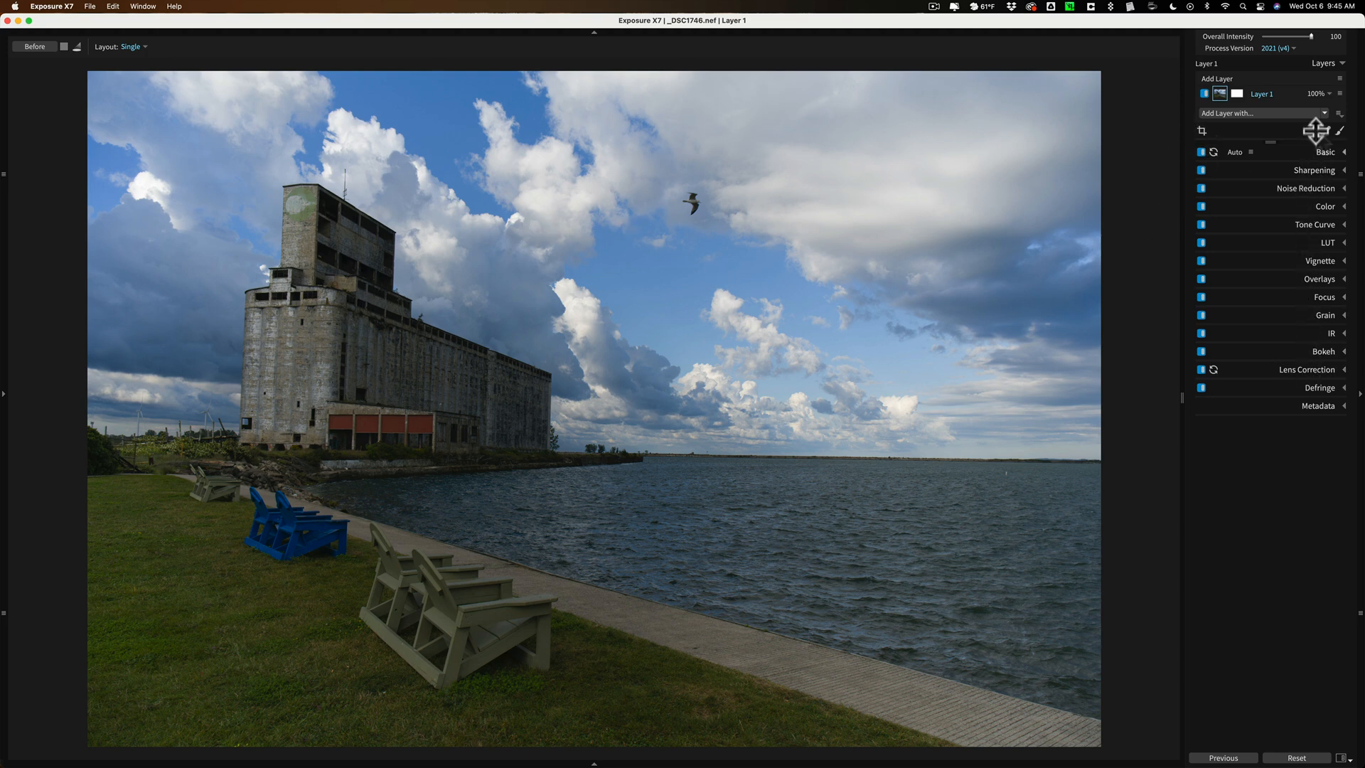
{"action": "mouse_move", "coordinate": [1353, 152]}
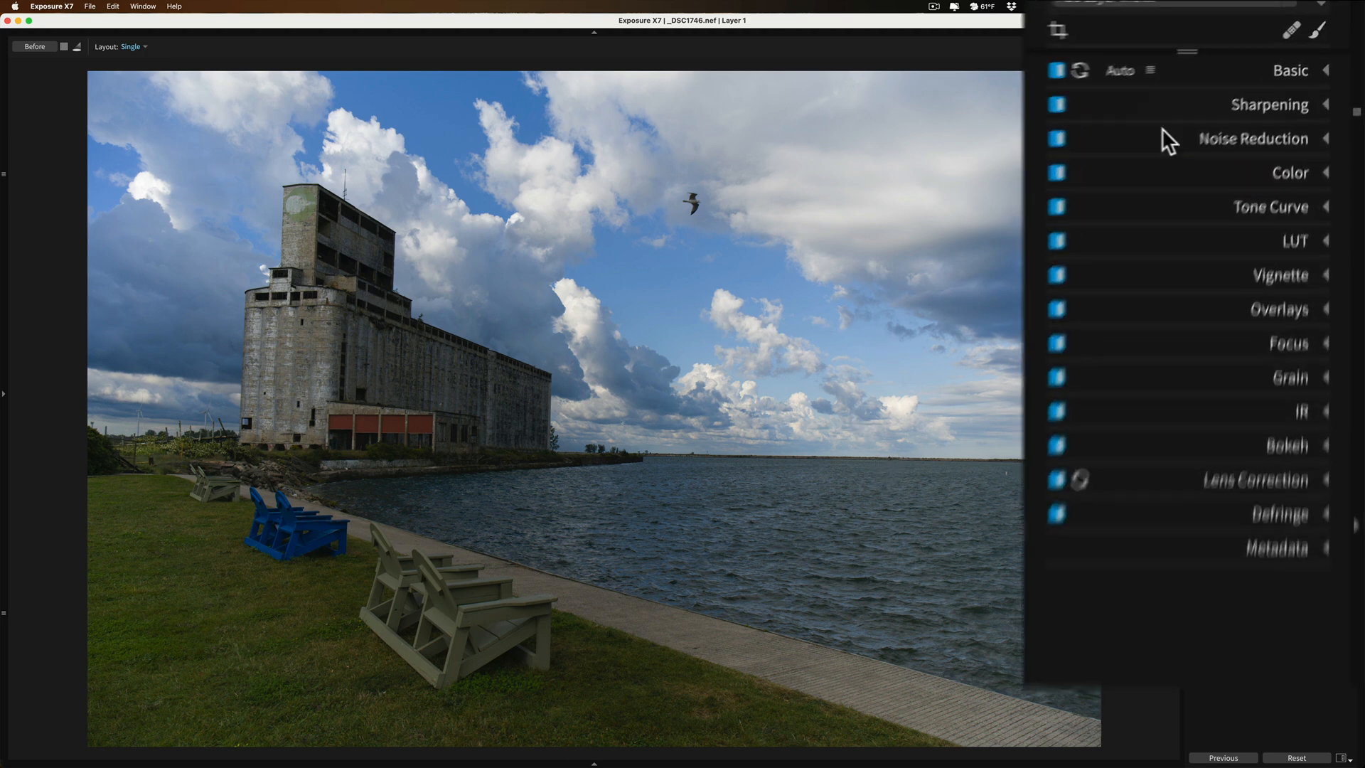
Start Crop and Transform, trying the Golden Ratio guide and returning to Rule of Thirds.
{"action": "left_click", "coordinate": [1064, 29]}
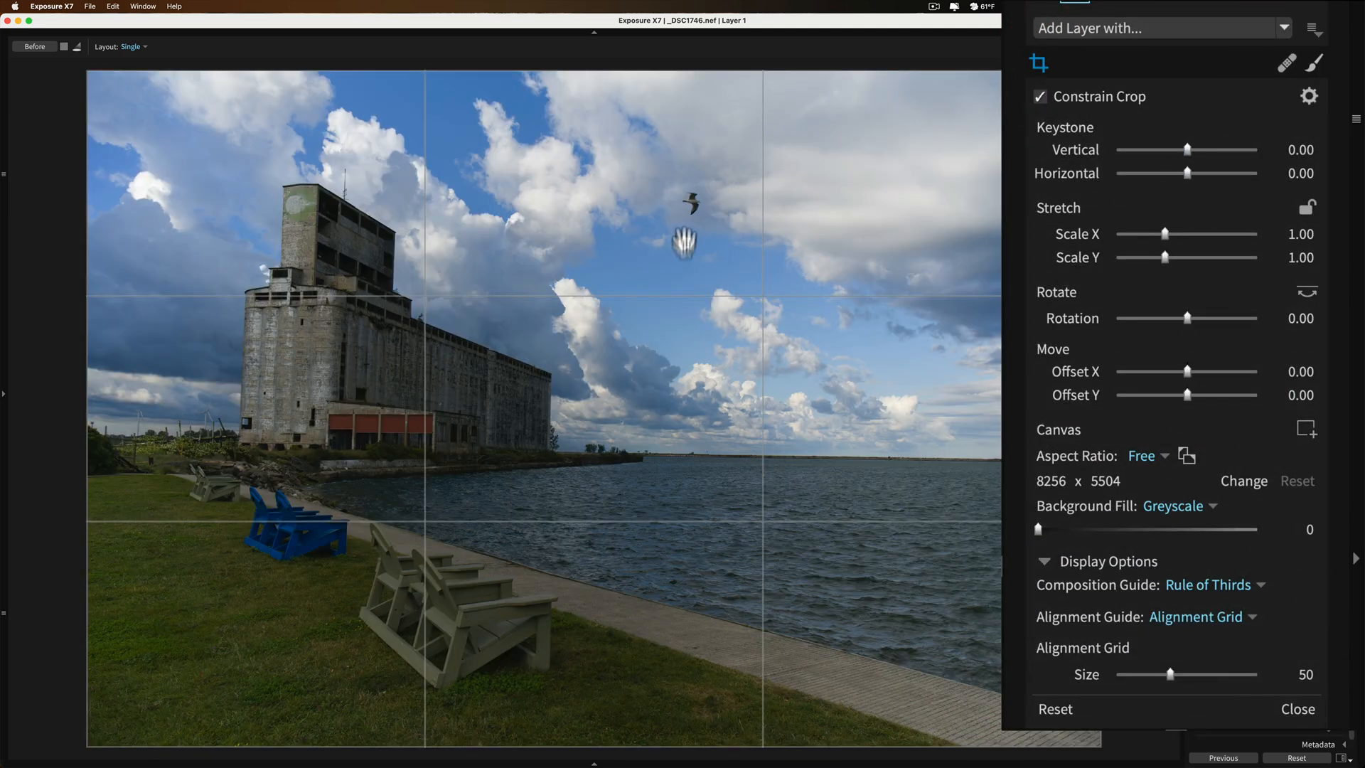
{"action": "mouse_move", "coordinate": [1080, 325]}
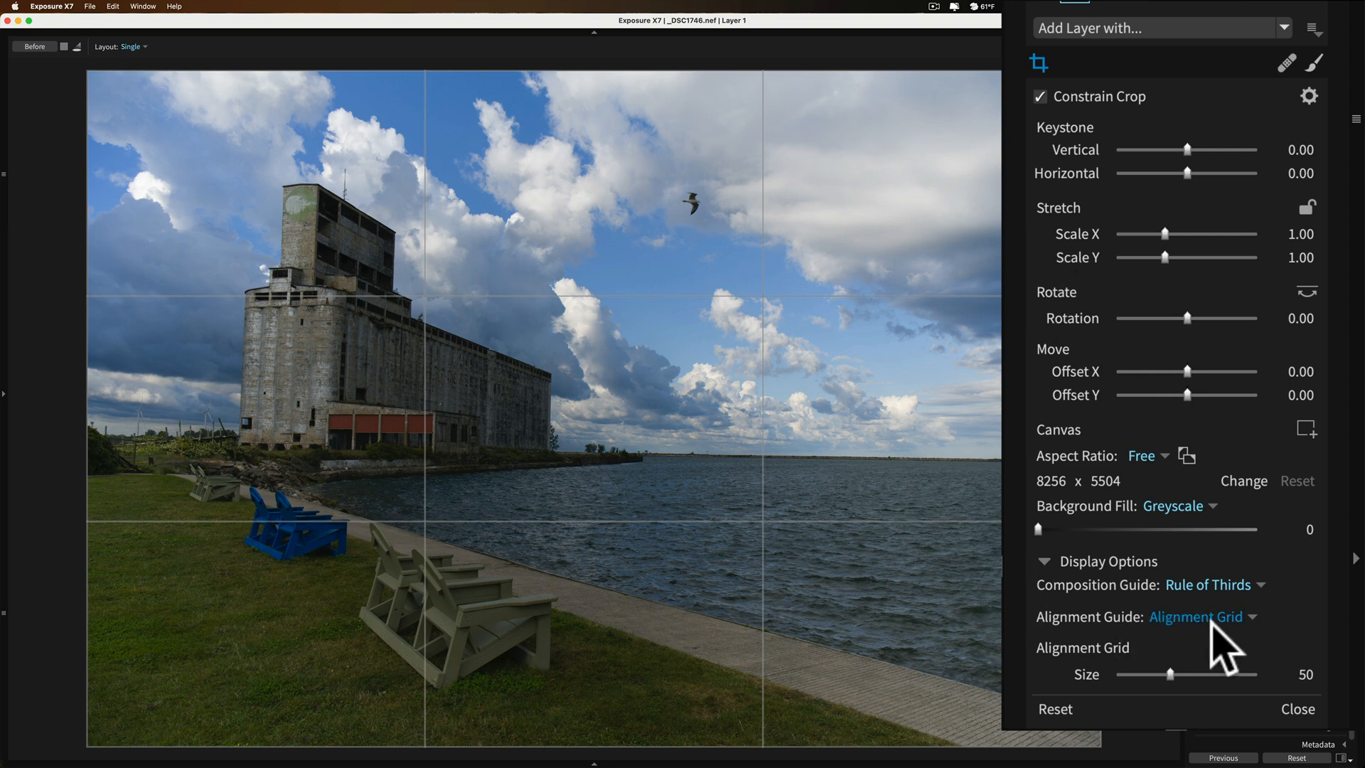
{"action": "left_click", "coordinate": [1209, 585]}
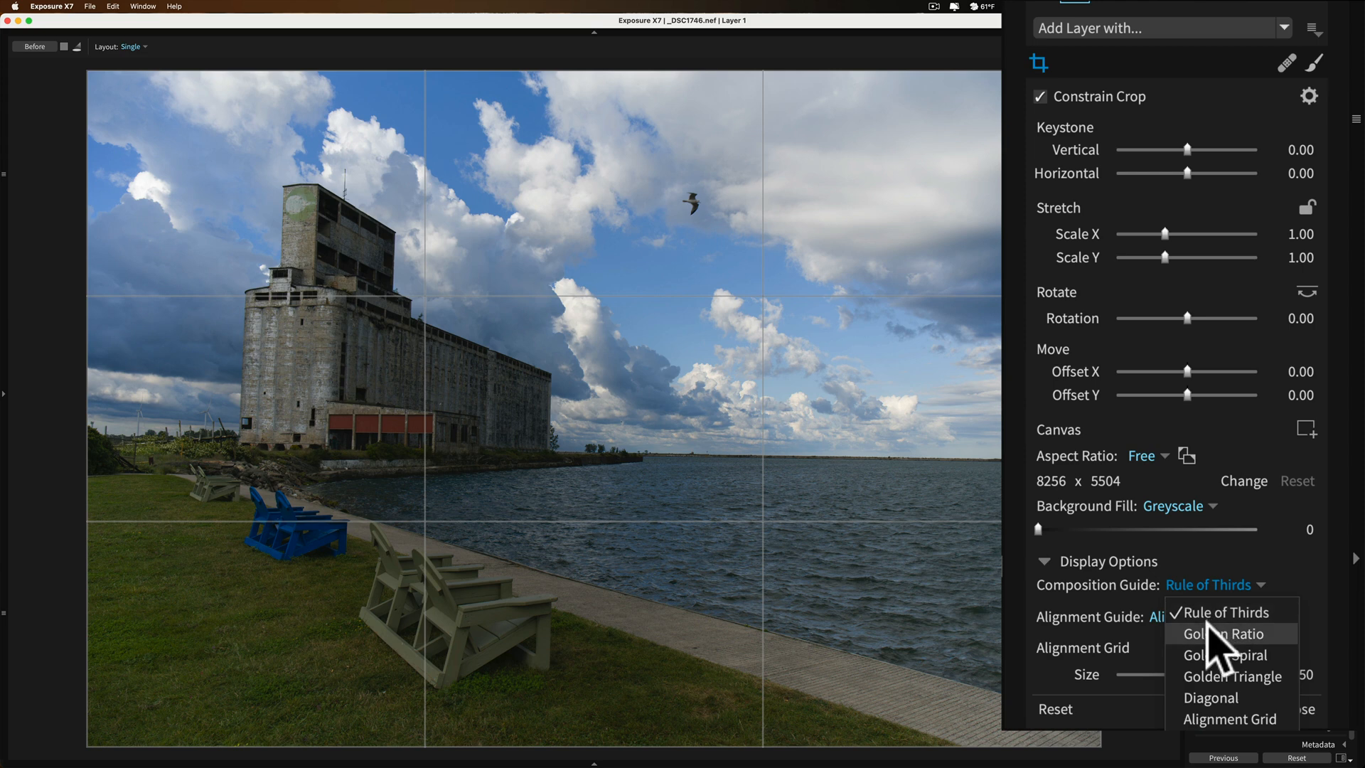
{"action": "left_click", "coordinate": [1224, 634]}
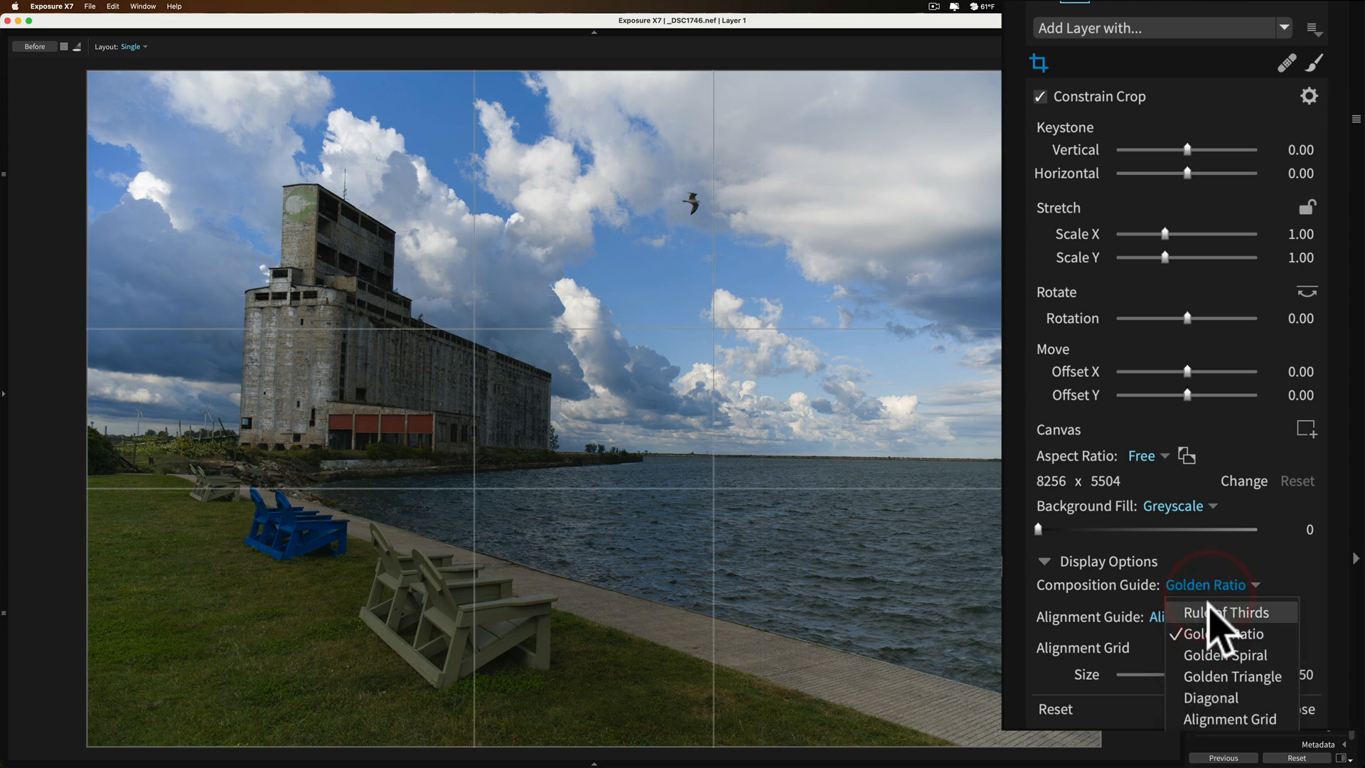
{"action": "left_click", "coordinate": [1225, 612]}
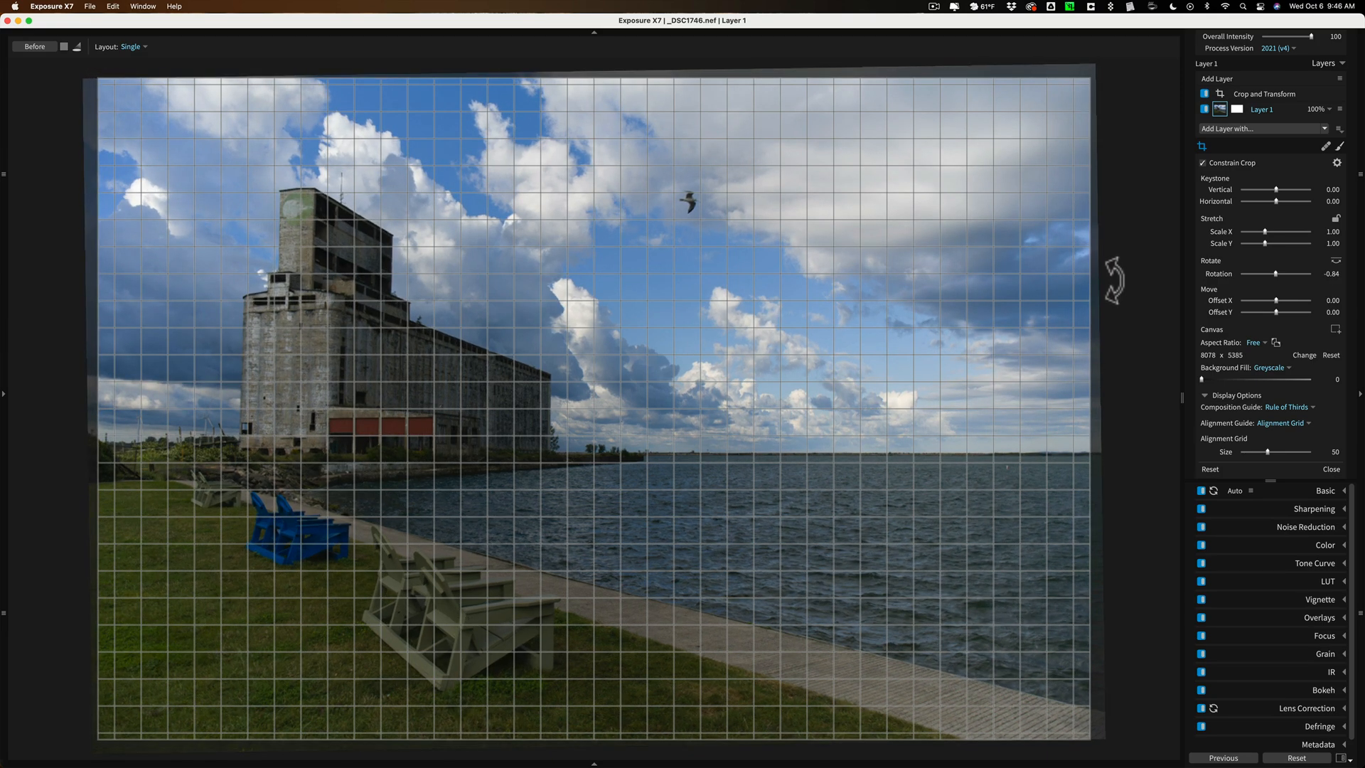
Rotate the photo about -0.55 so the lake horizon sits level.
{"action": "left_click_drag", "start_coordinate": [1301, 273], "coordinate": [1306, 273]}
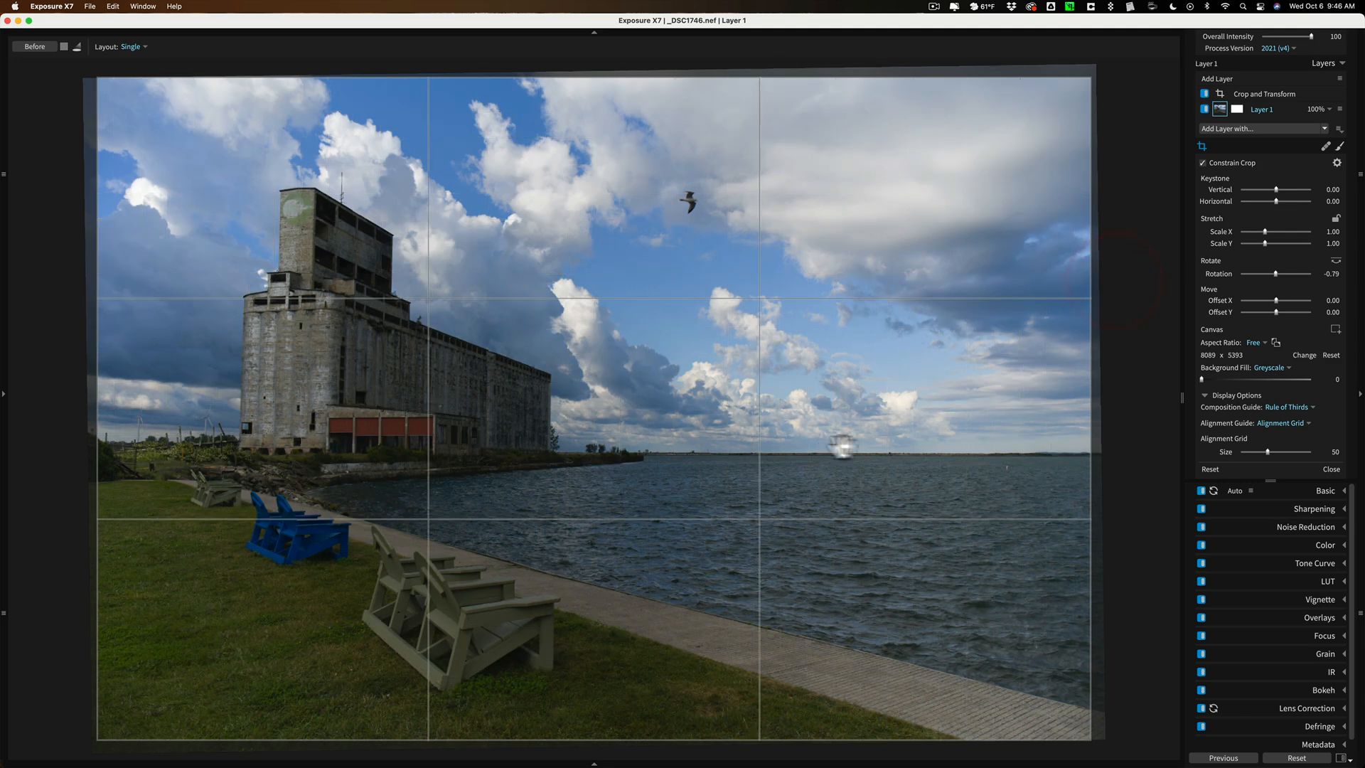
{"action": "left_click_drag", "start_coordinate": [1110, 435], "coordinate": [1115, 418]}
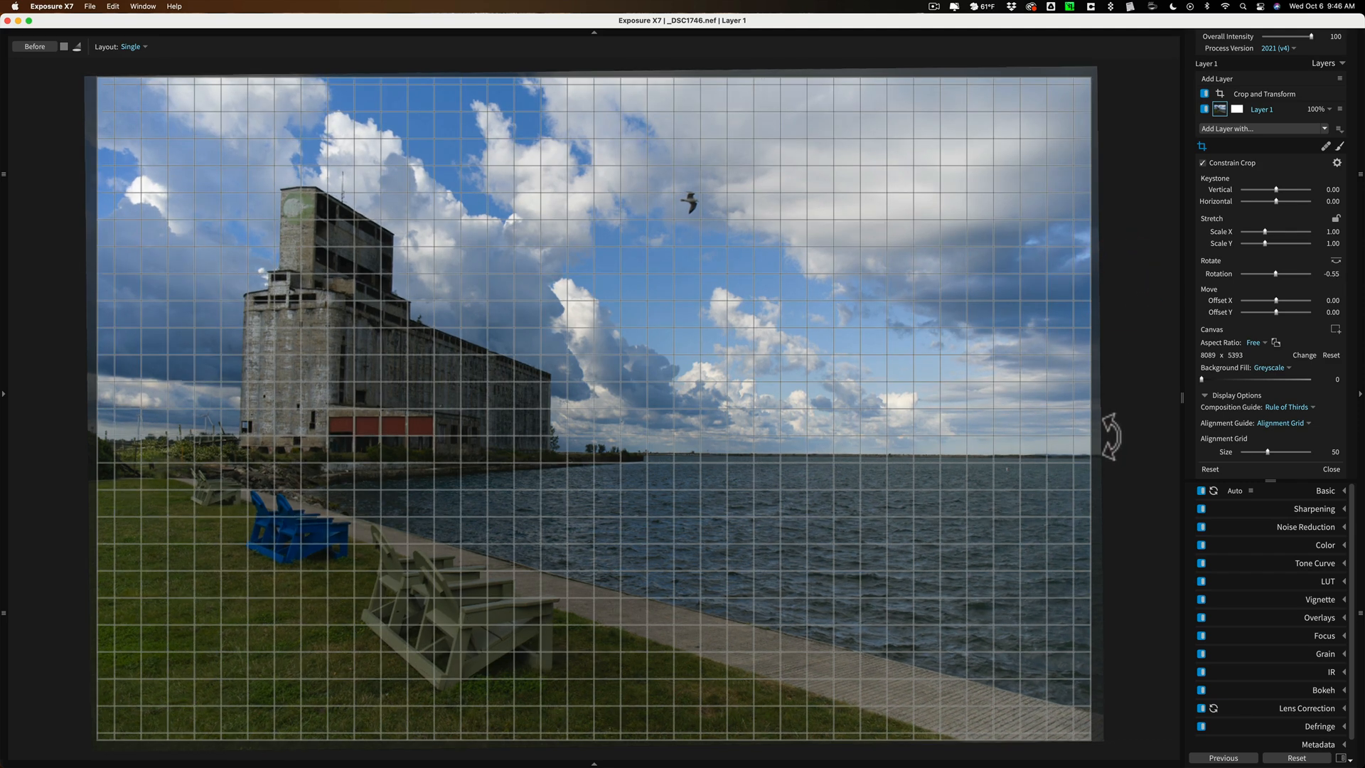
{"action": "left_click_drag", "start_coordinate": [1278, 273], "coordinate": [1274, 273]}
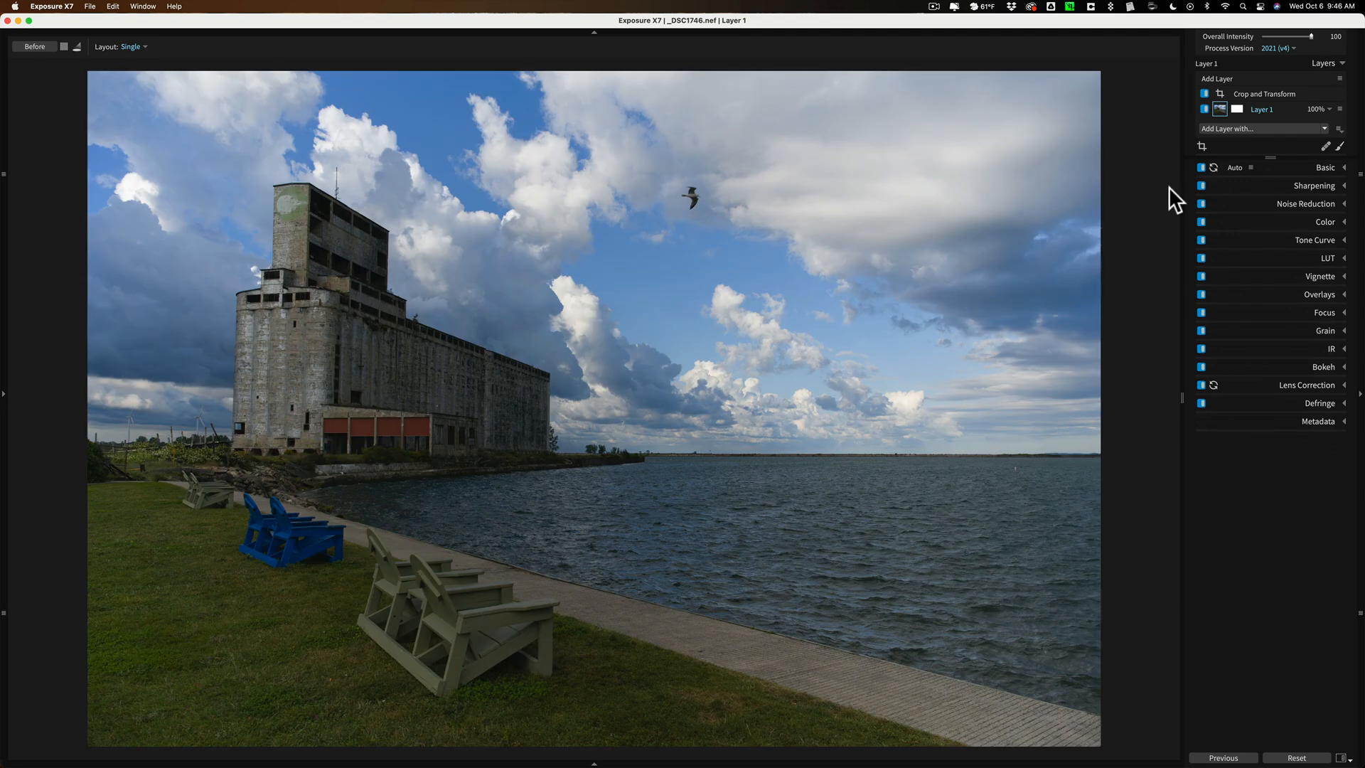
{"action": "mouse_move", "coordinate": [1326, 184]}
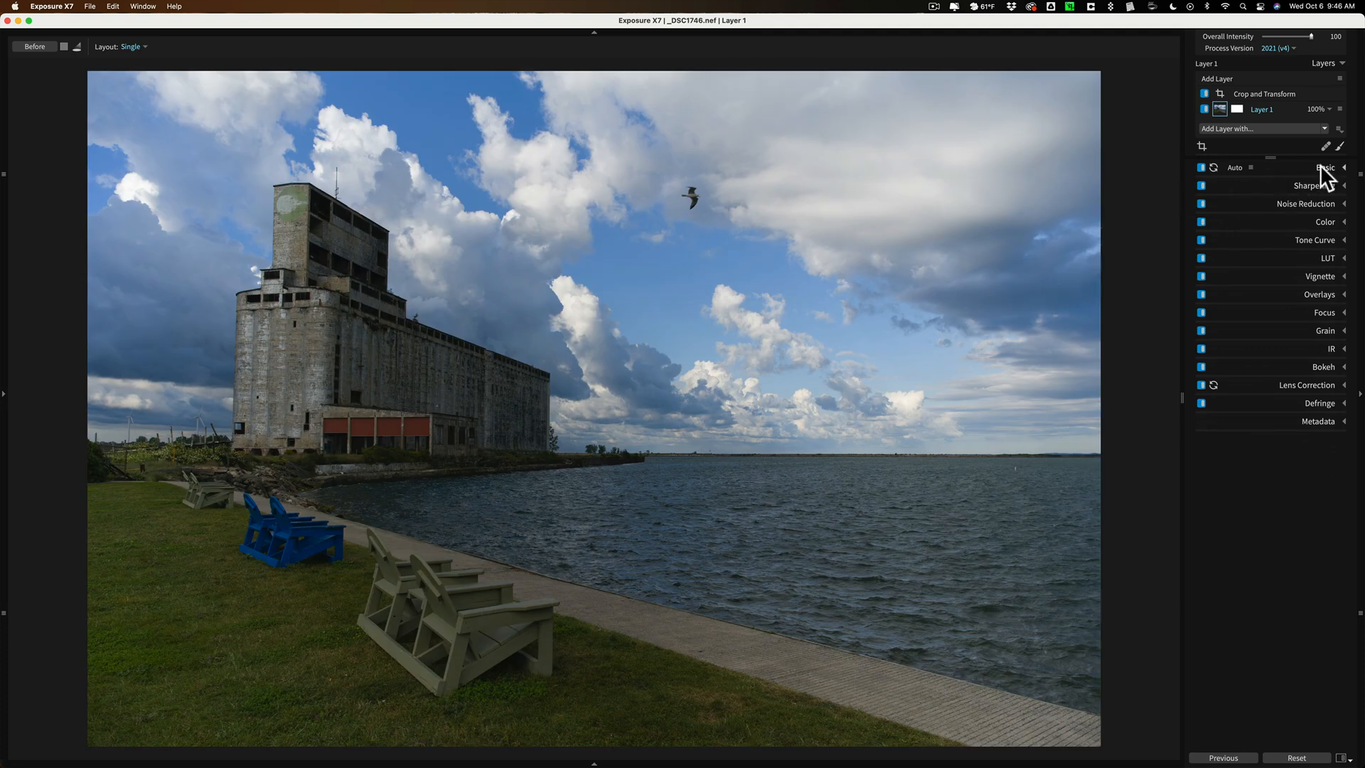
In the Basic panel, raise Exposure to +0.83 to brighten the photo.
{"action": "left_click", "coordinate": [1328, 166]}
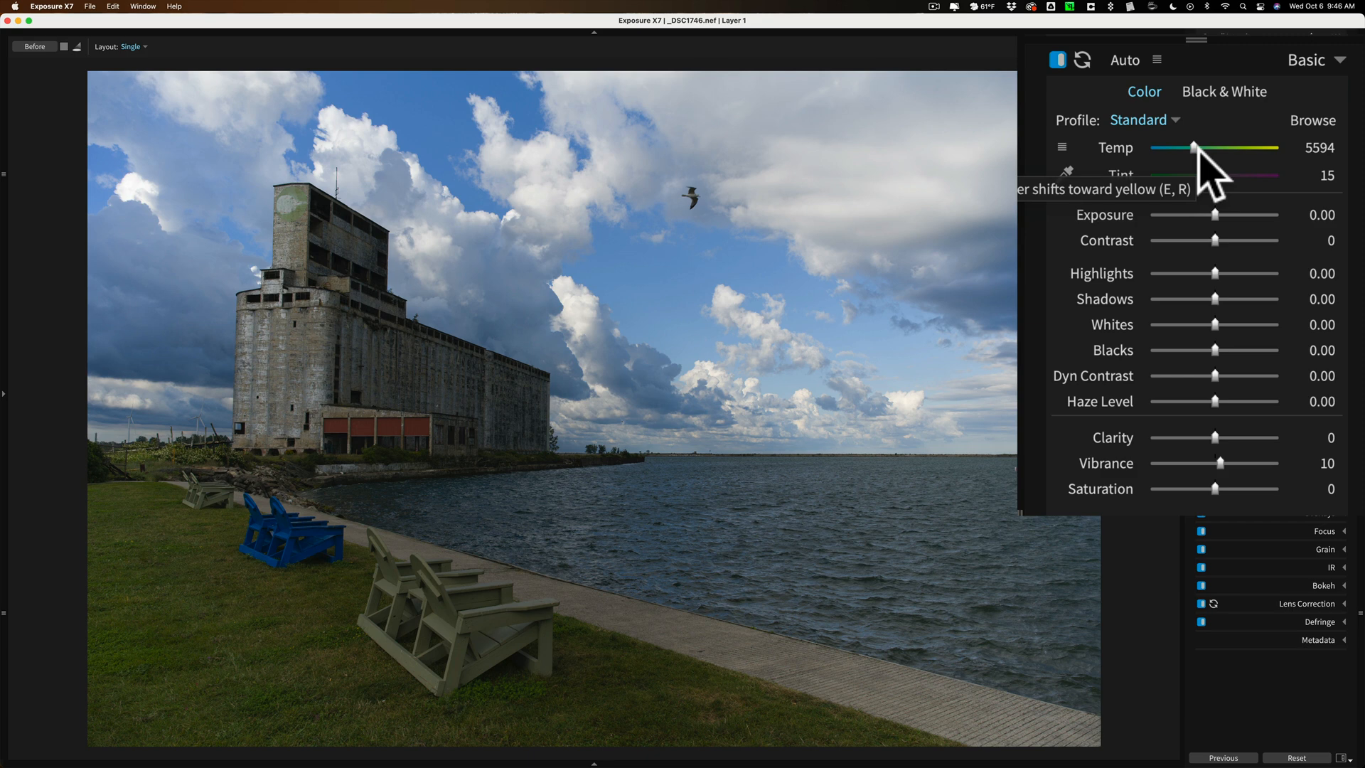
{"action": "mouse_move", "coordinate": [1188, 188]}
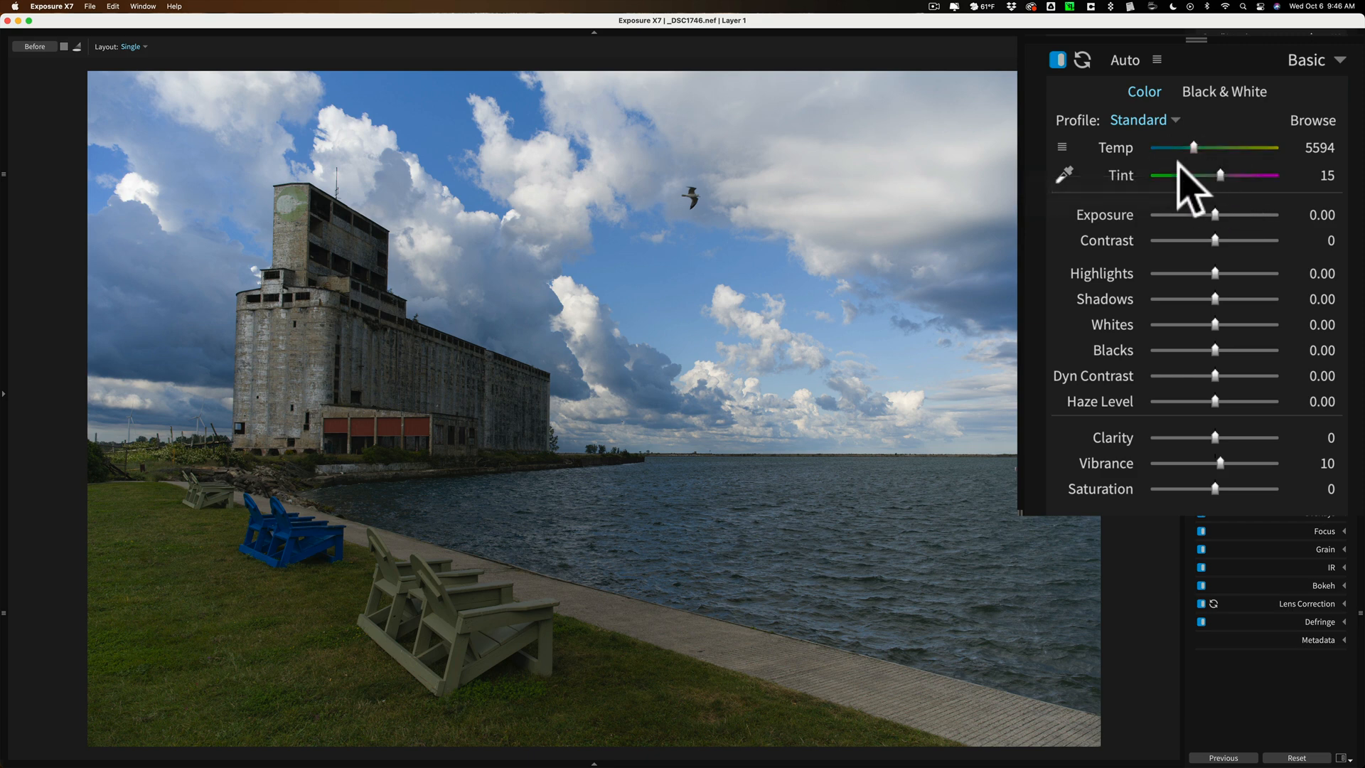
{"action": "mouse_move", "coordinate": [1187, 178]}
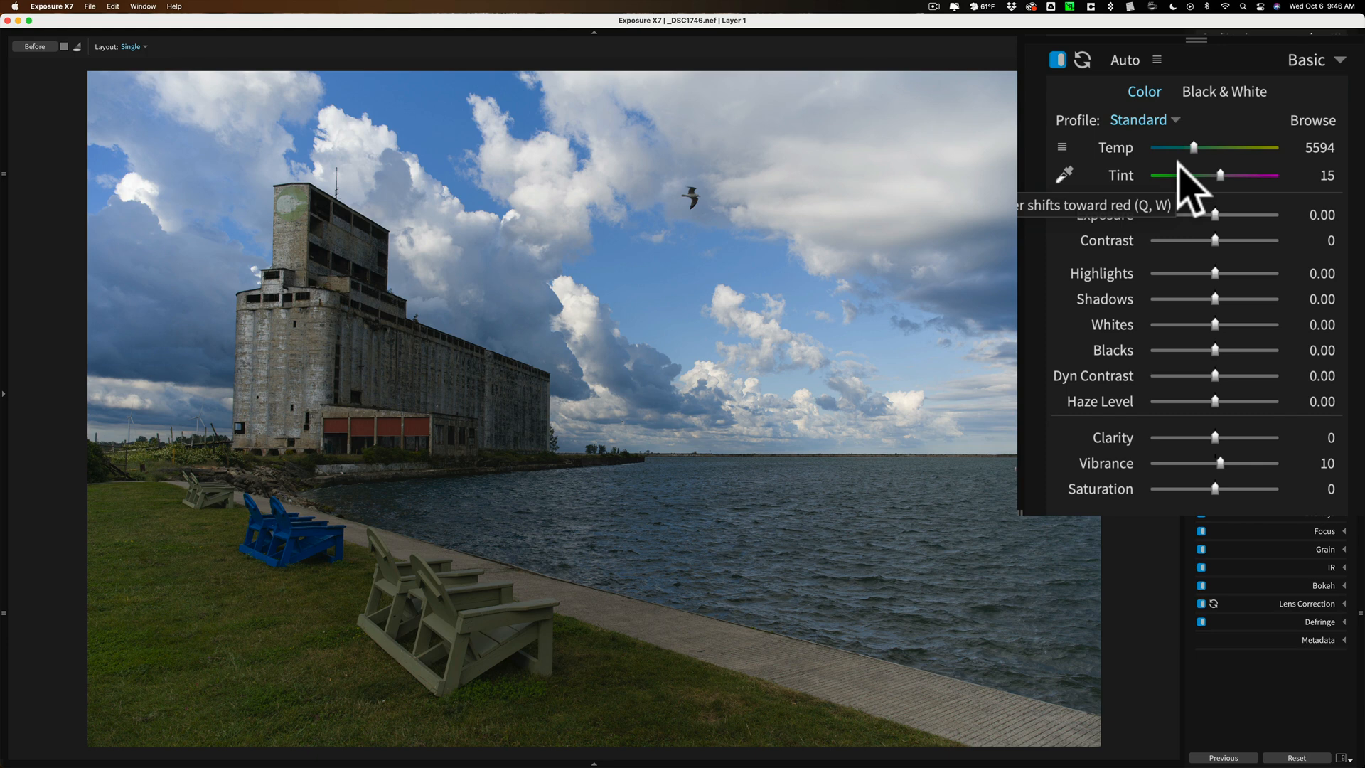
{"action": "mouse_move", "coordinate": [1188, 192]}
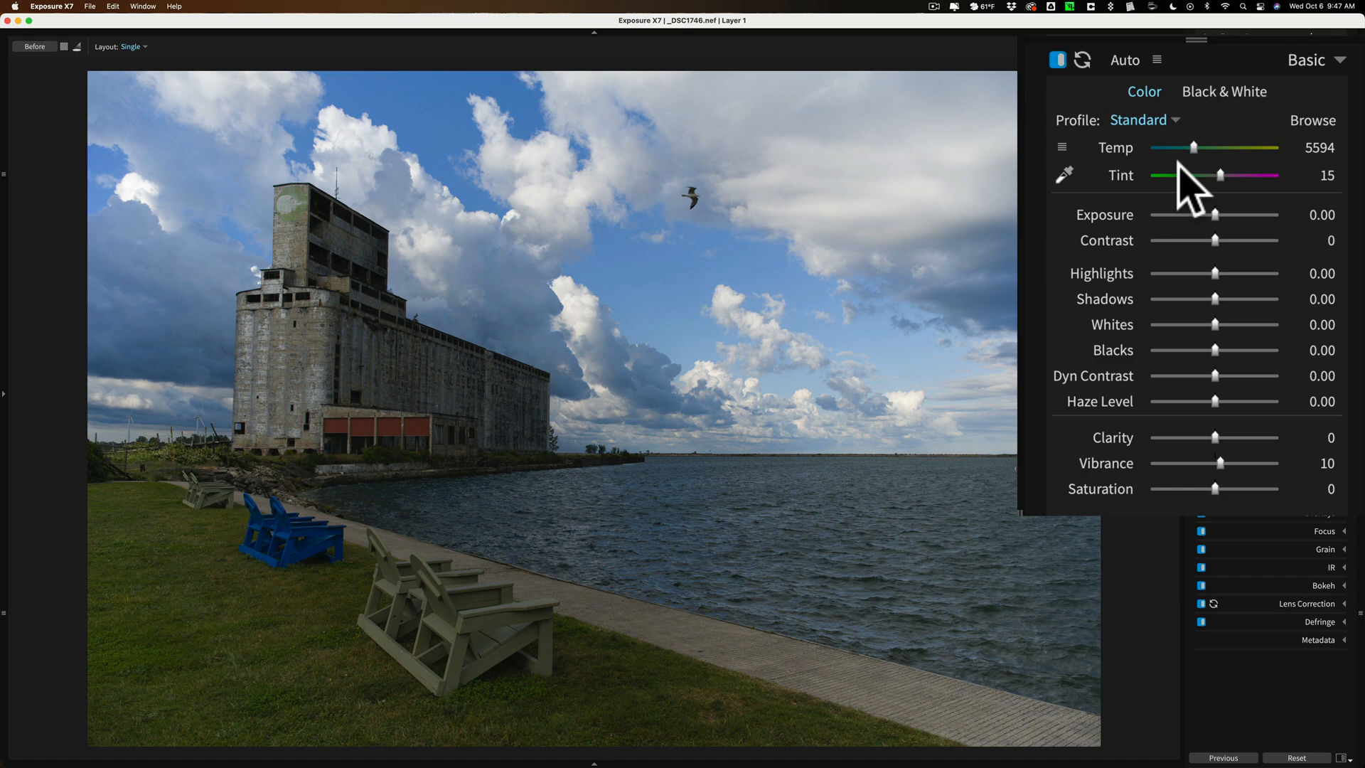
{"action": "mouse_move", "coordinate": [620, 352]}
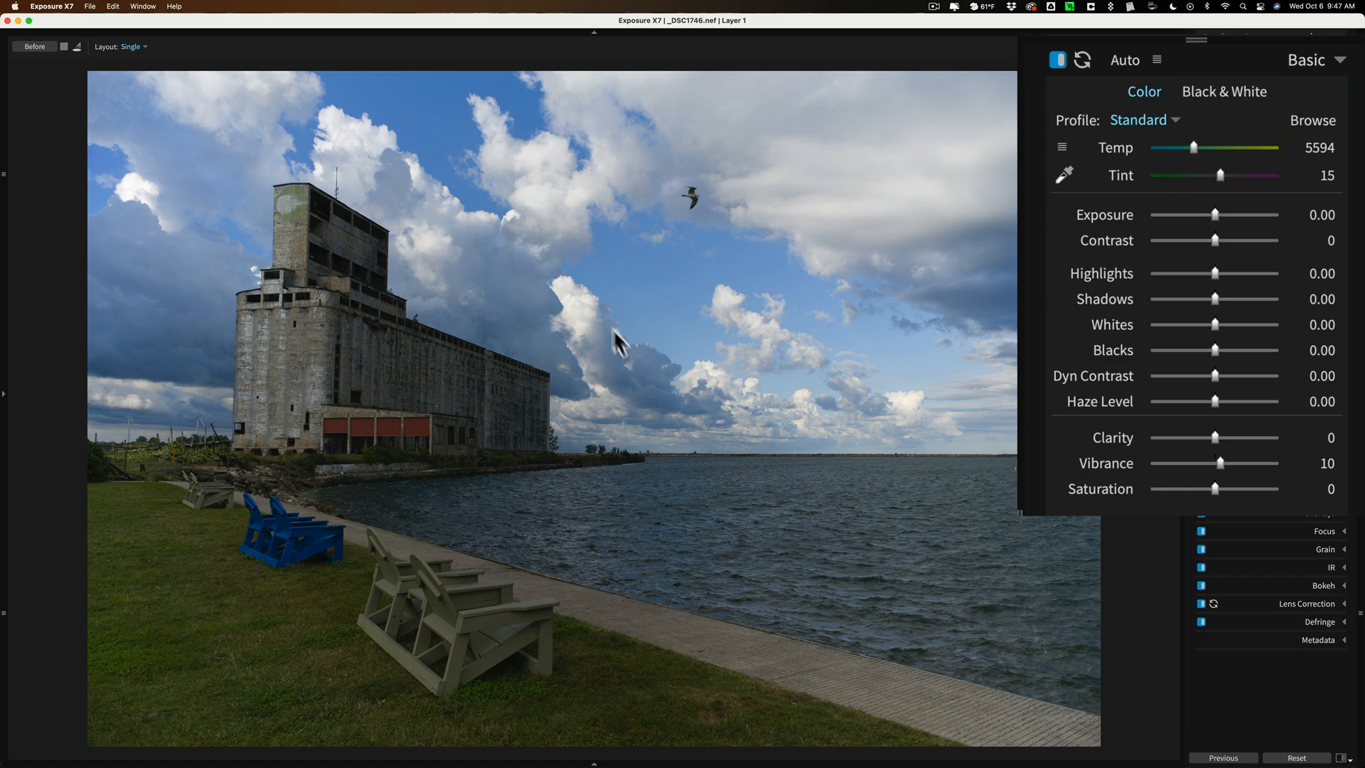
{"action": "mouse_move", "coordinate": [726, 370]}
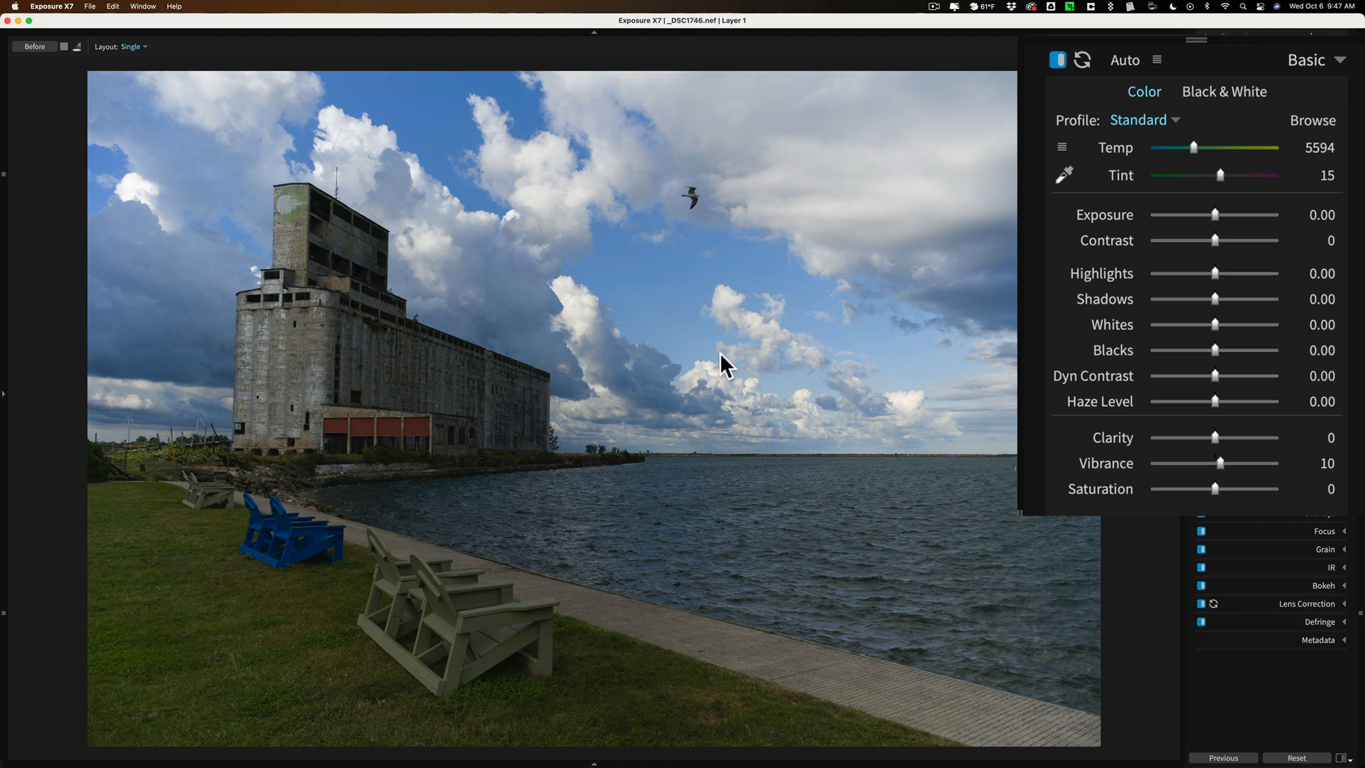
{"action": "mouse_move", "coordinate": [714, 387]}
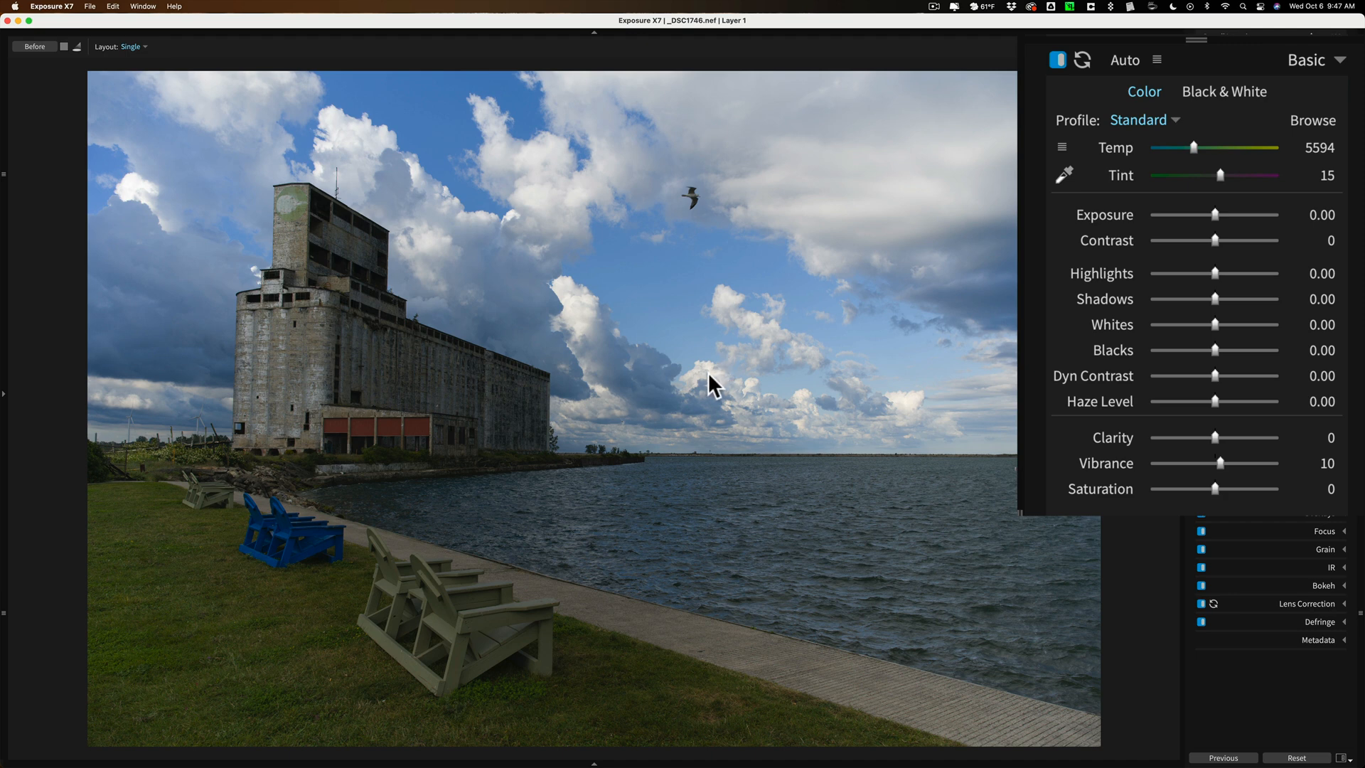
{"action": "mouse_move", "coordinate": [879, 334]}
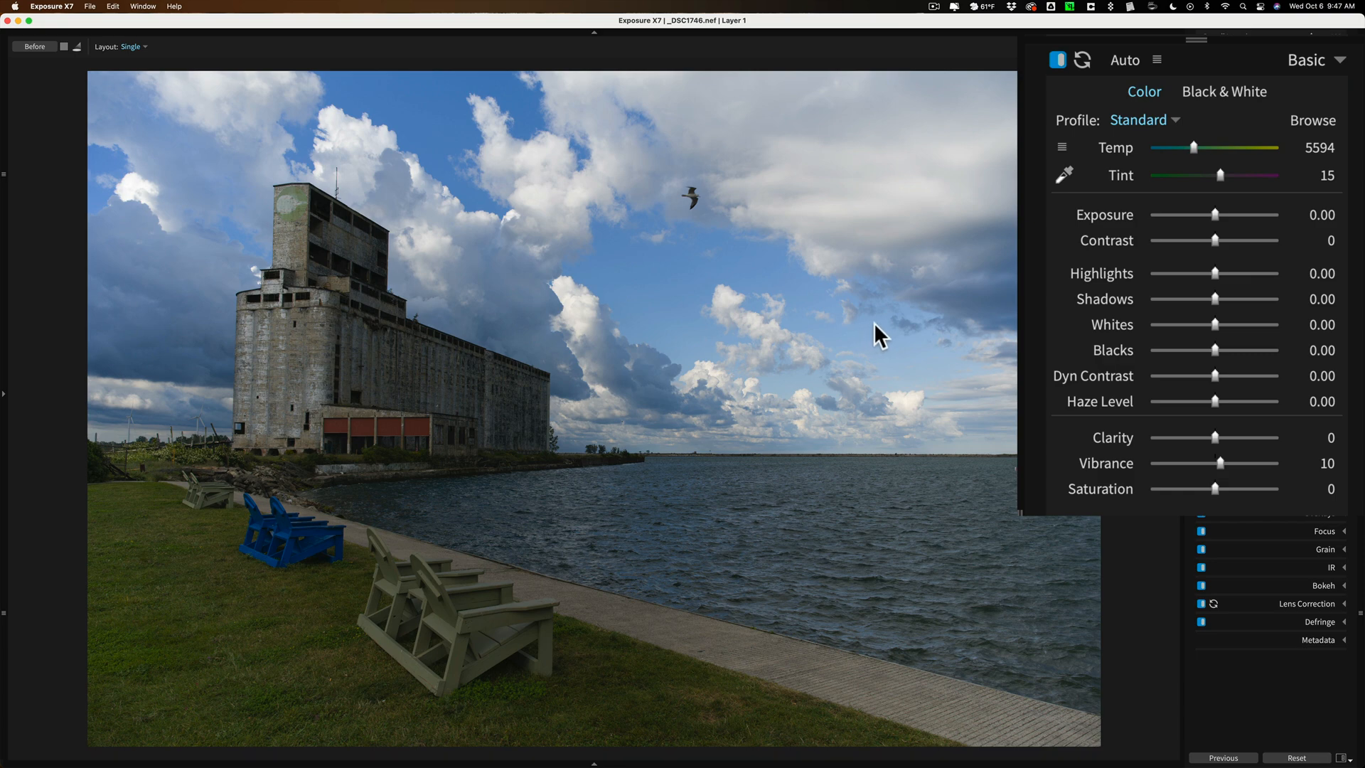
{"action": "mouse_move", "coordinate": [1218, 216]}
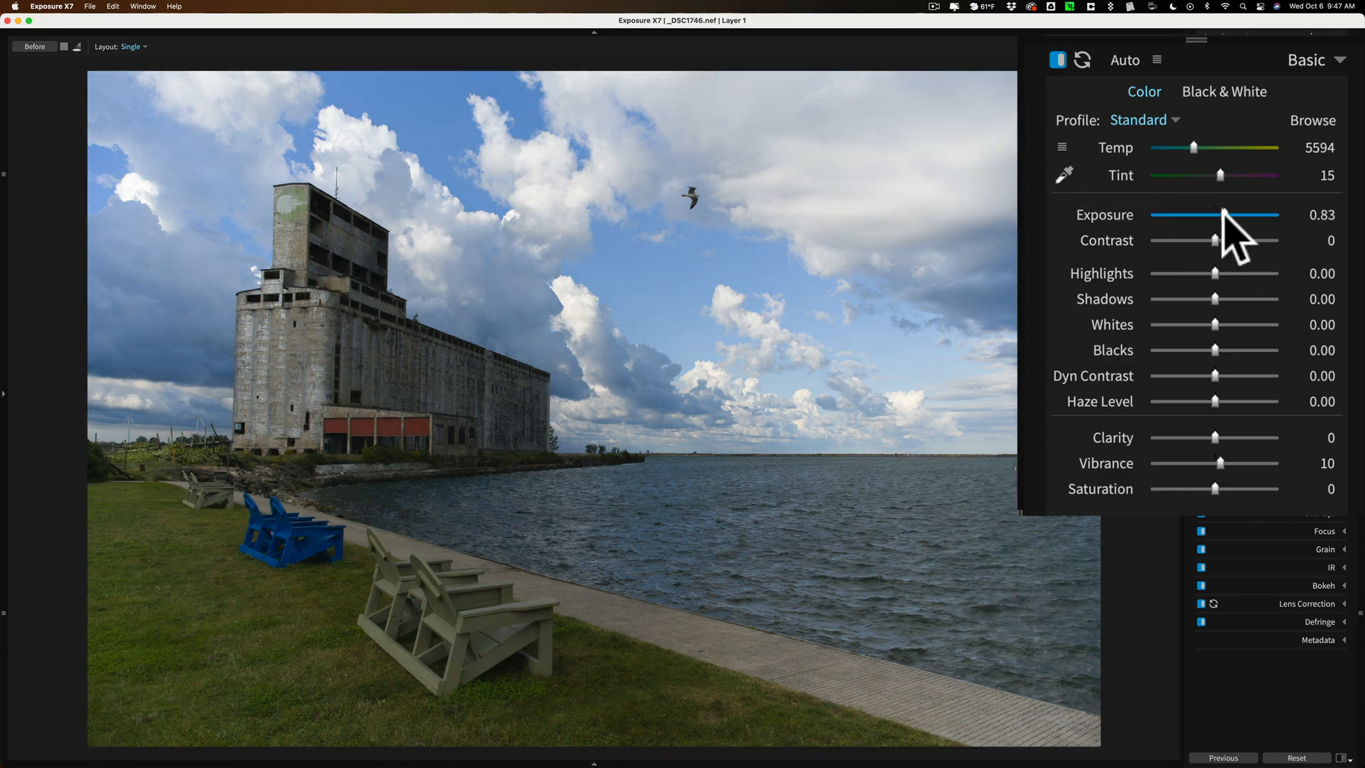
{"action": "left_click_drag", "start_coordinate": [1219, 214], "coordinate": [1231, 214]}
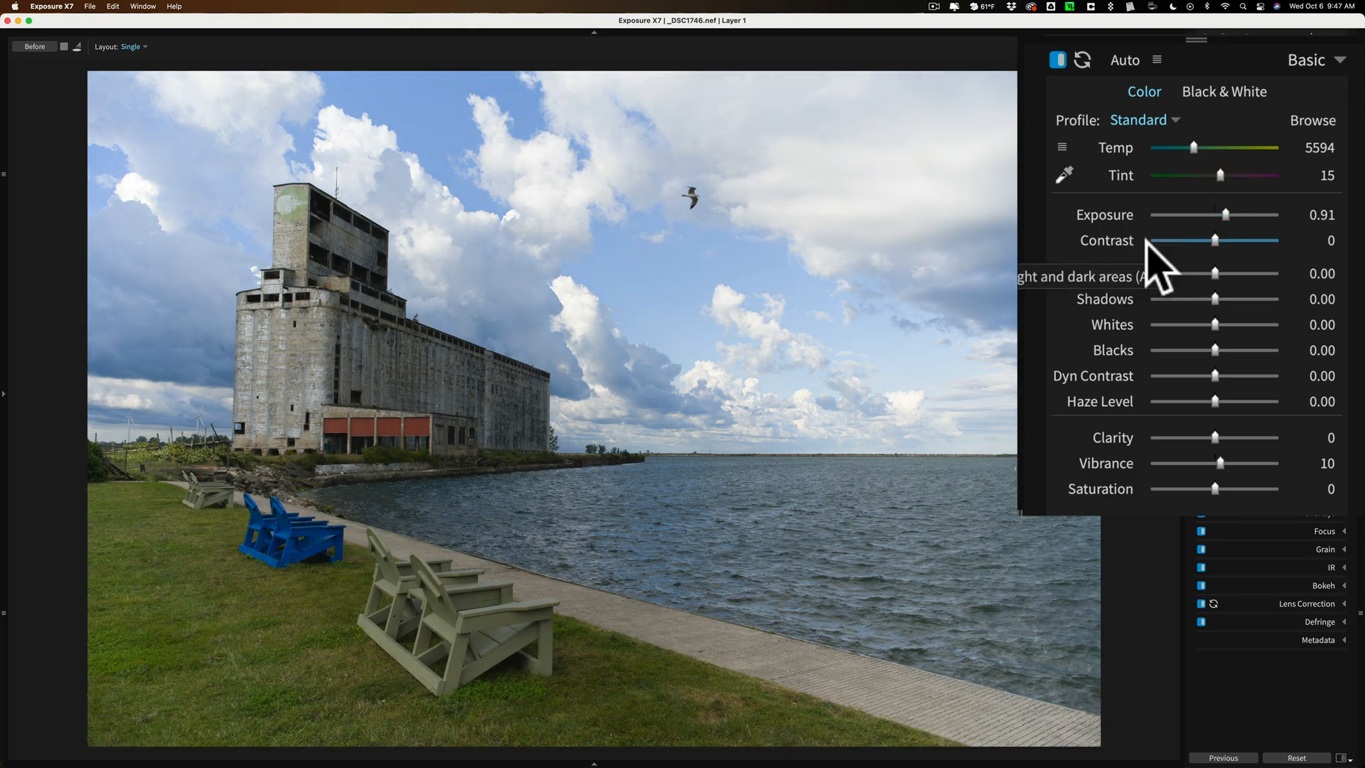
{"action": "left_click_drag", "start_coordinate": [1225, 215], "coordinate": [1232, 215]}
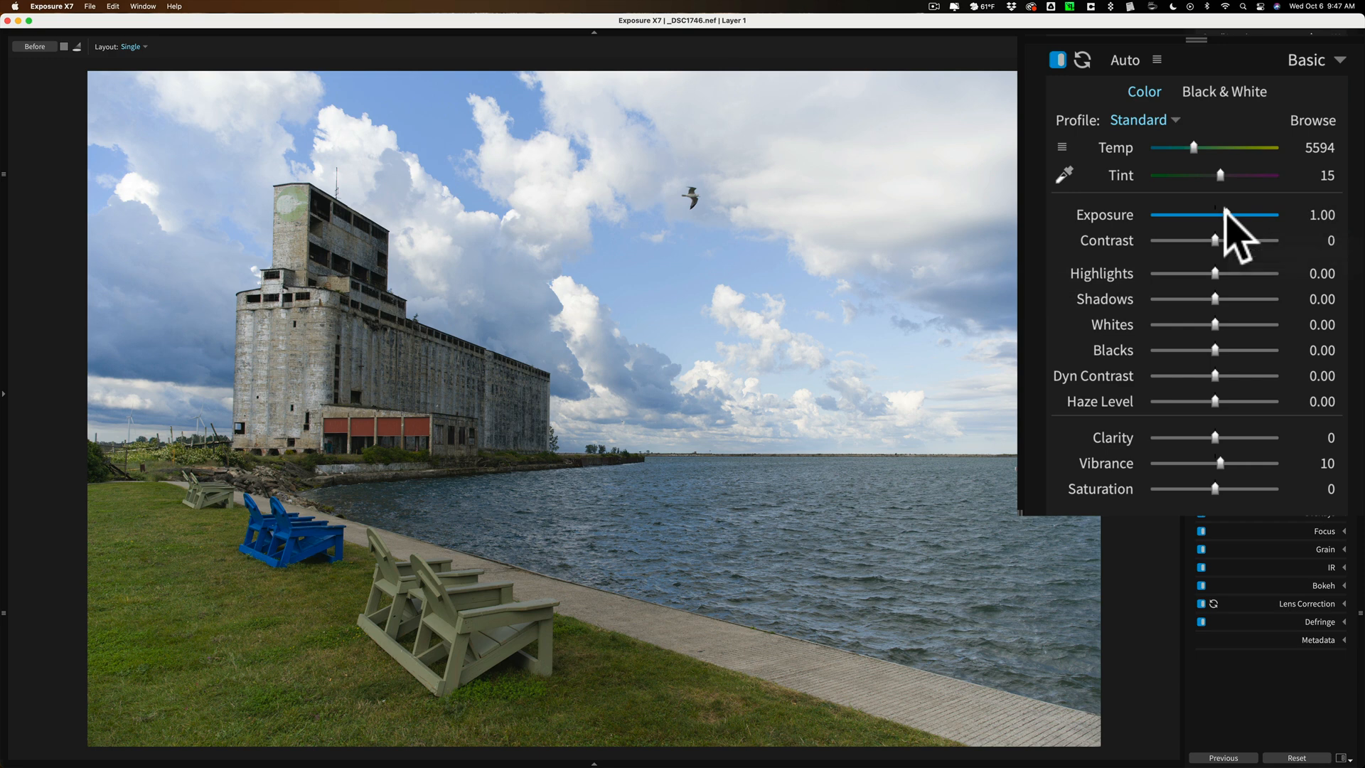
{"action": "left_click_drag", "start_coordinate": [1243, 215], "coordinate": [1223, 215]}
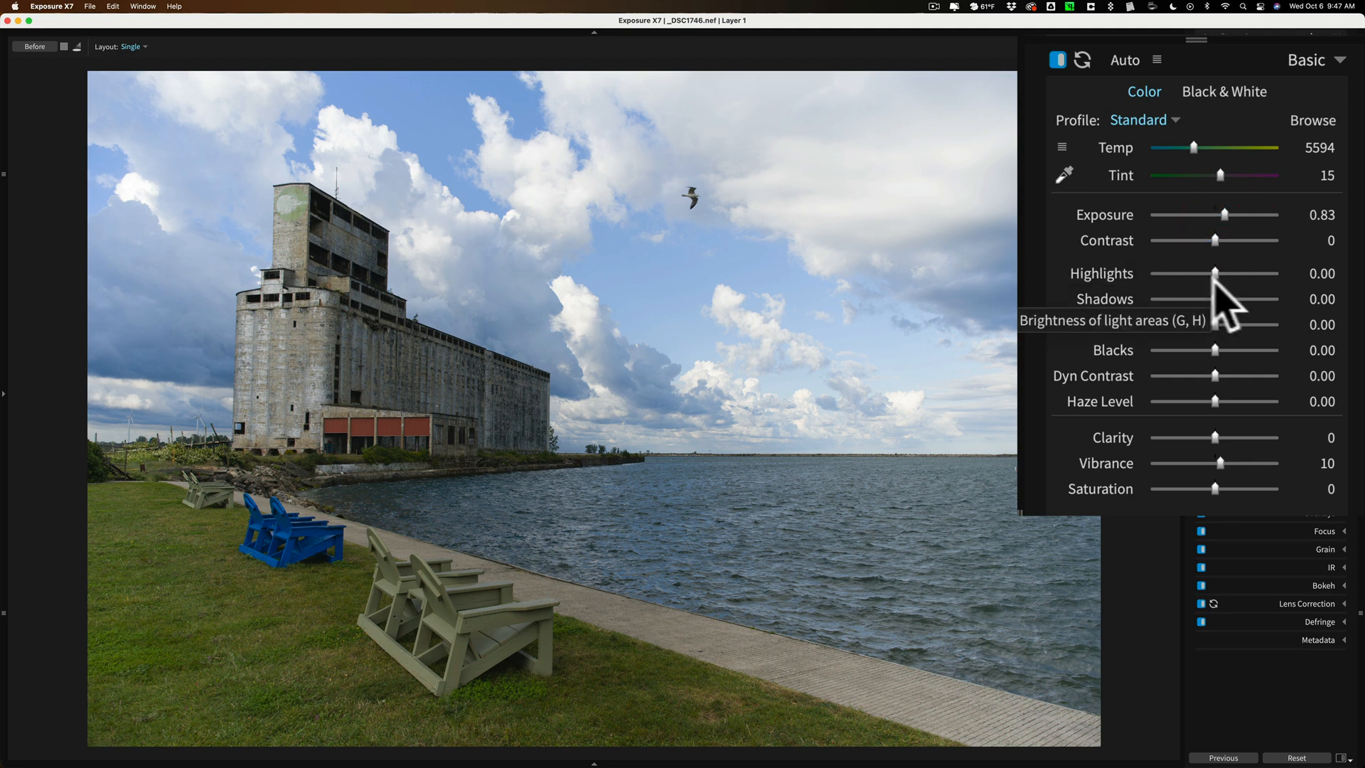
Set Highlights to about -40.87 and Shadows to about 47.83.
{"action": "left_click", "coordinate": [1214, 273]}
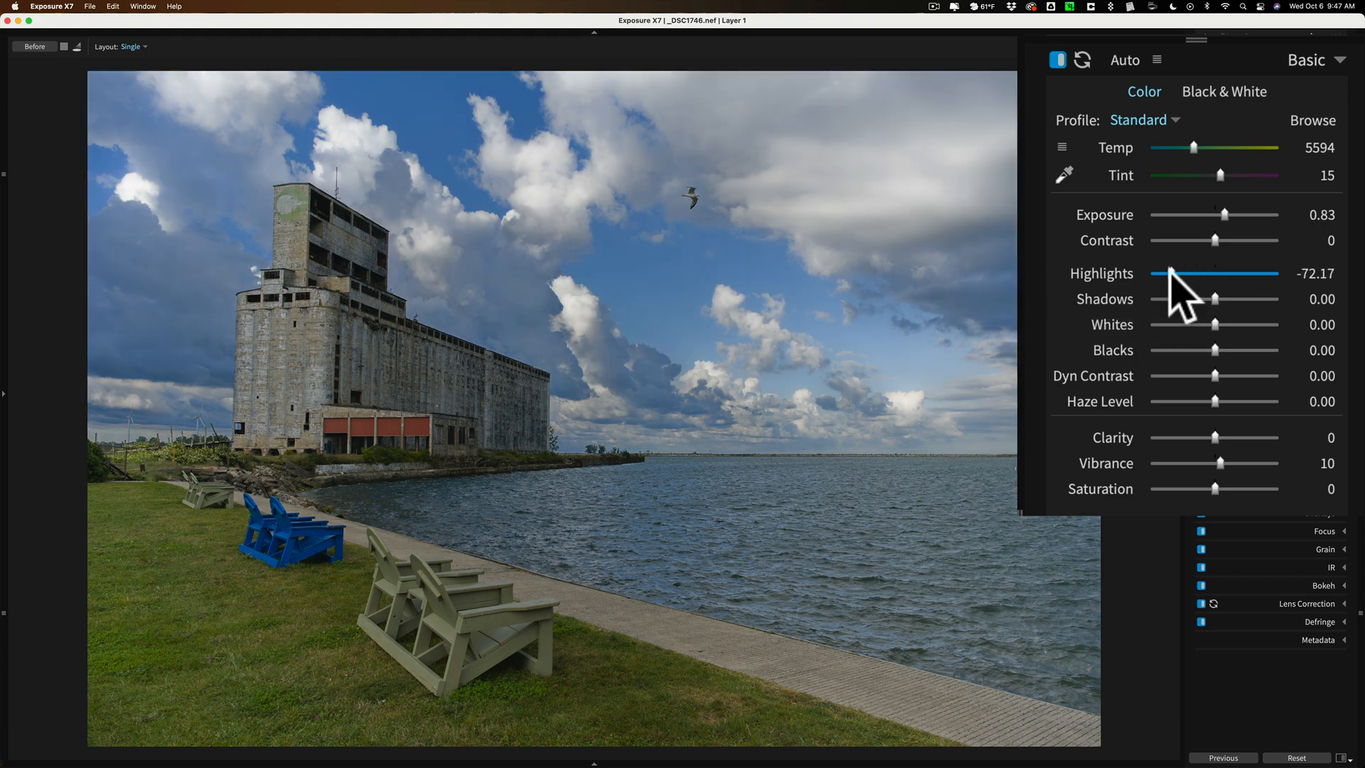
{"action": "left_click_drag", "start_coordinate": [1169, 273], "coordinate": [1180, 273]}
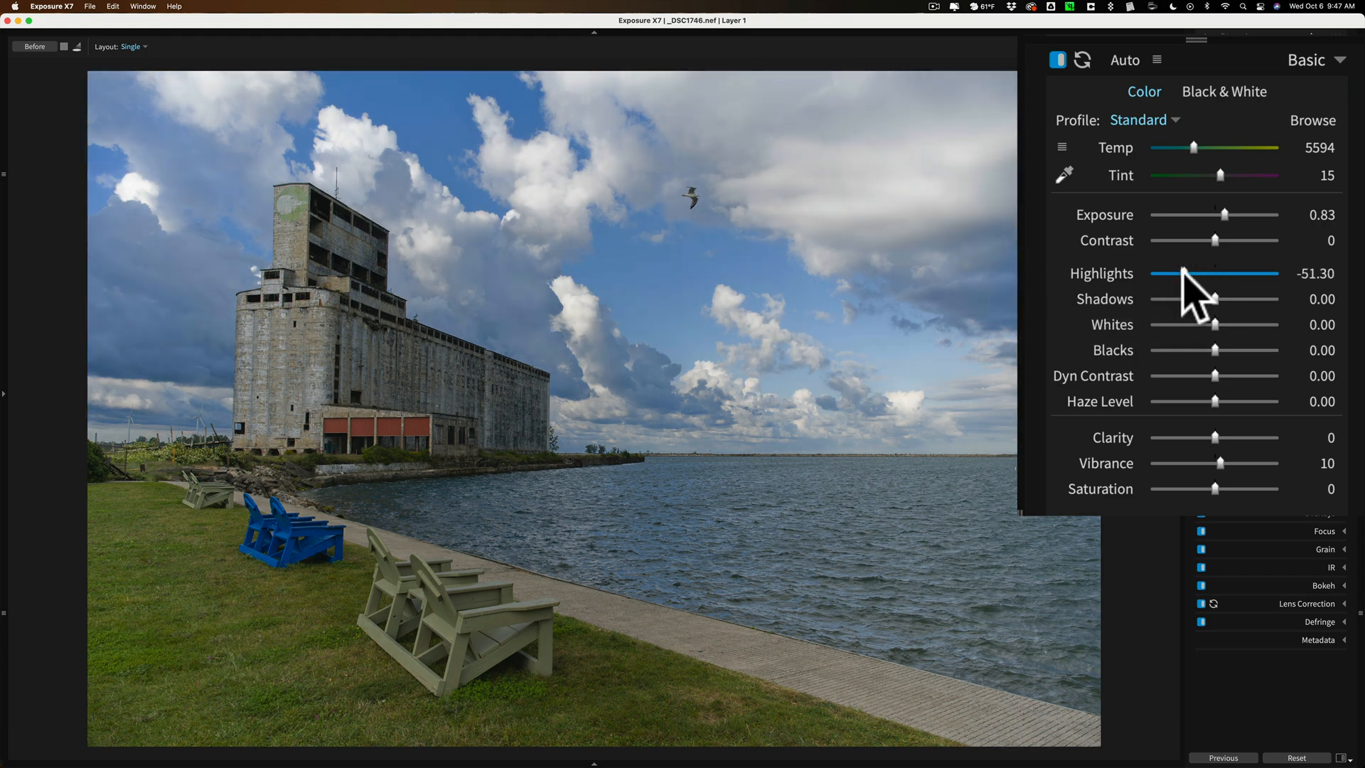
{"action": "left_click_drag", "start_coordinate": [1181, 273], "coordinate": [1192, 273]}
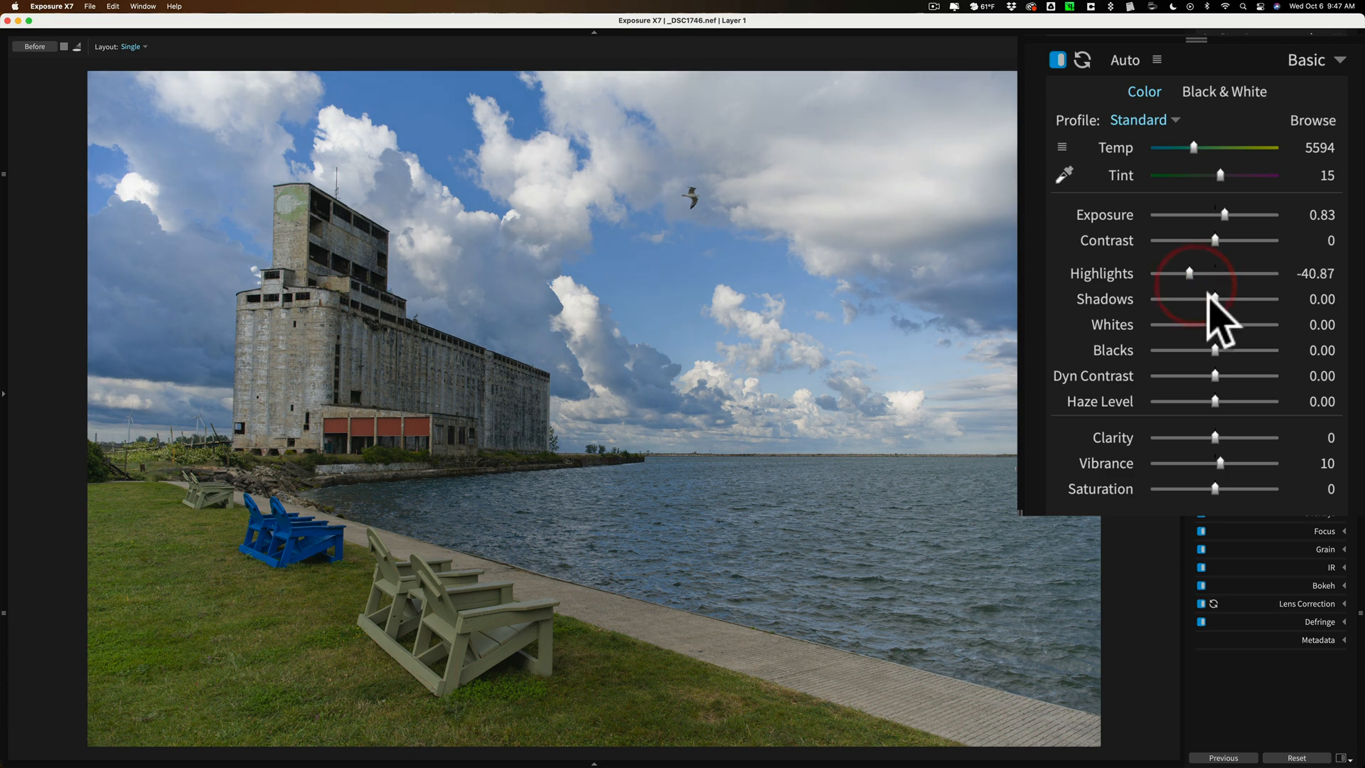
{"action": "left_click_drag", "start_coordinate": [1213, 299], "coordinate": [1243, 298]}
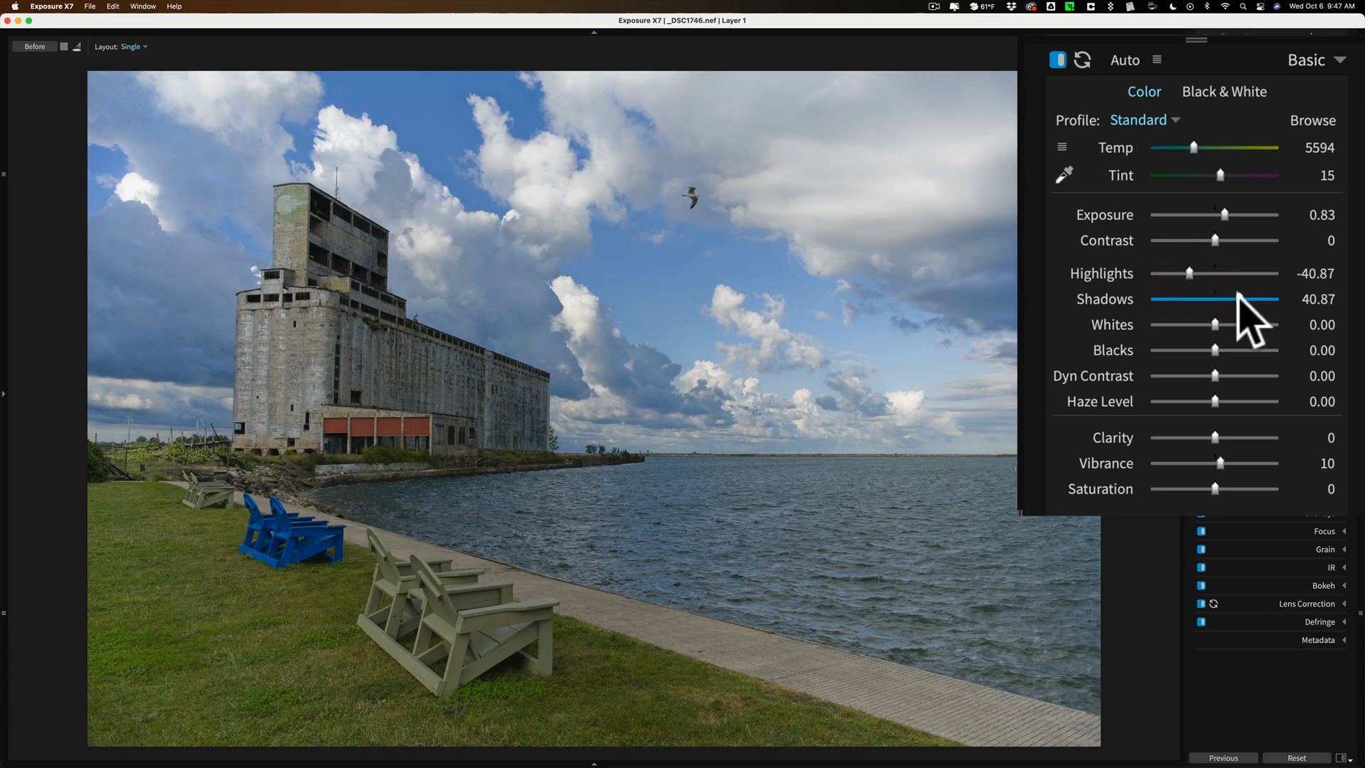
{"action": "left_click_drag", "start_coordinate": [1224, 299], "coordinate": [1245, 311]}
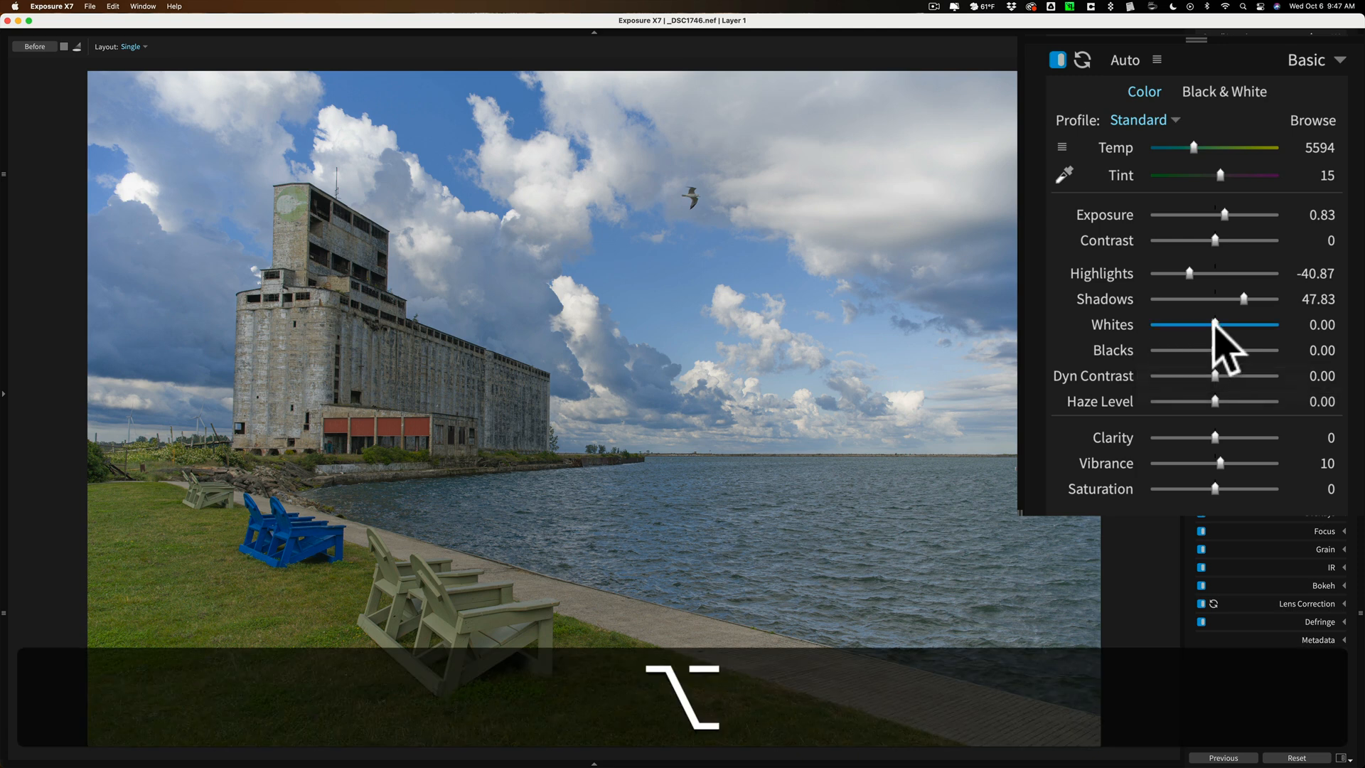
Settle Whites around 9.57, just below where the clouds begin to clip.
{"action": "left_click_drag", "start_coordinate": [1216, 324], "coordinate": [1219, 324]}
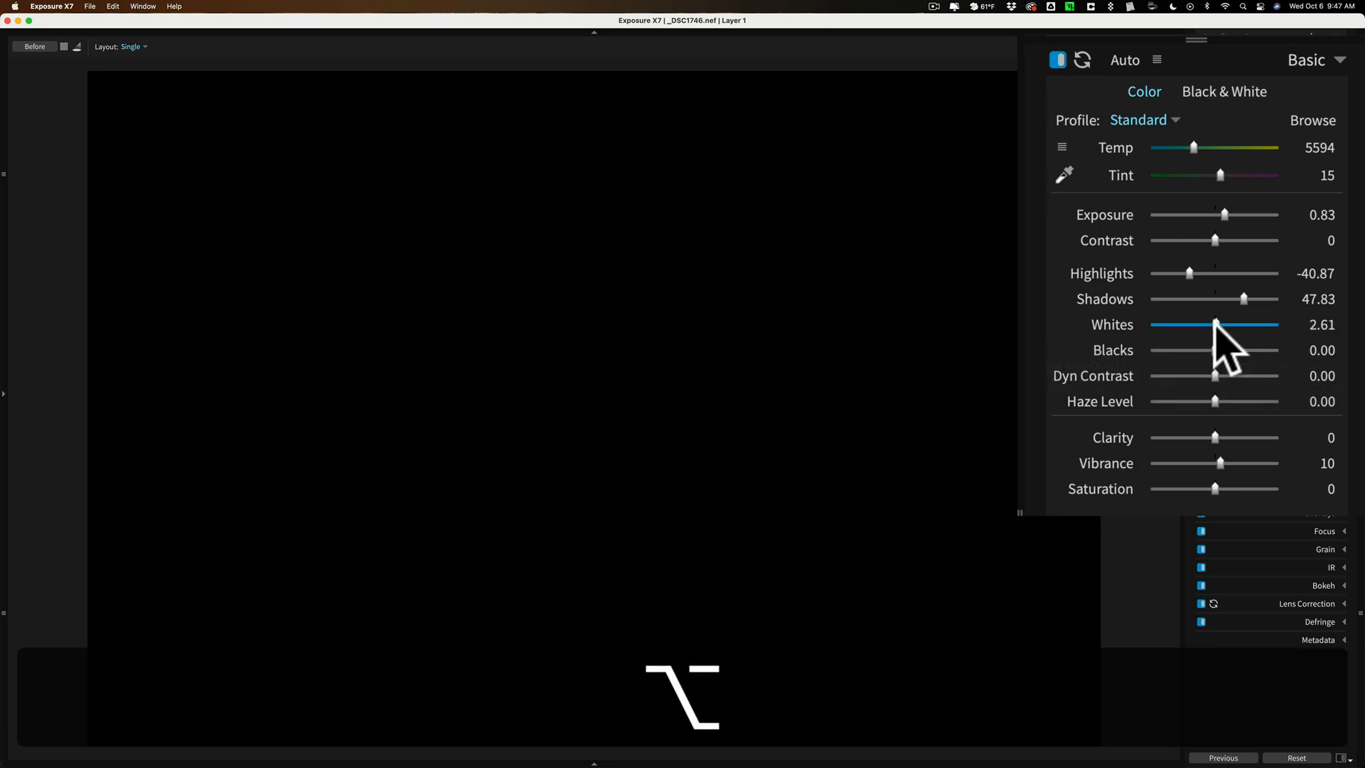
{"action": "left_click_drag", "start_coordinate": [1216, 324], "coordinate": [1243, 325]}
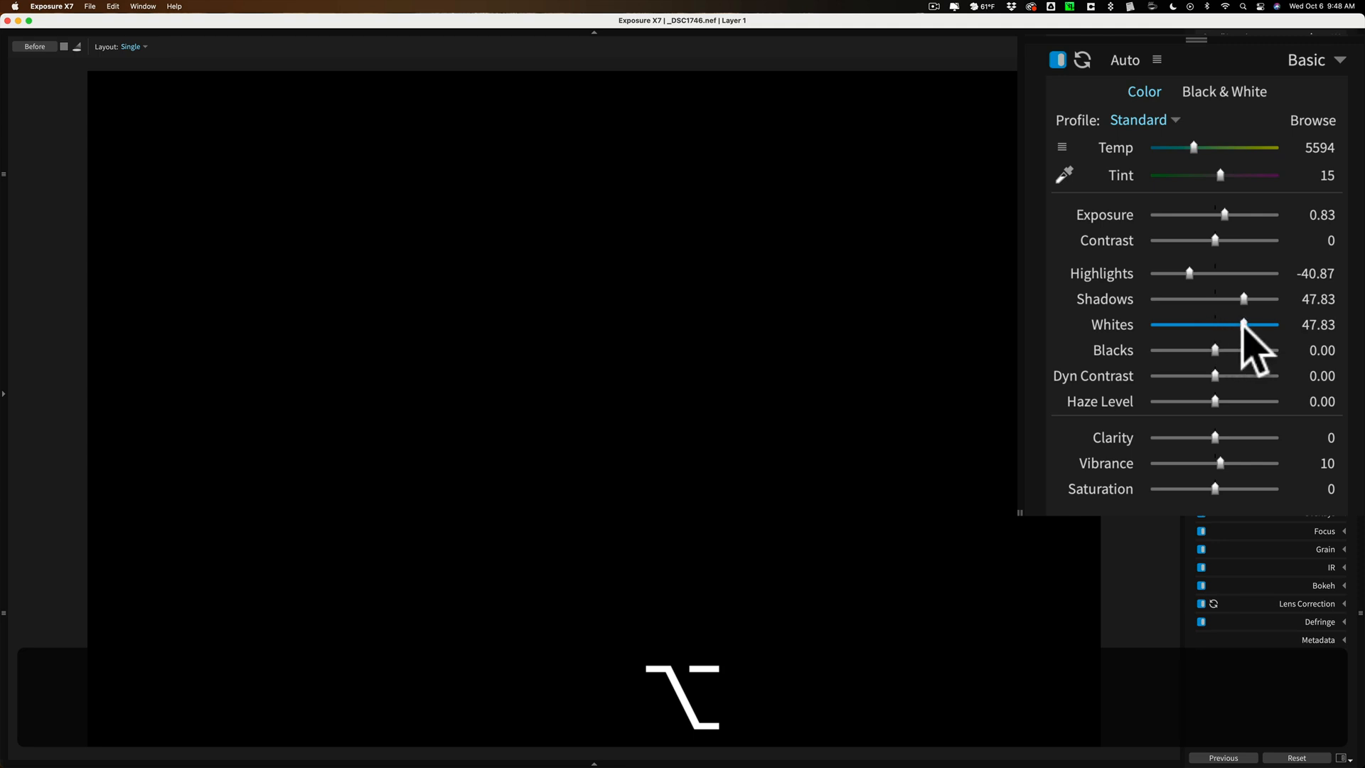
{"action": "left_click_drag", "start_coordinate": [1243, 324], "coordinate": [1275, 324]}
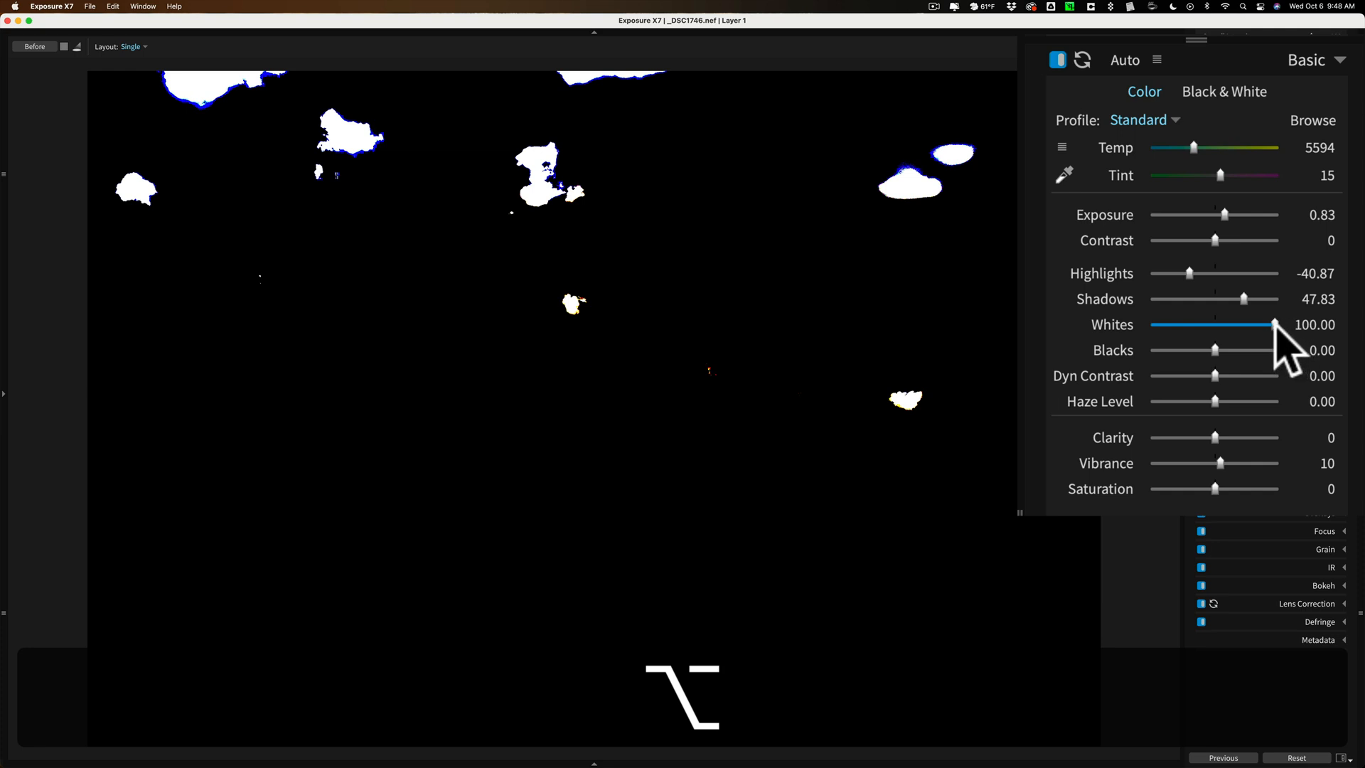
{"action": "left_click_drag", "start_coordinate": [1277, 324], "coordinate": [1256, 324]}
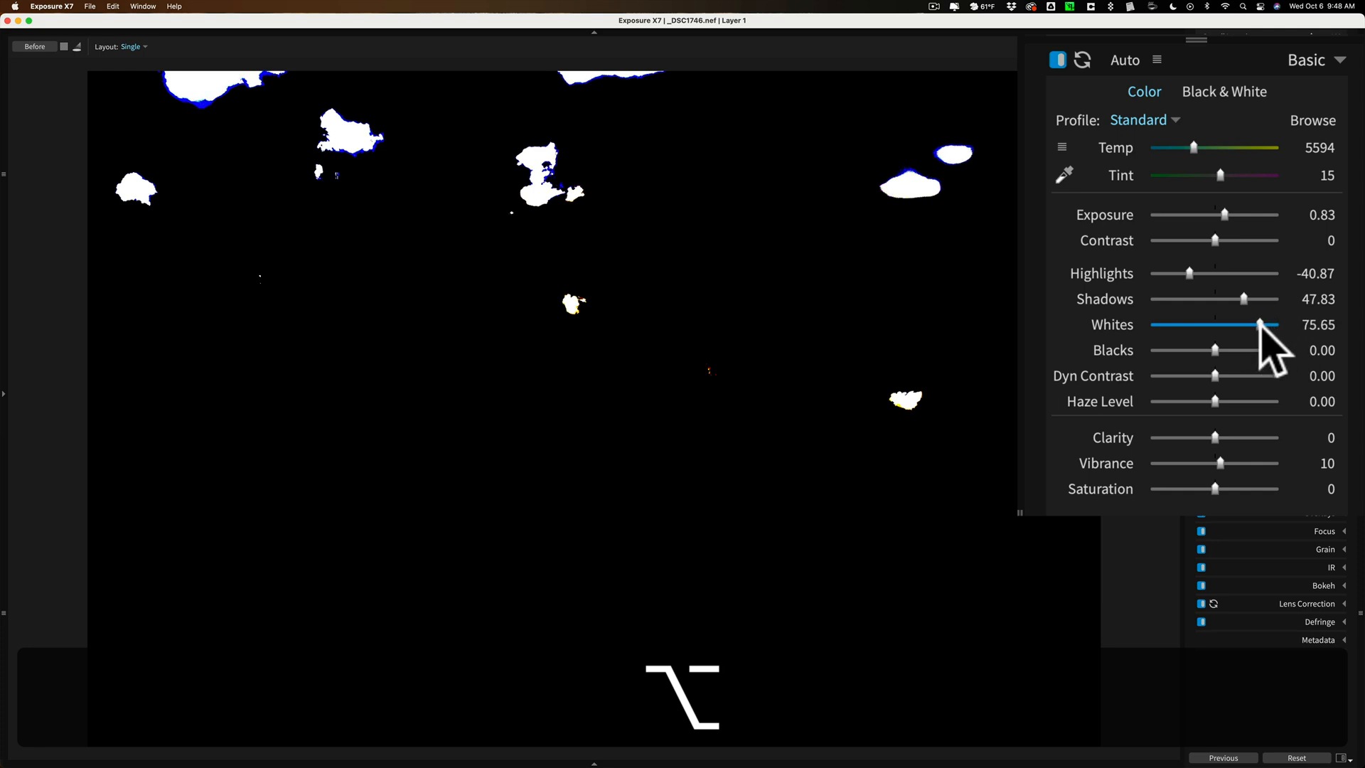
{"action": "left_click_drag", "start_coordinate": [1260, 324], "coordinate": [1236, 324]}
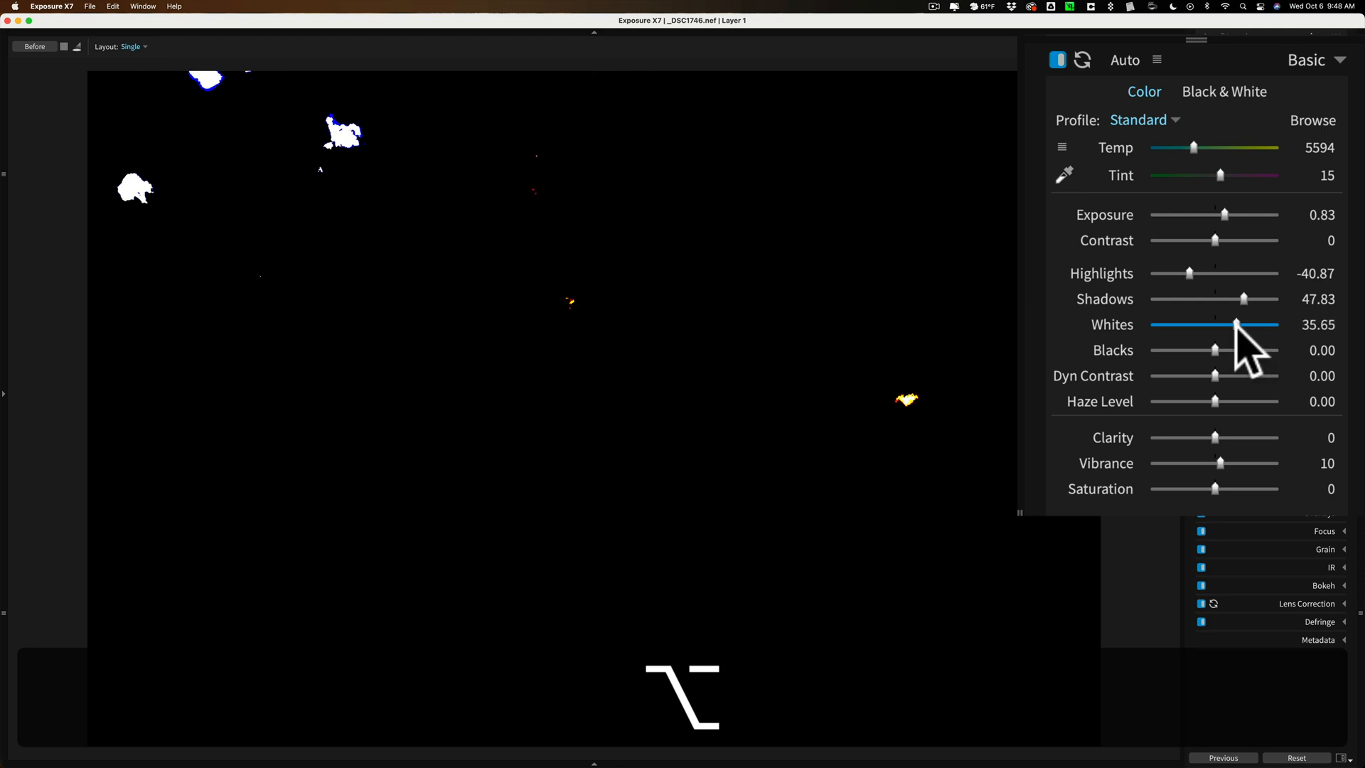
{"action": "left_click_drag", "start_coordinate": [1235, 324], "coordinate": [1218, 325]}
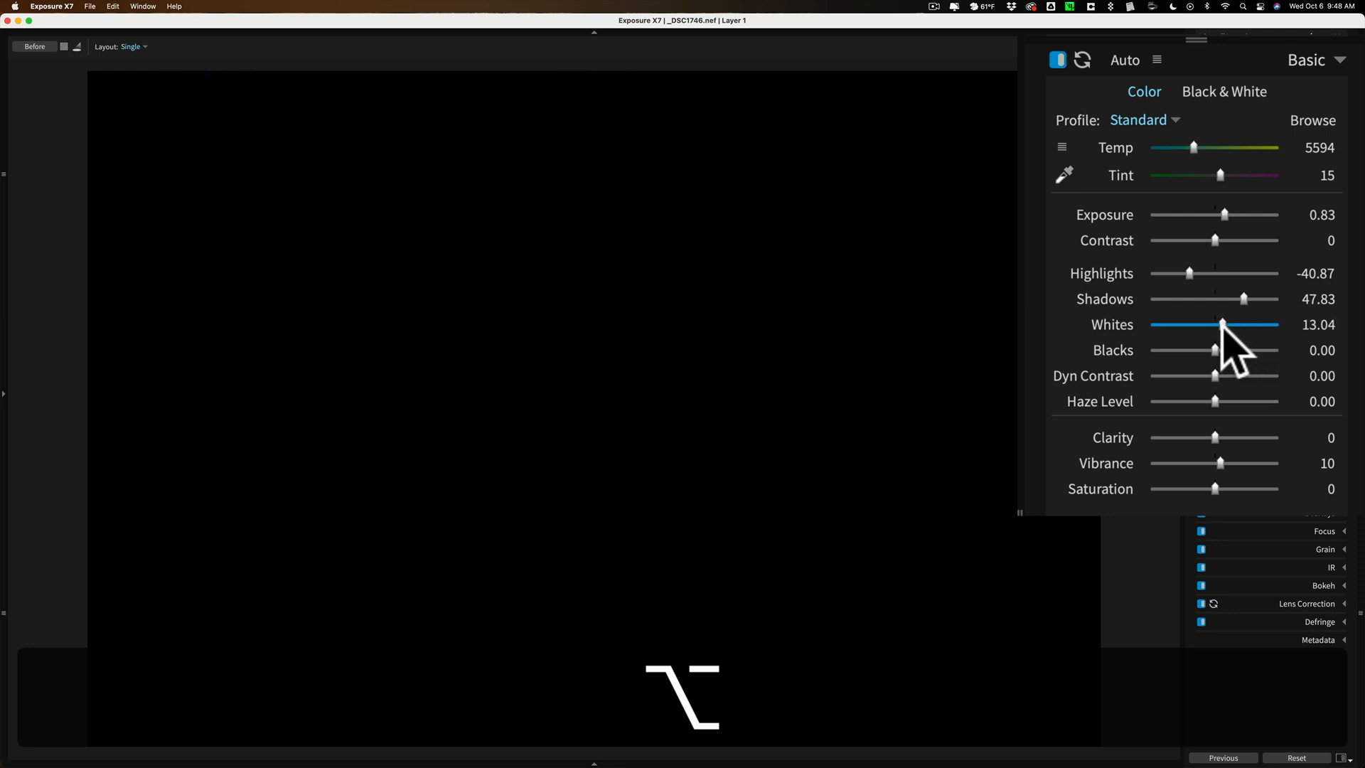
{"action": "left_click_drag", "start_coordinate": [1218, 325], "coordinate": [1227, 324]}
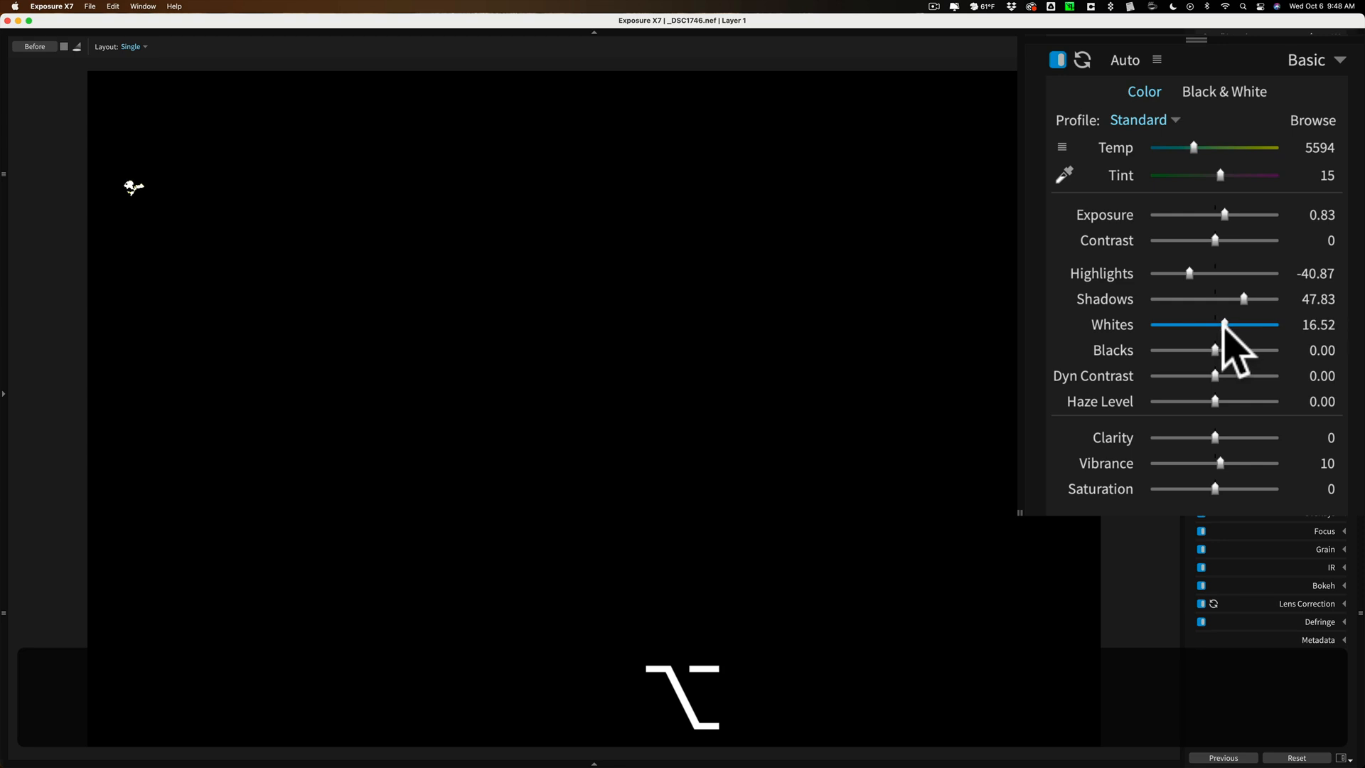
{"action": "left_click_drag", "start_coordinate": [1225, 324], "coordinate": [1221, 325]}
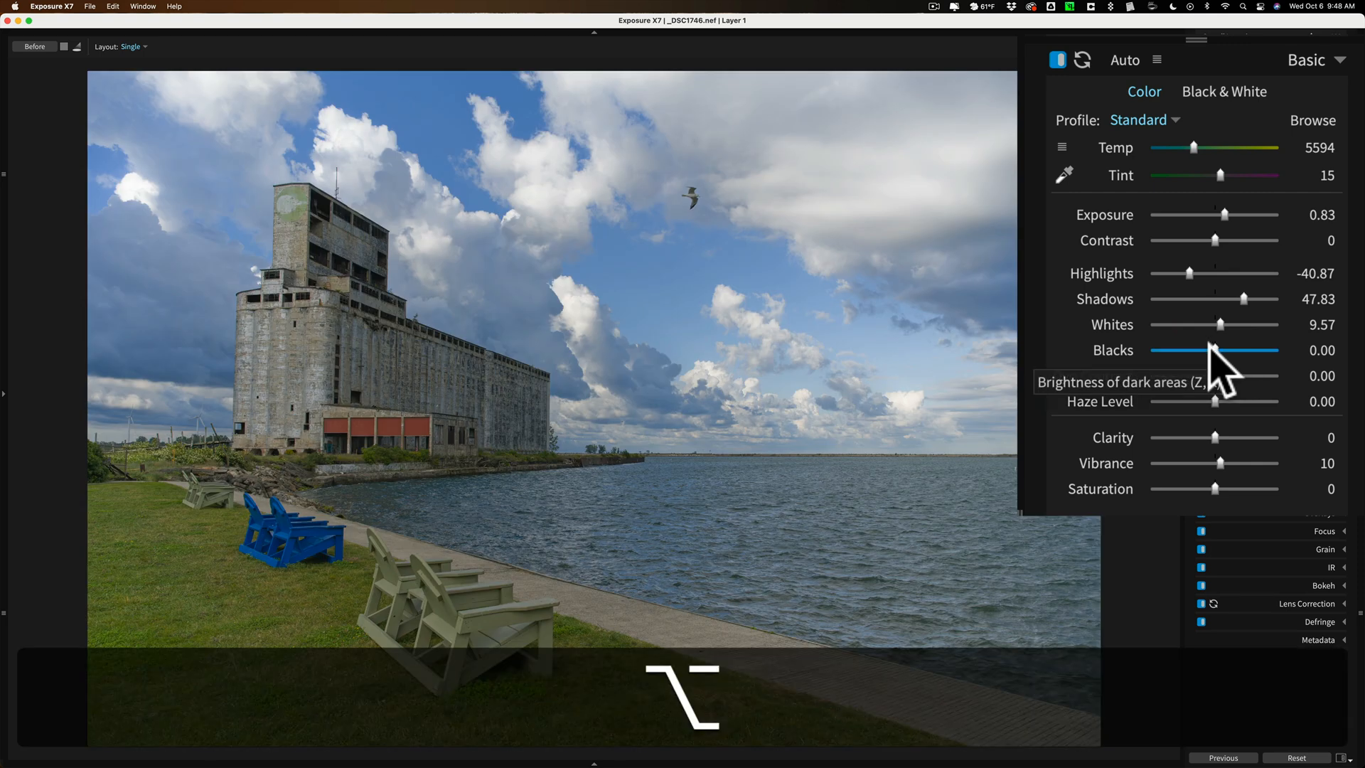
Pull Blacks fully down to -100 while previewing shadow clipping.
{"action": "left_click_drag", "start_coordinate": [1210, 350], "coordinate": [1227, 349]}
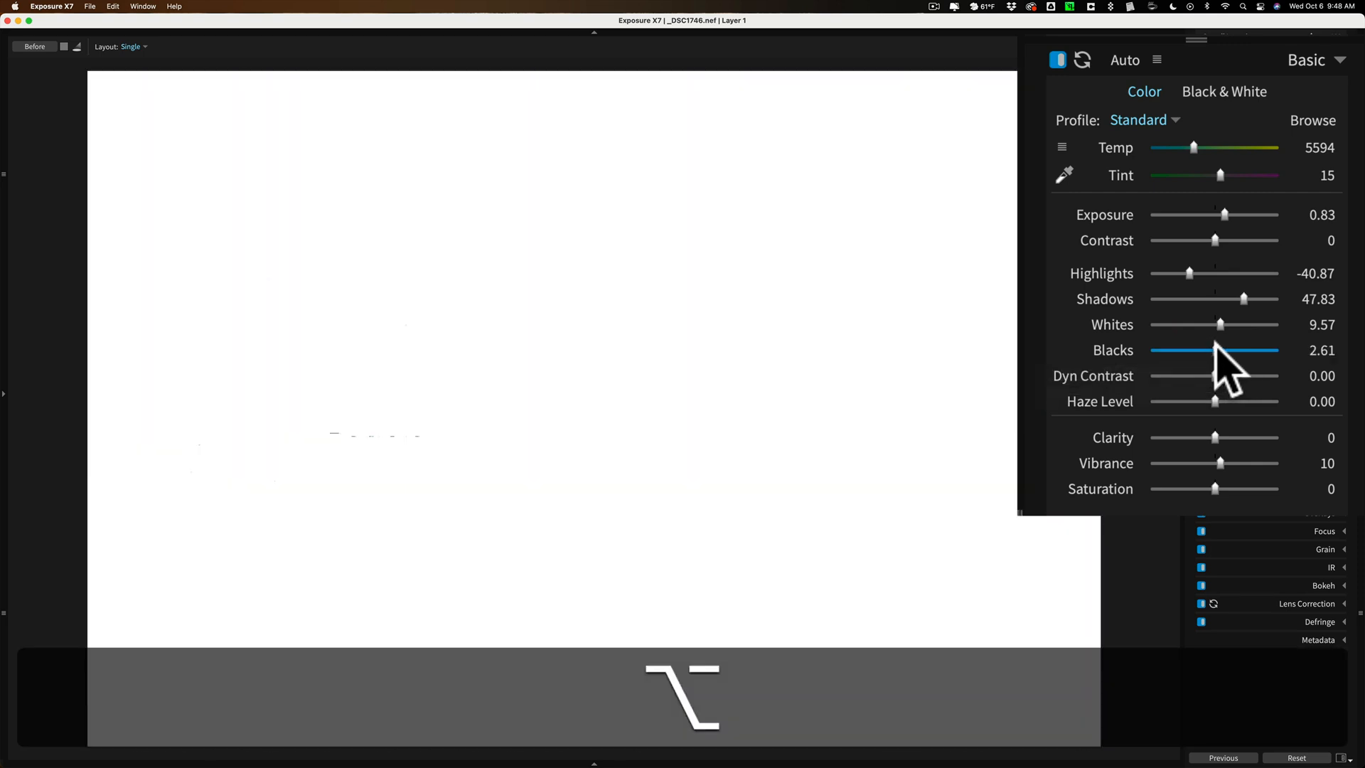
{"action": "left_click_drag", "start_coordinate": [1217, 350], "coordinate": [1154, 350]}
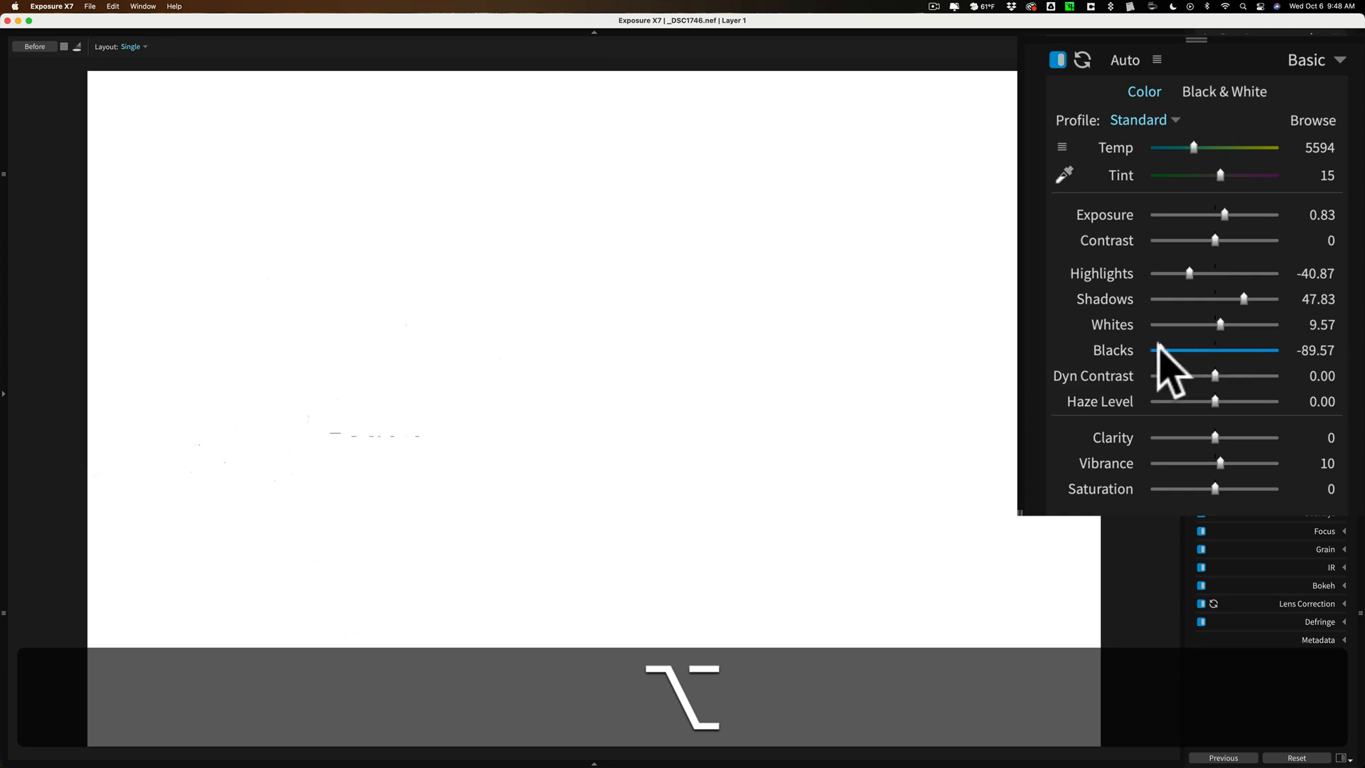
{"action": "left_click_drag", "start_coordinate": [1176, 350], "coordinate": [1154, 350]}
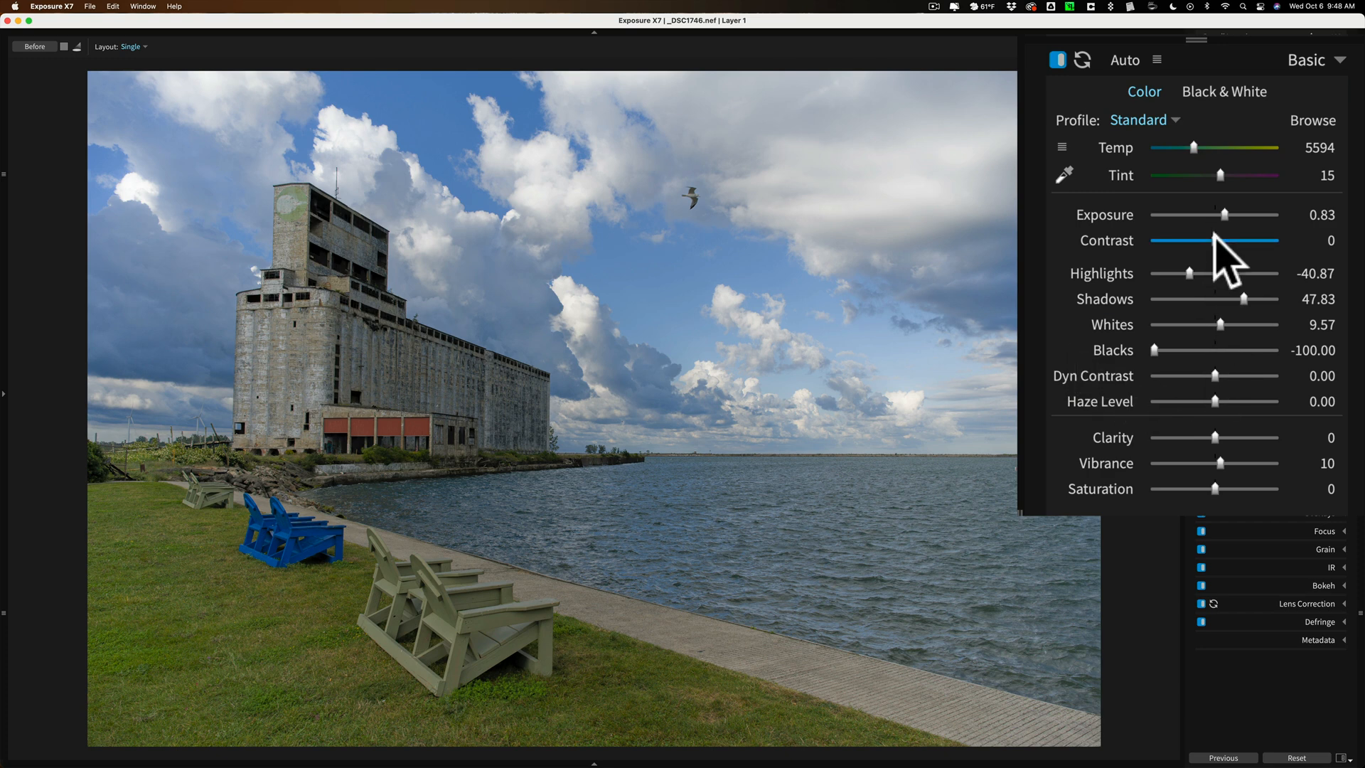
Raise Contrast to 41.
{"action": "left_click_drag", "start_coordinate": [1212, 242], "coordinate": [1246, 242]}
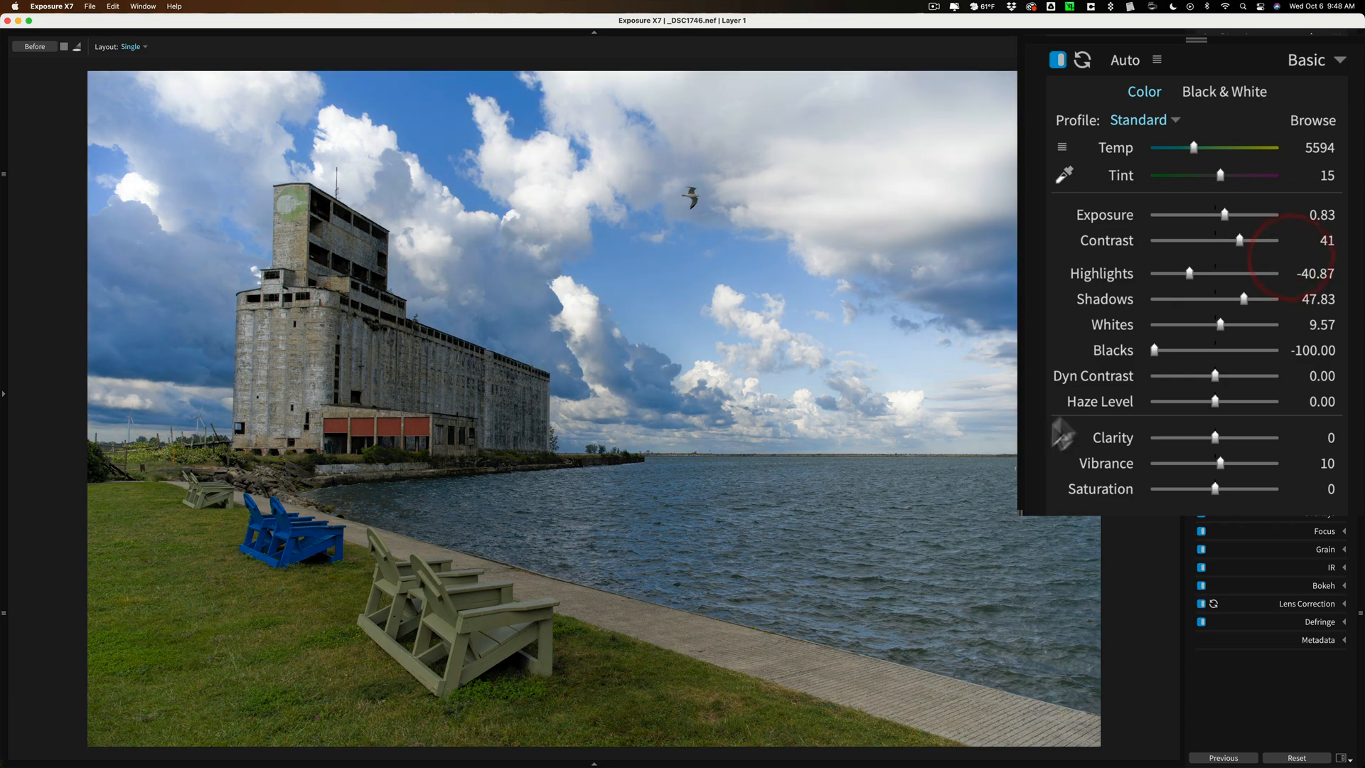
{"action": "mouse_move", "coordinate": [1092, 256]}
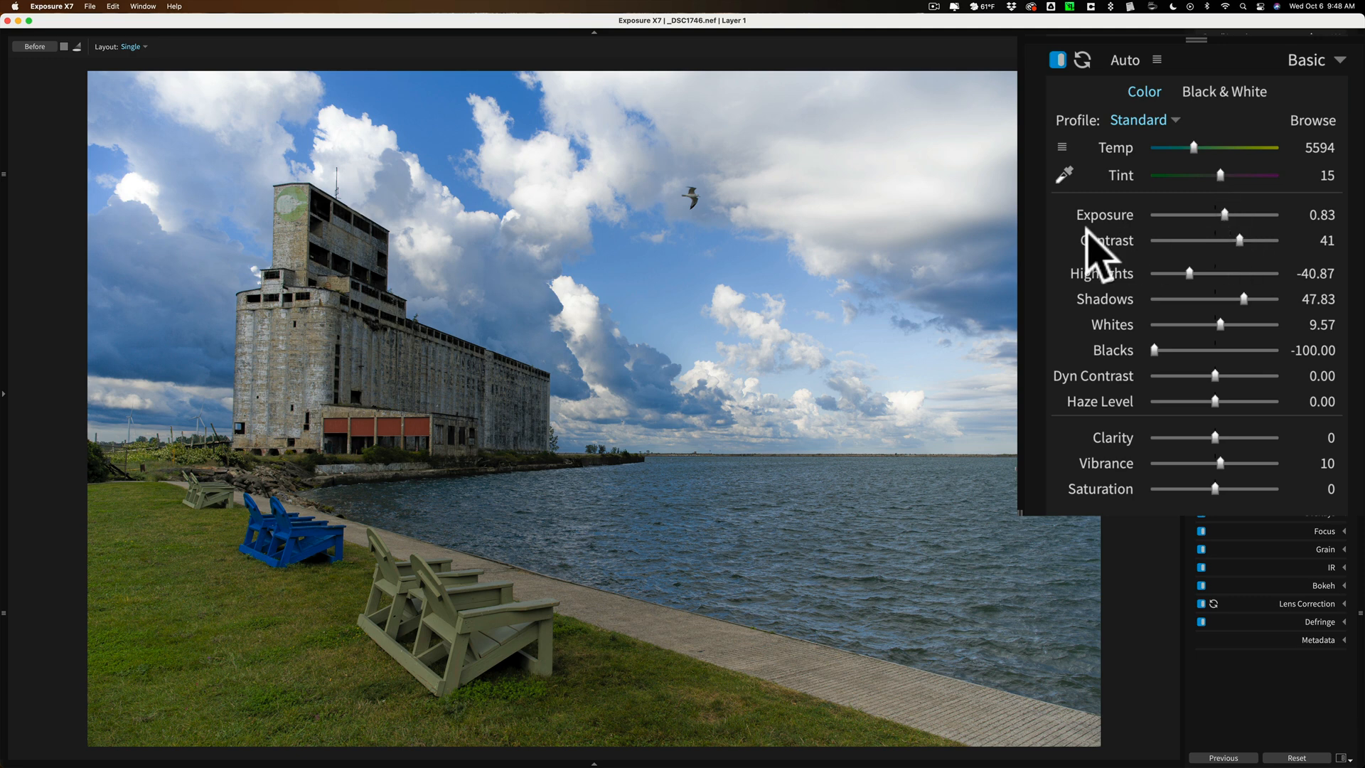
{"action": "mouse_move", "coordinate": [101, 91]}
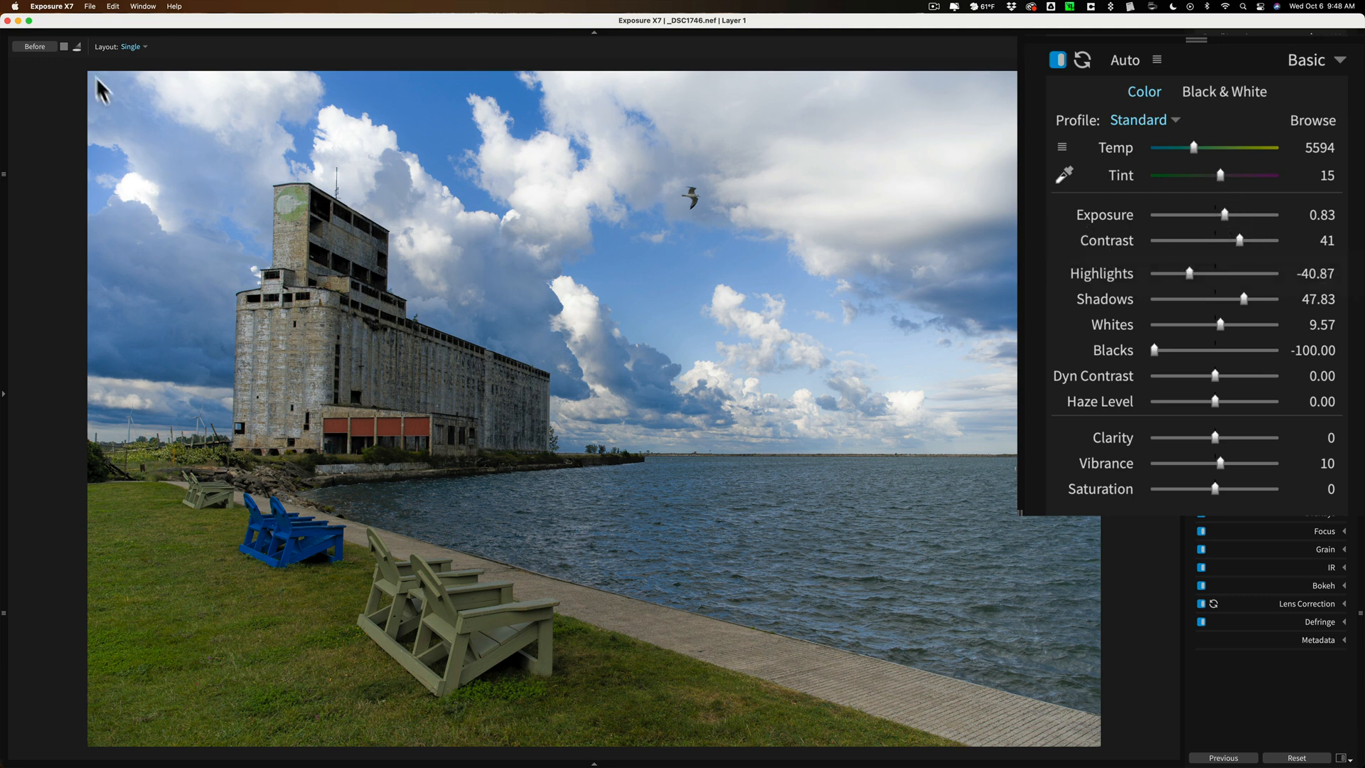
{"action": "mouse_move", "coordinate": [34, 47]}
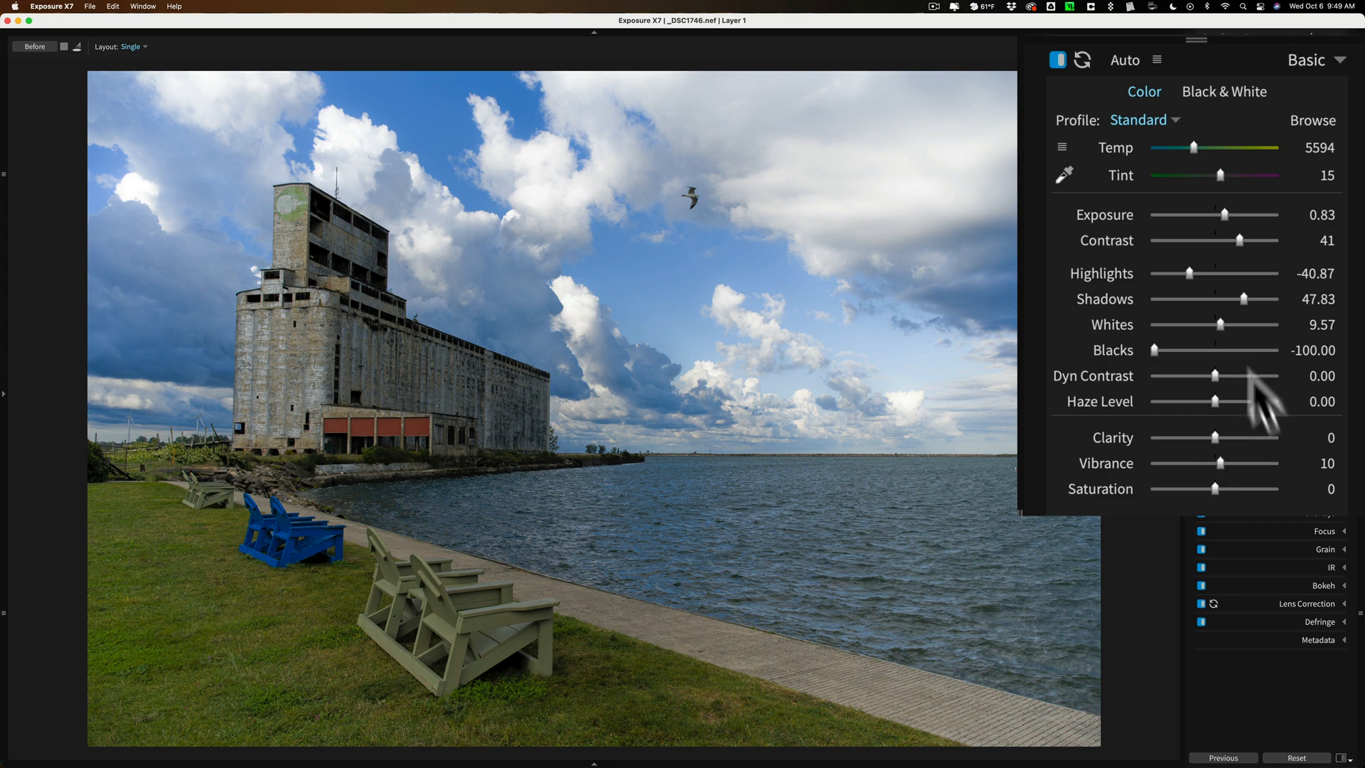
Try Dyn Contrast and Haze Level (down to -20), returning both to 0.
{"action": "left_click_drag", "start_coordinate": [1209, 375], "coordinate": [1255, 375]}
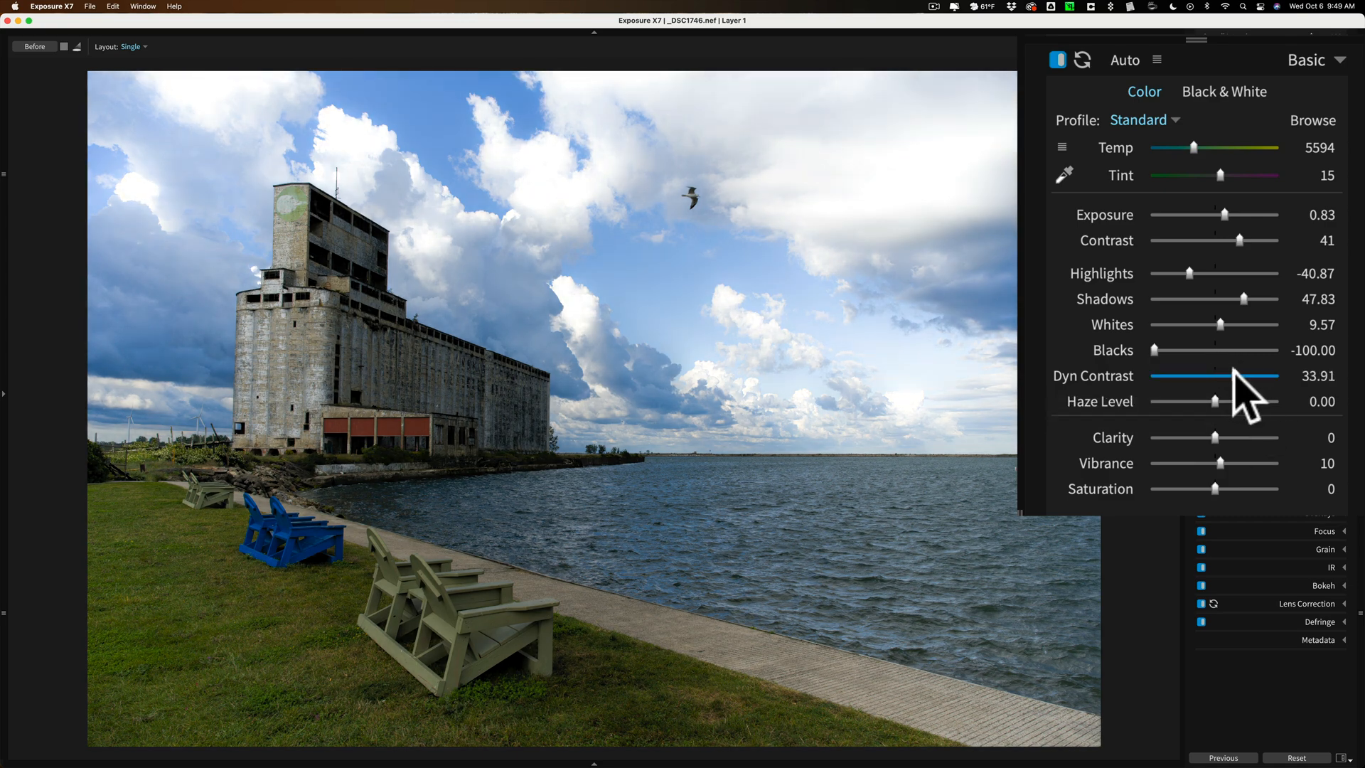
{"action": "left_click_drag", "start_coordinate": [1261, 376], "coordinate": [1217, 375]}
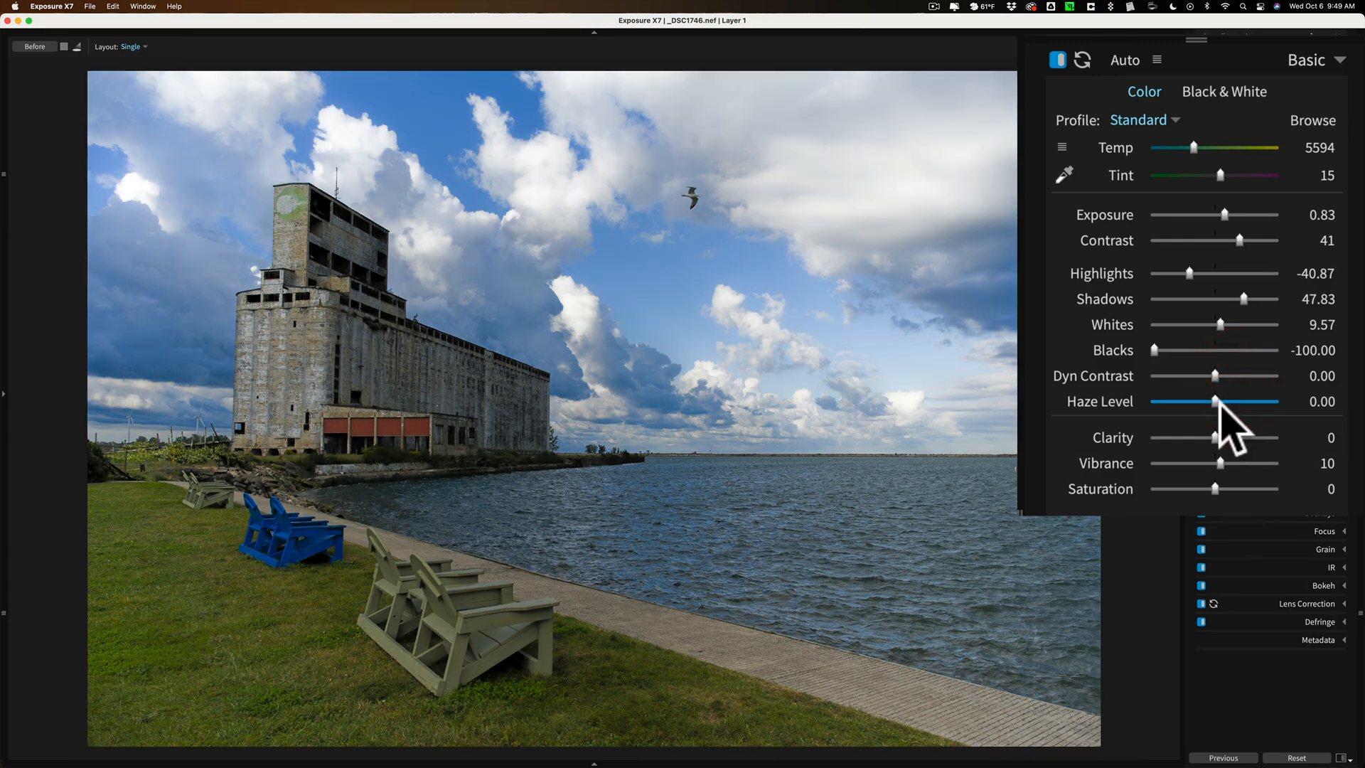
{"action": "left_click_drag", "start_coordinate": [1217, 401], "coordinate": [1256, 401]}
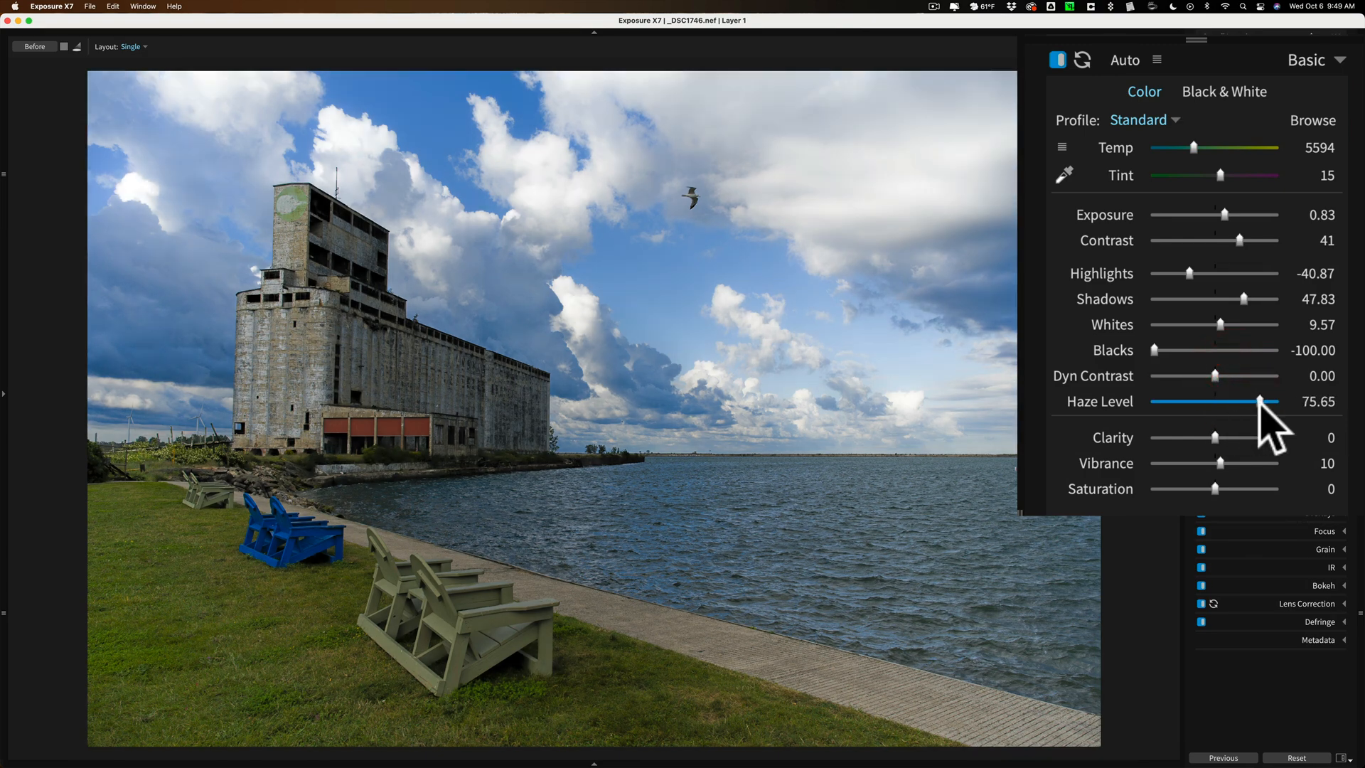
{"action": "left_click_drag", "start_coordinate": [1255, 401], "coordinate": [1204, 401]}
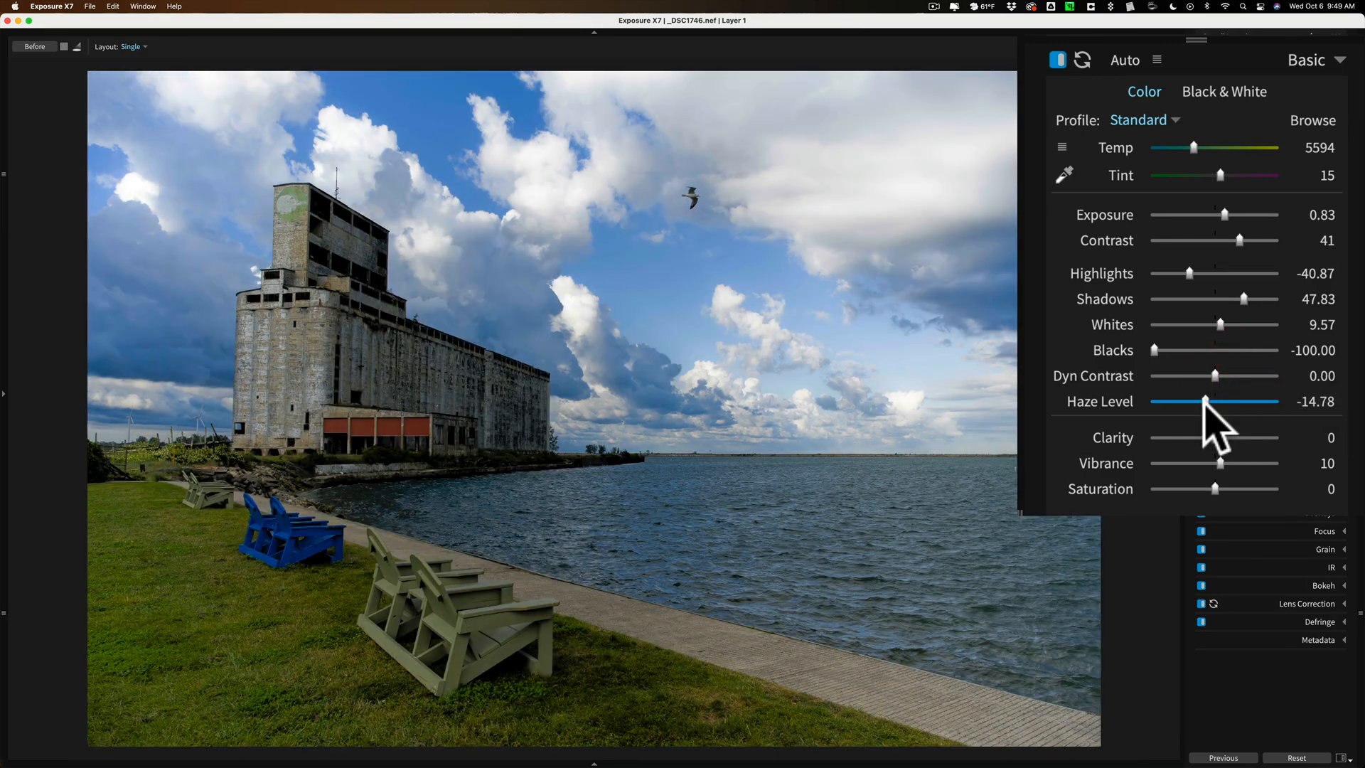
{"action": "left_click_drag", "start_coordinate": [1206, 401], "coordinate": [1200, 401]}
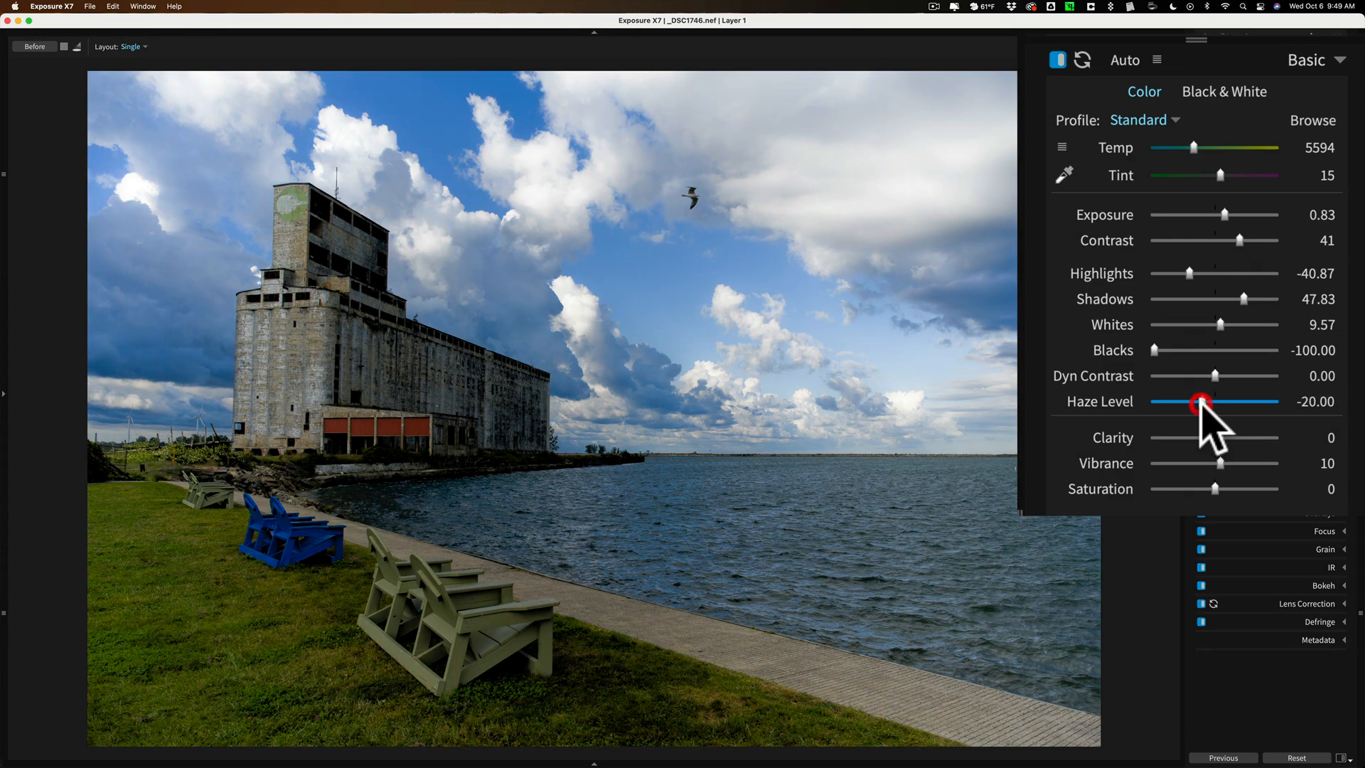
{"action": "mouse_move", "coordinate": [1200, 401]}
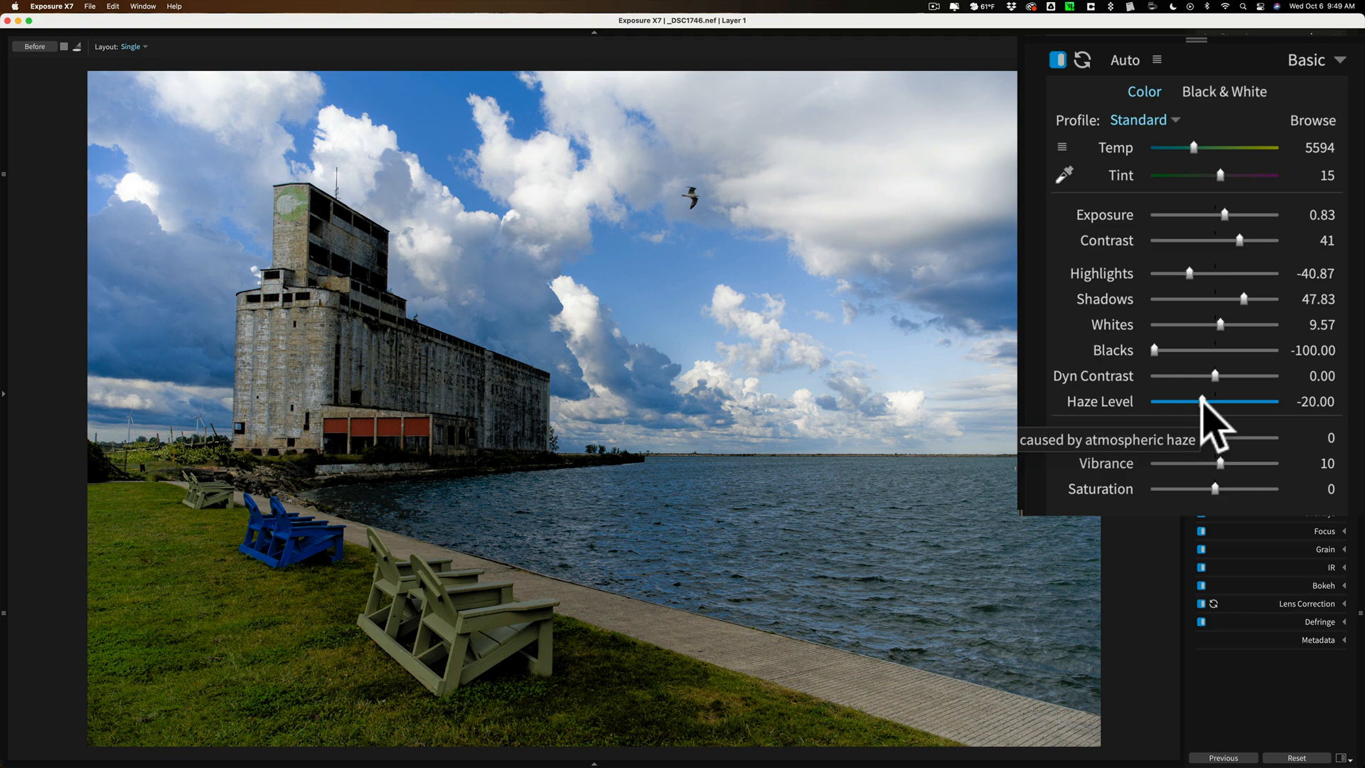
{"action": "left_click_drag", "start_coordinate": [1203, 401], "coordinate": [1210, 401]}
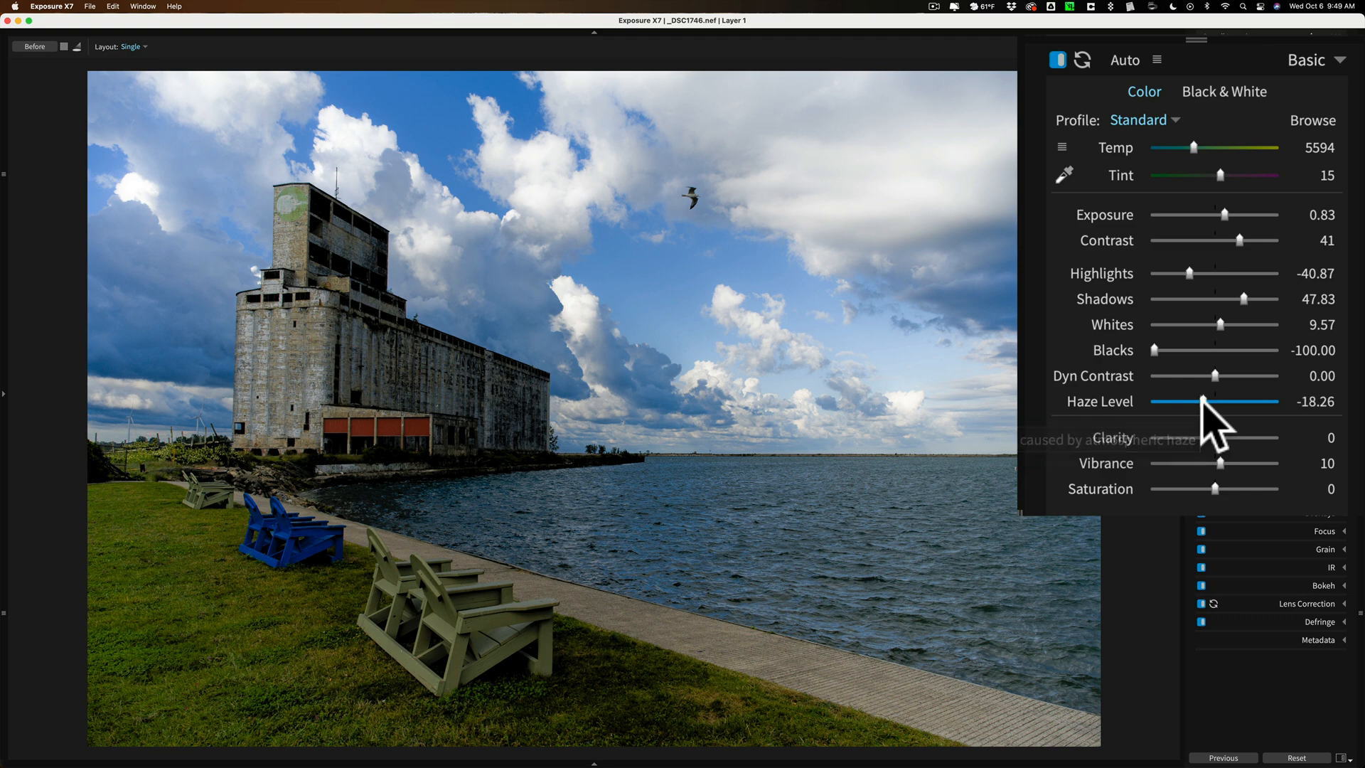
{"action": "left_click_drag", "start_coordinate": [1203, 401], "coordinate": [1215, 401]}
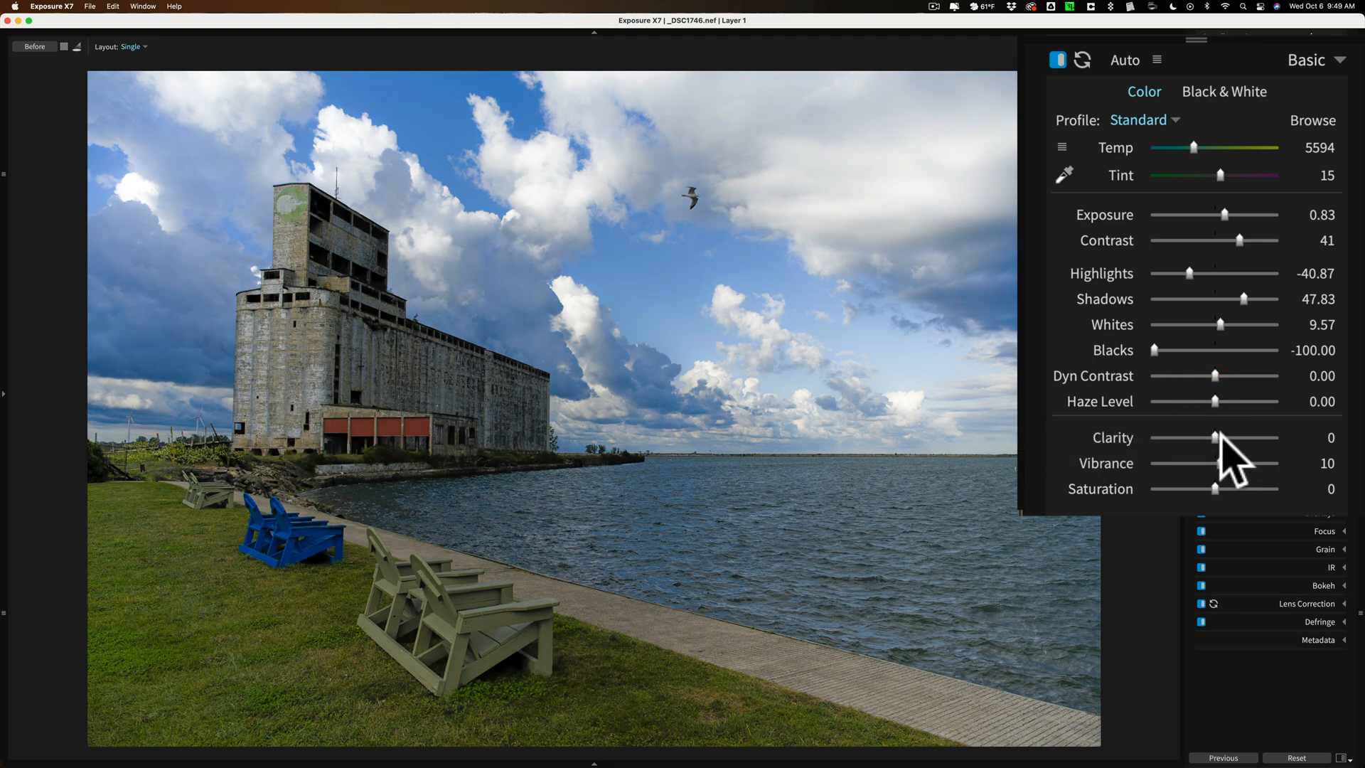
Set Clarity to 22 and Vibrance to 11.
{"action": "left_click_drag", "start_coordinate": [1216, 437], "coordinate": [1227, 436]}
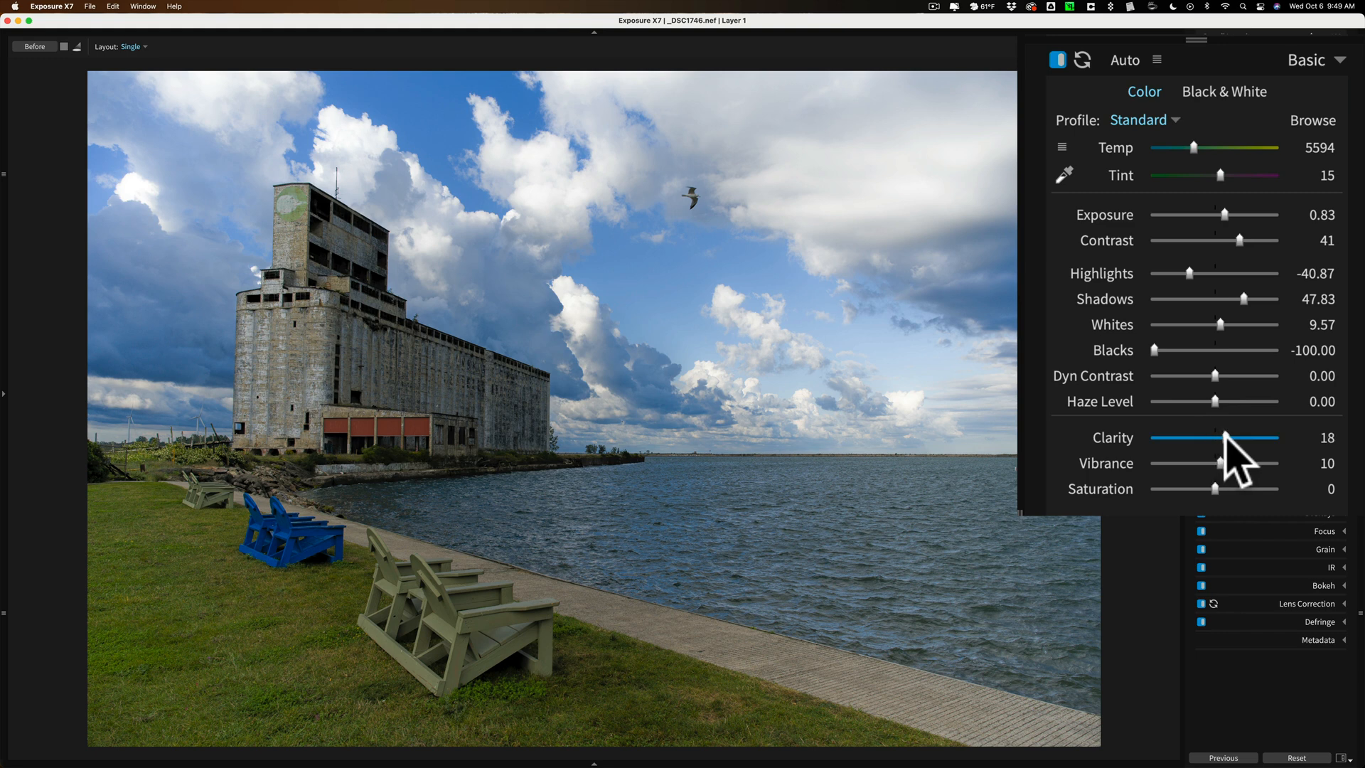
{"action": "left_click_drag", "start_coordinate": [1218, 437], "coordinate": [1225, 437]}
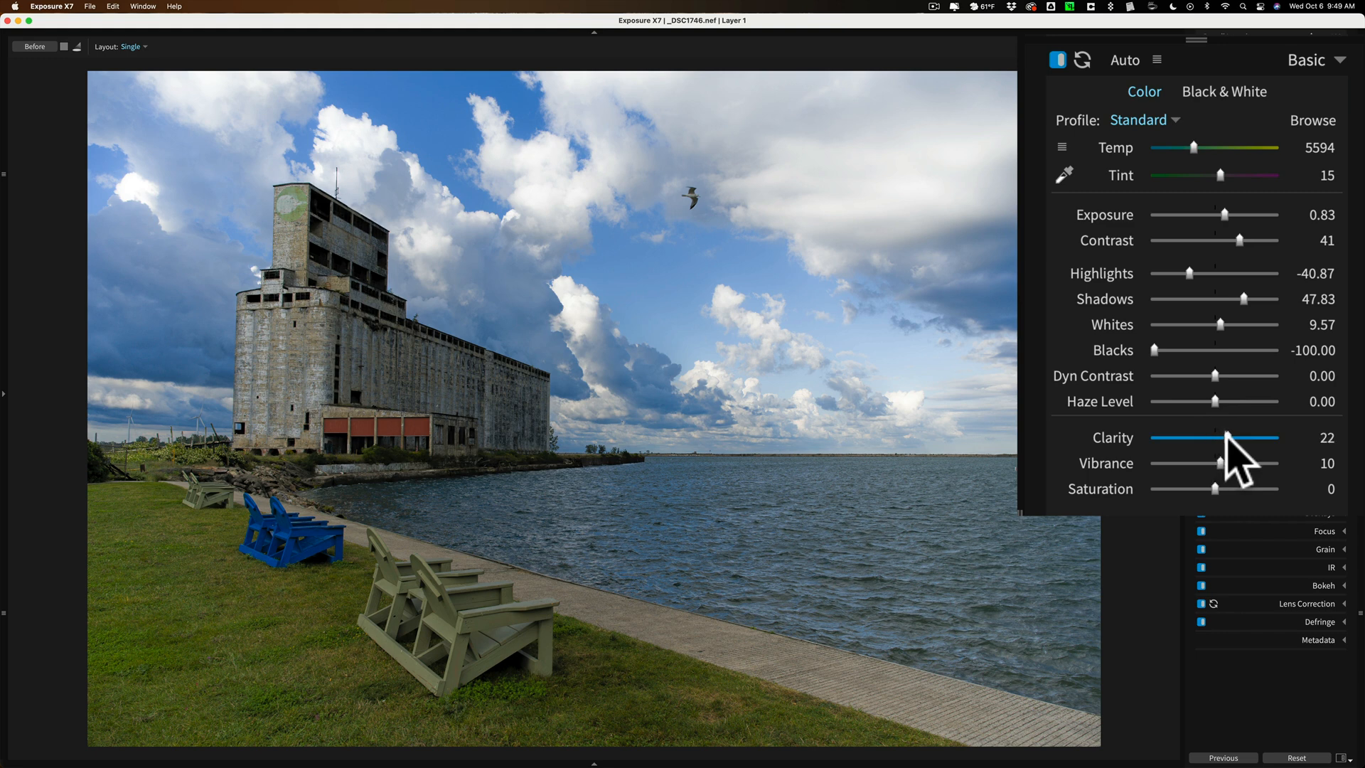
{"action": "left_click_drag", "start_coordinate": [1226, 462], "coordinate": [1228, 463]}
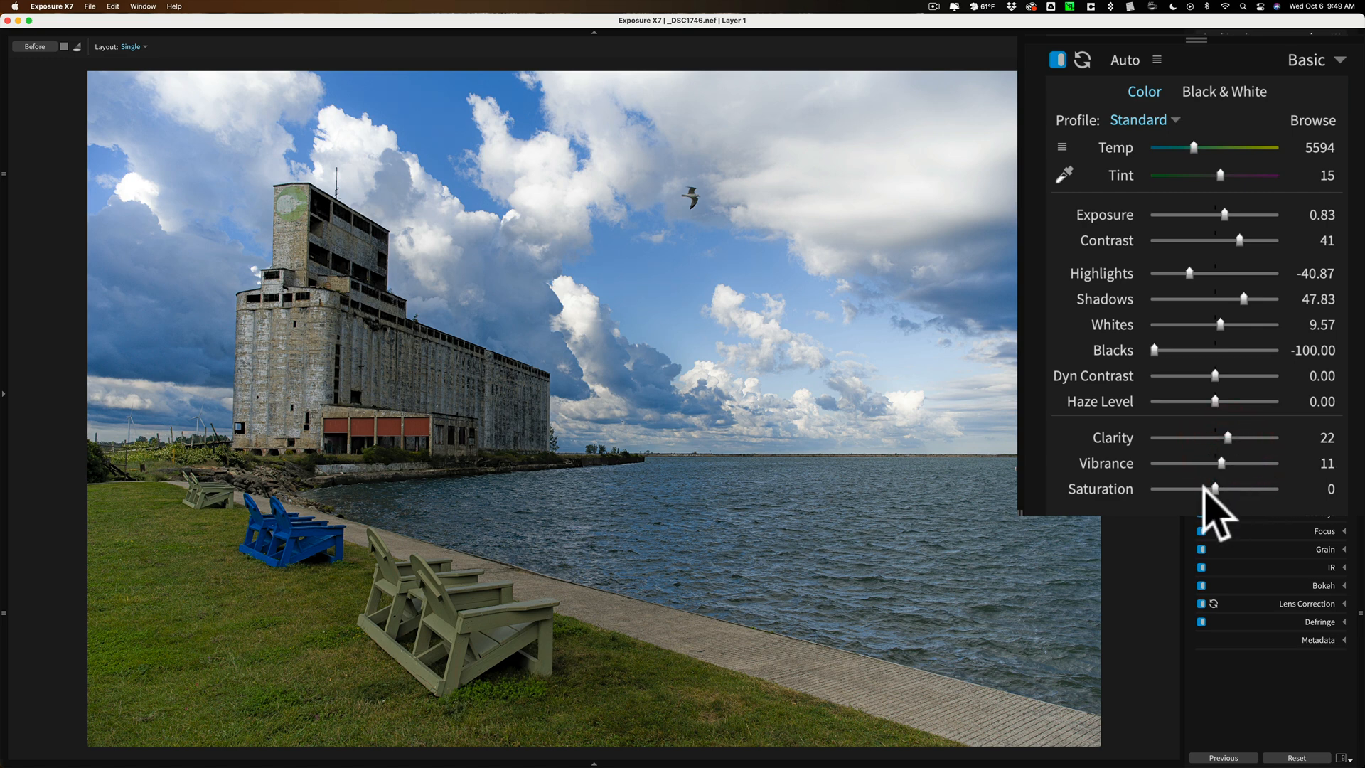
Collapse the Basic panel, look over Noise Reduction and briefly show the file info overlay.
{"action": "left_click", "coordinate": [1214, 489]}
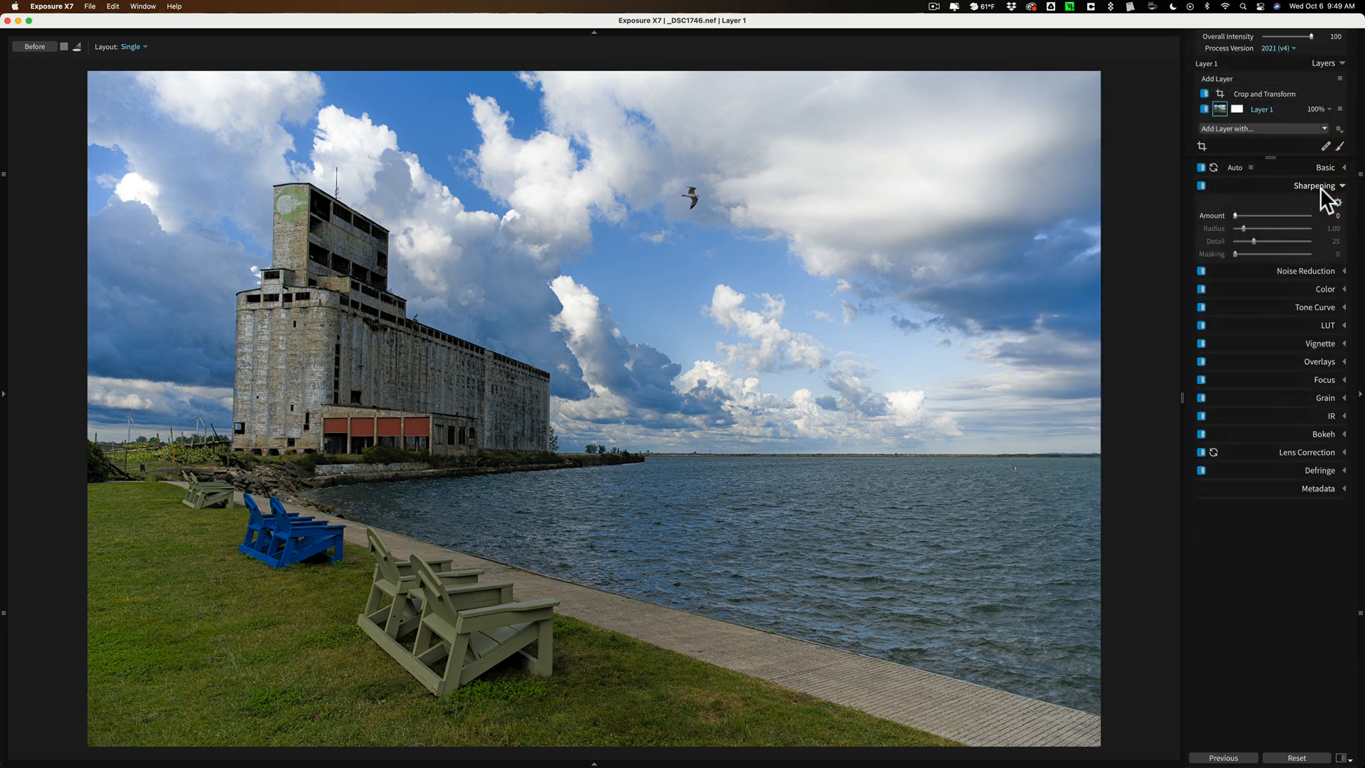
{"action": "left_click", "coordinate": [1314, 203]}
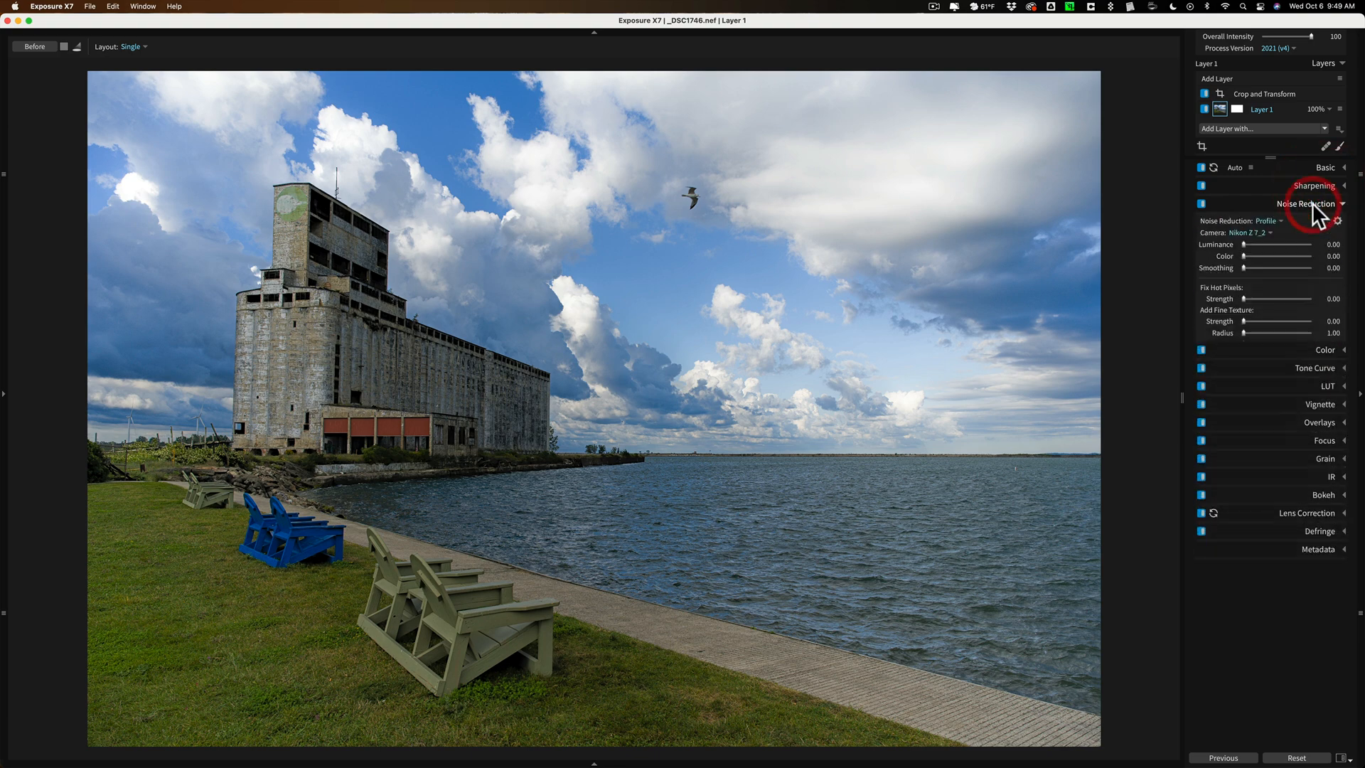
{"action": "mouse_move", "coordinate": [617, 290]}
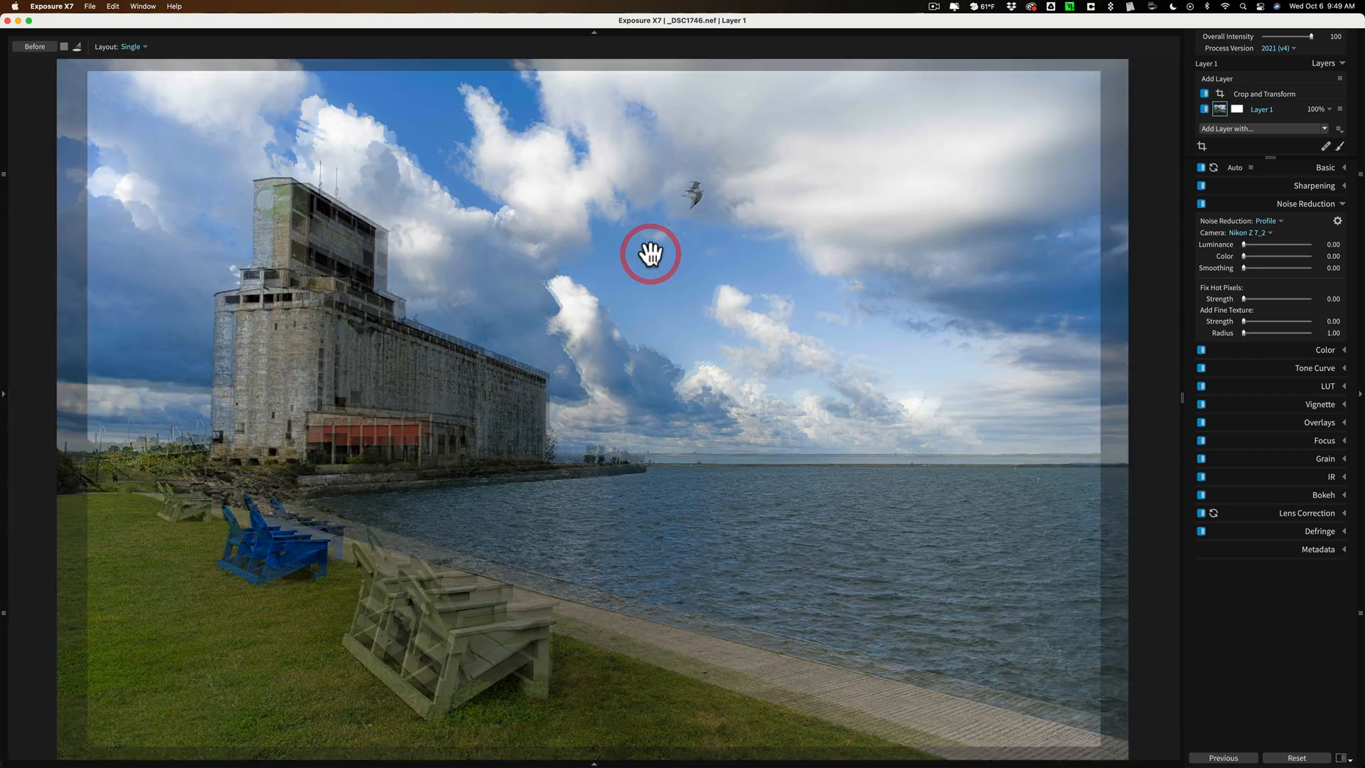
{"action": "key", "text": "cmd"}
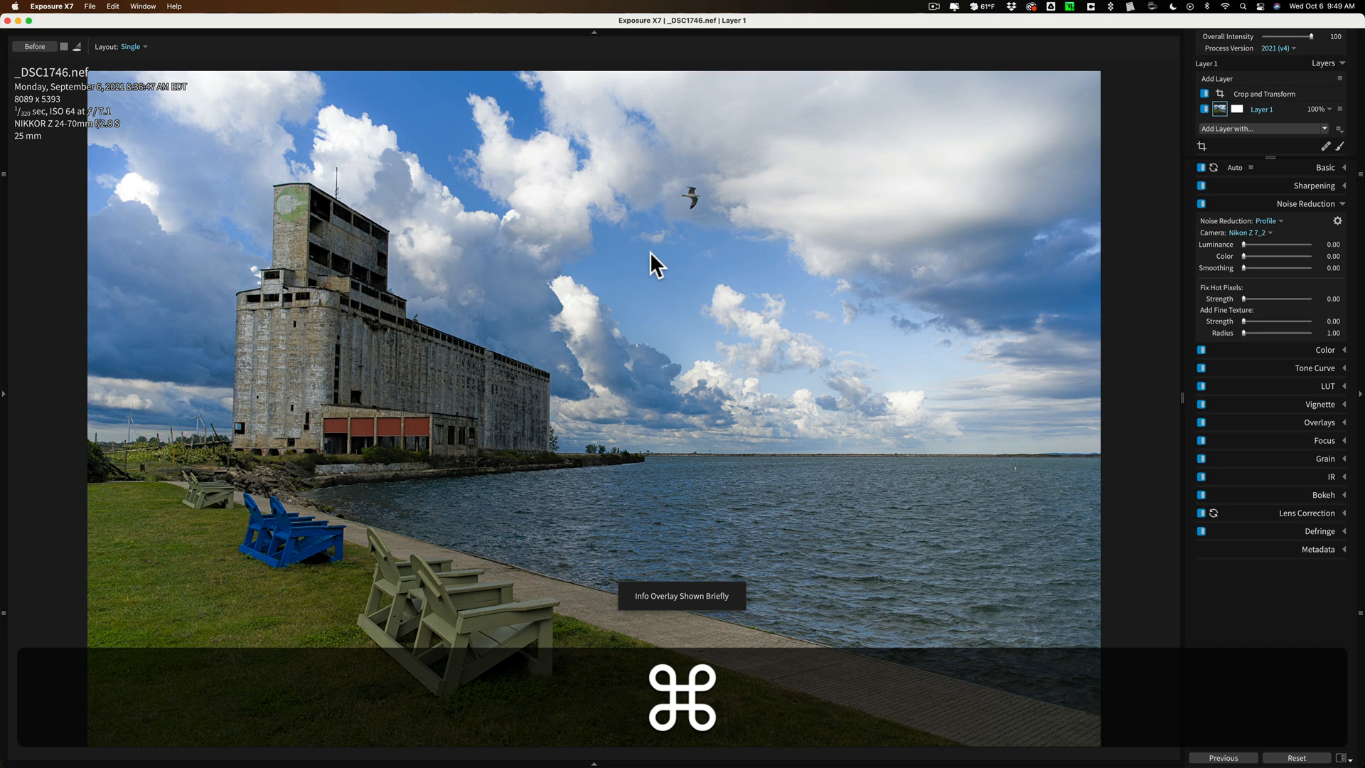
{"action": "key", "text": "Cmd+I"}
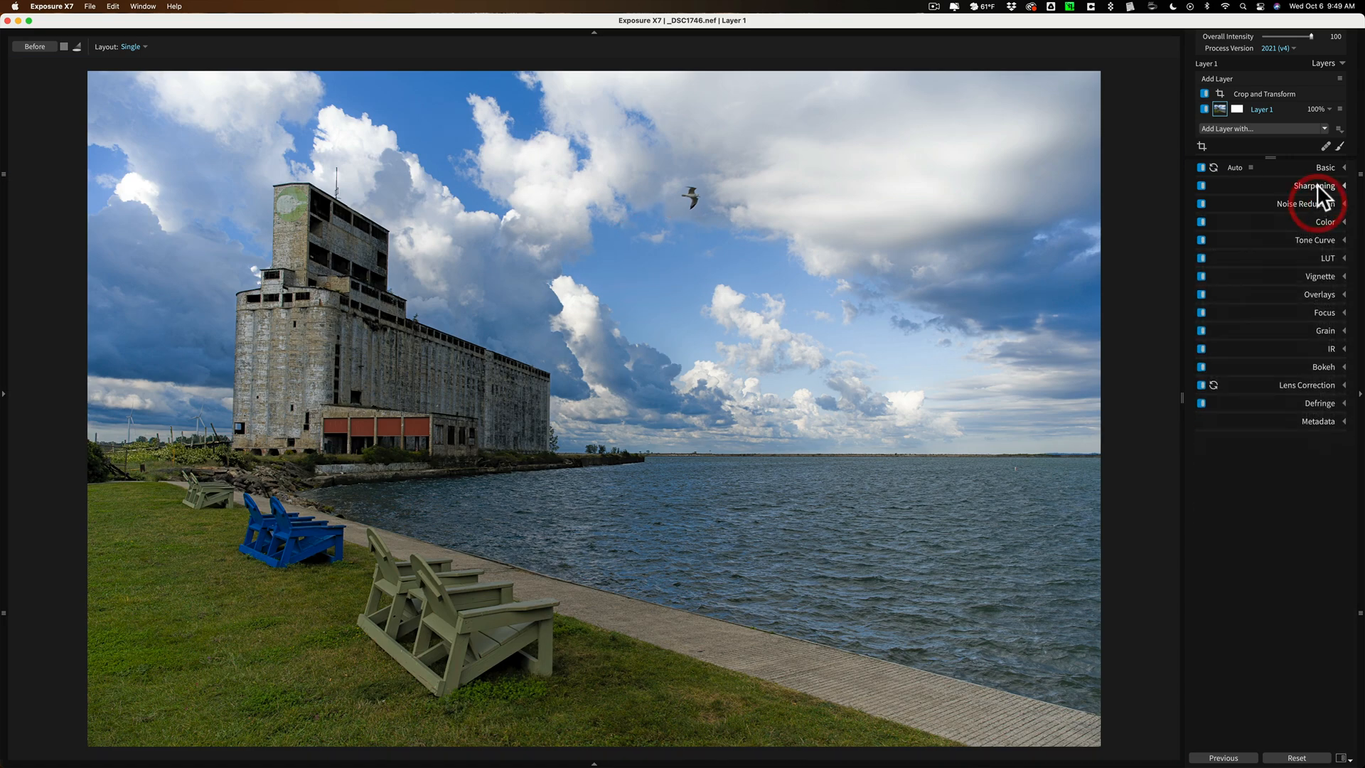
Try sharpening up to about 24, then return the amount to 0 and collapse Sharpening.
{"action": "left_click", "coordinate": [1314, 185]}
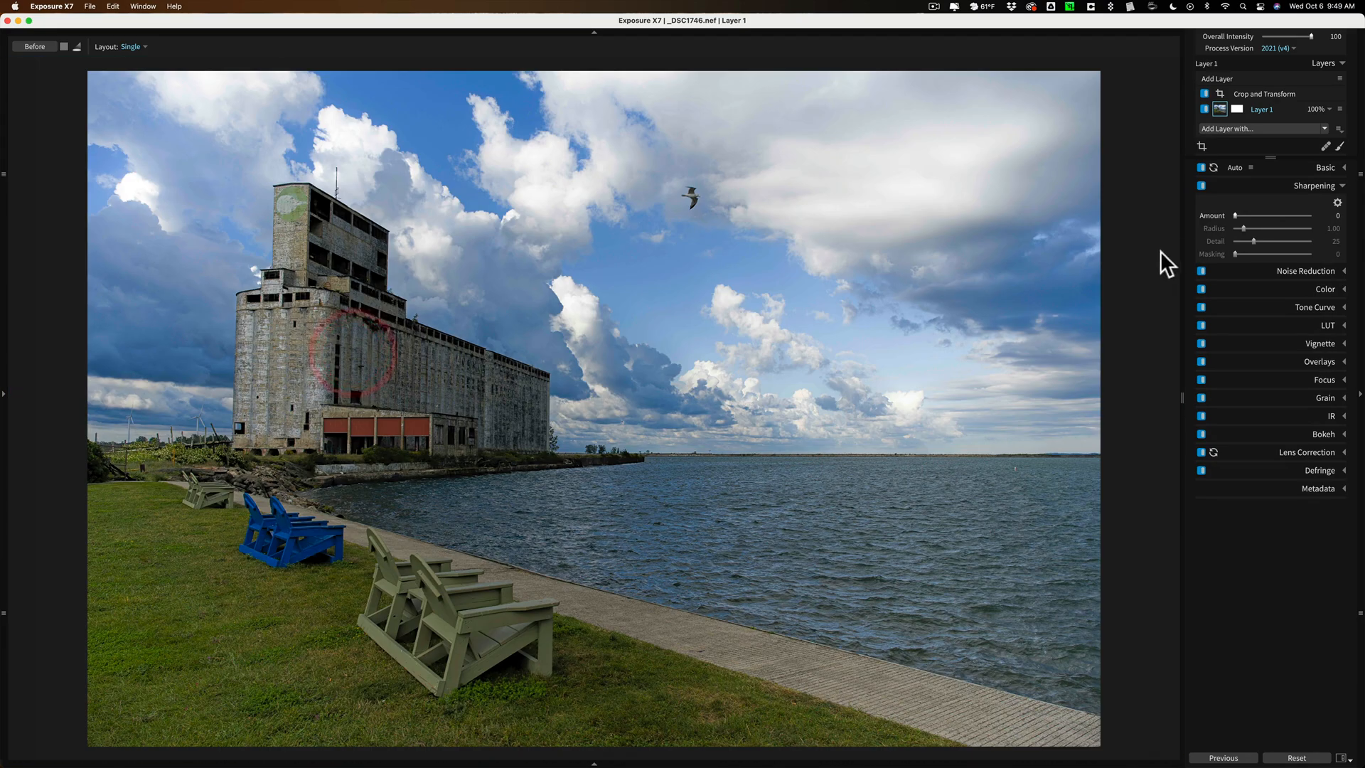
{"action": "left_click_drag", "start_coordinate": [1234, 215], "coordinate": [1245, 215]}
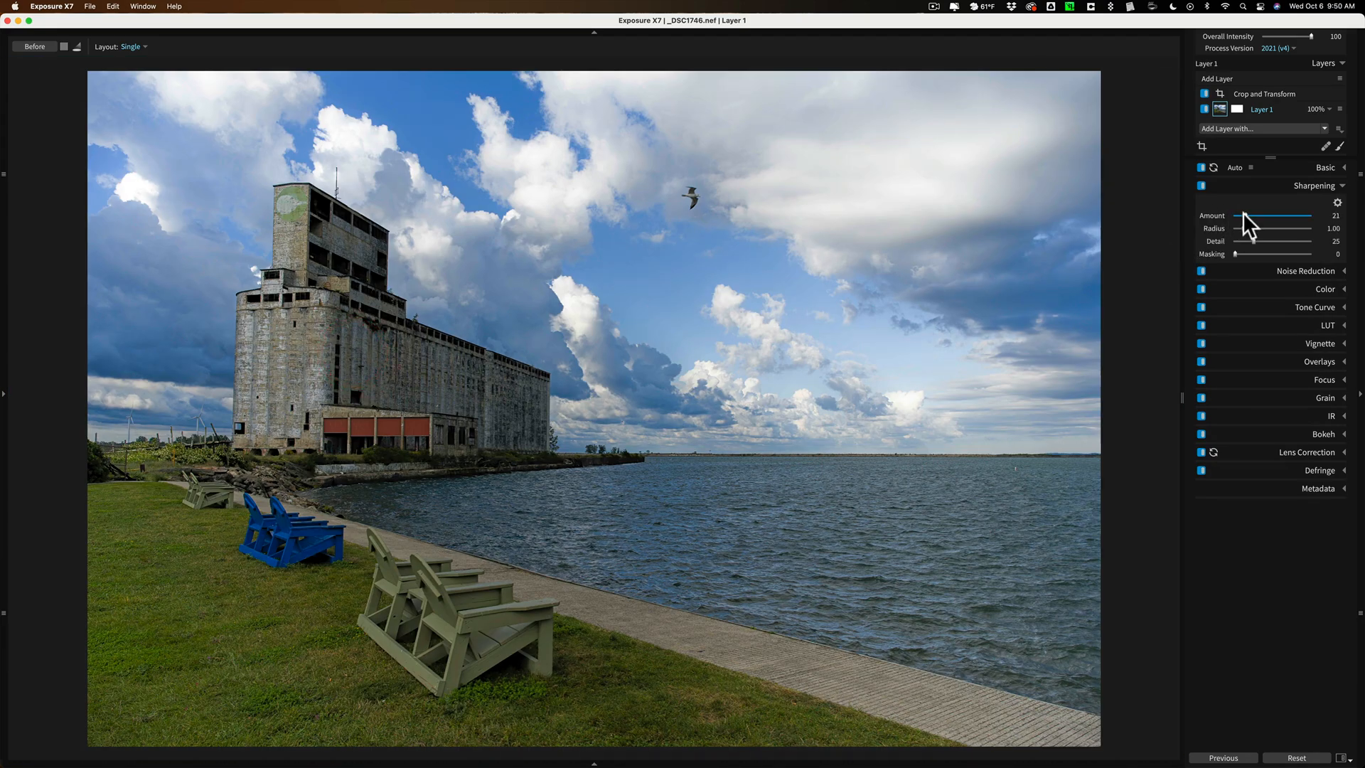
{"action": "left_click_drag", "start_coordinate": [1240, 215], "coordinate": [1247, 215]}
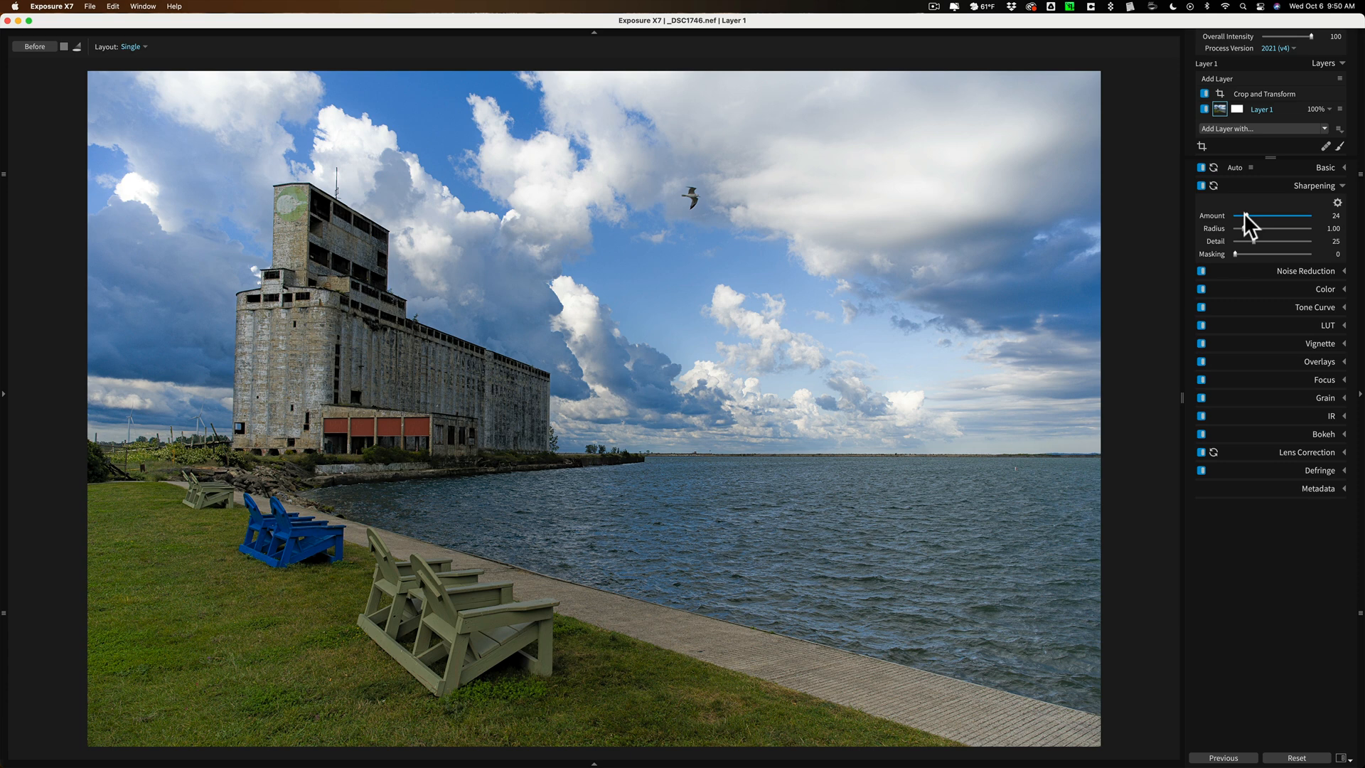
{"action": "left_click_drag", "start_coordinate": [1243, 215], "coordinate": [1234, 215]}
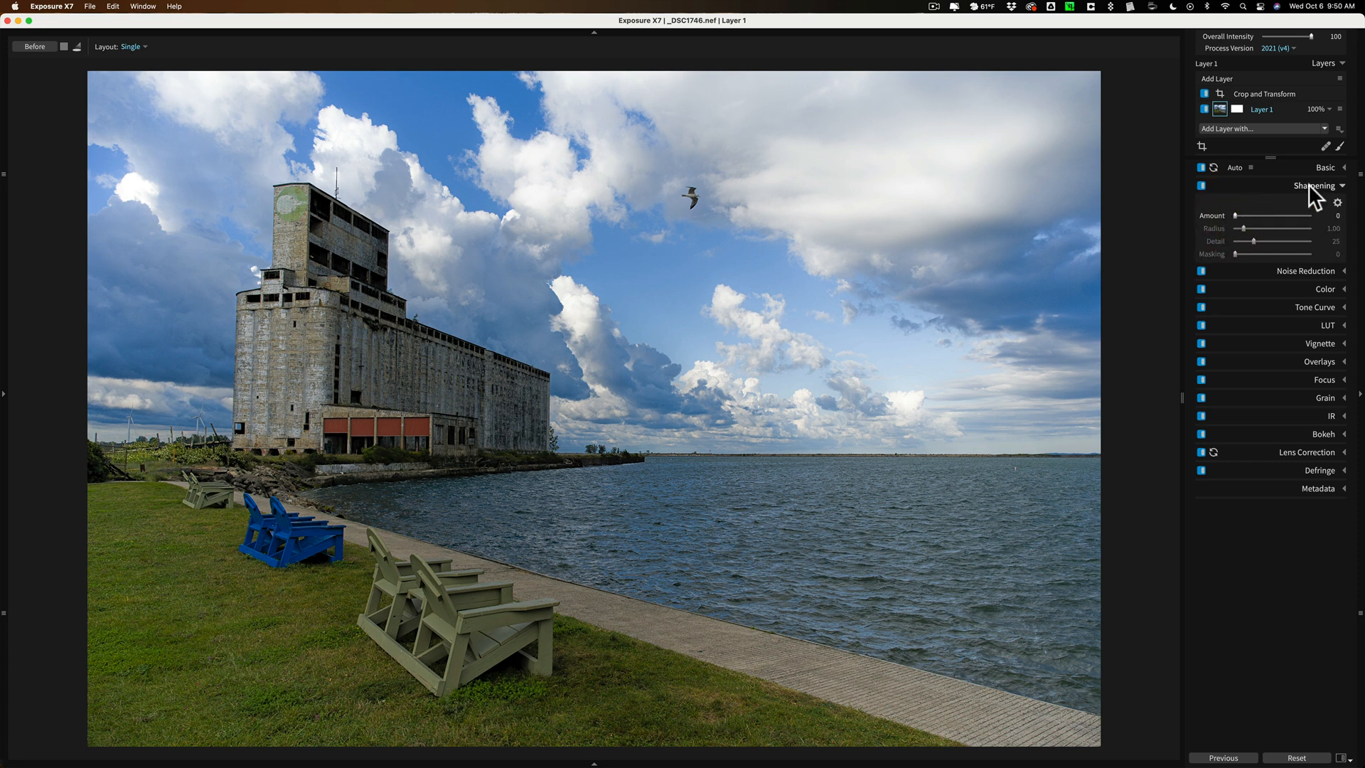
{"action": "mouse_move", "coordinate": [1319, 205]}
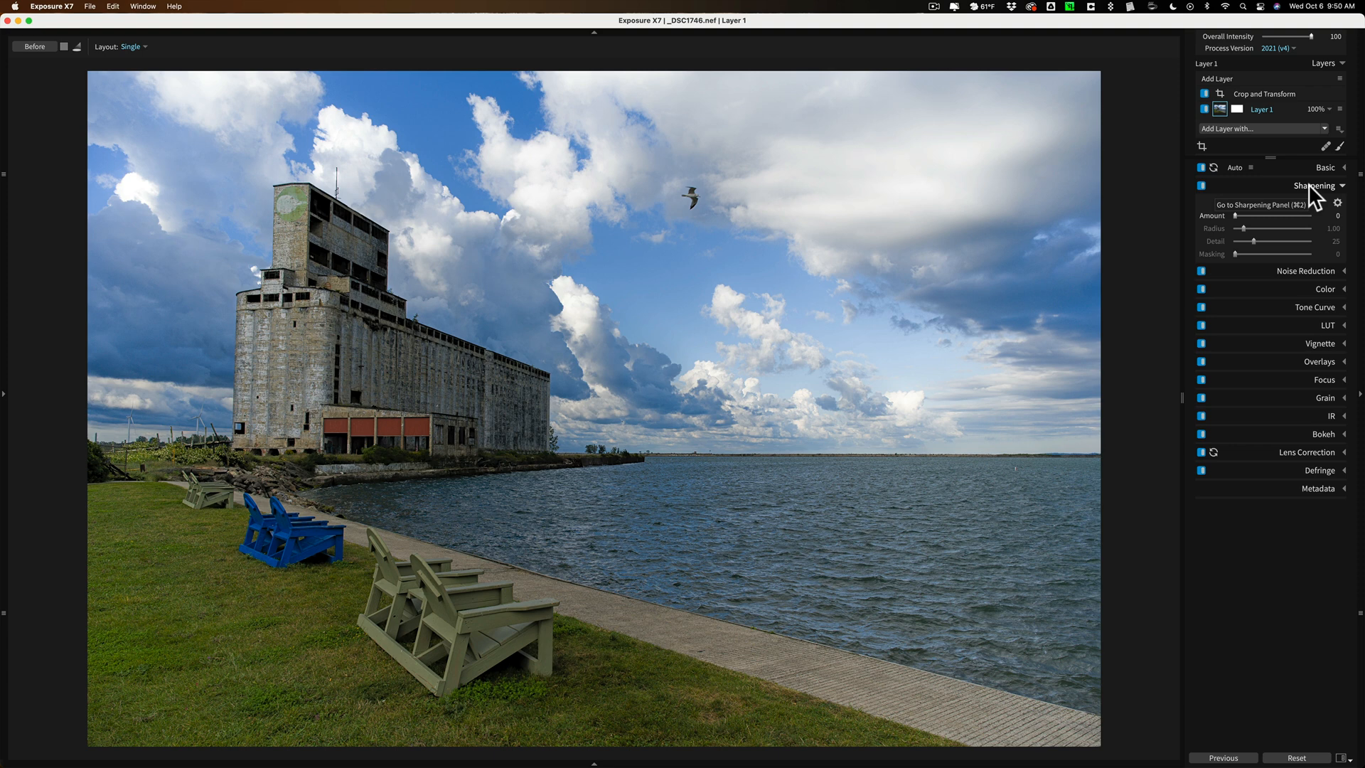
{"action": "left_click", "coordinate": [1345, 185]}
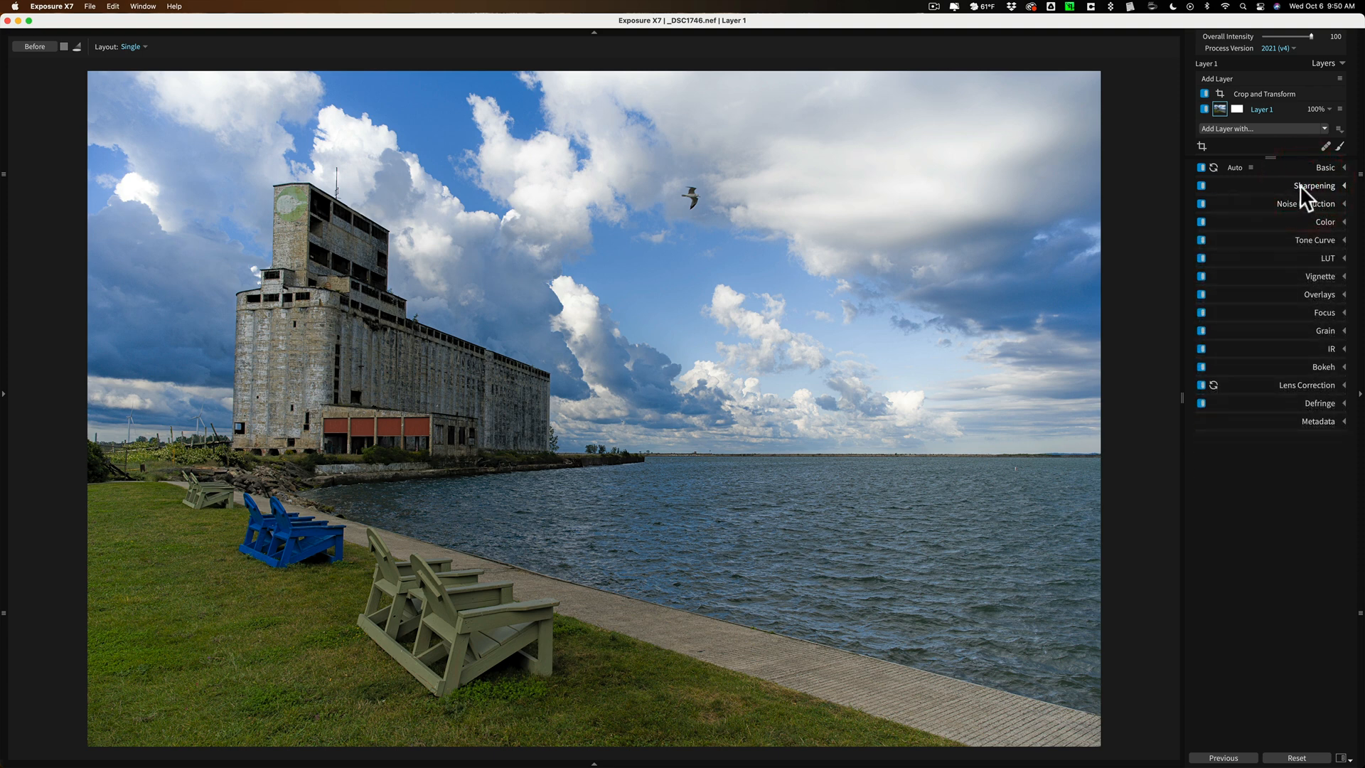
{"action": "mouse_move", "coordinate": [1299, 233]}
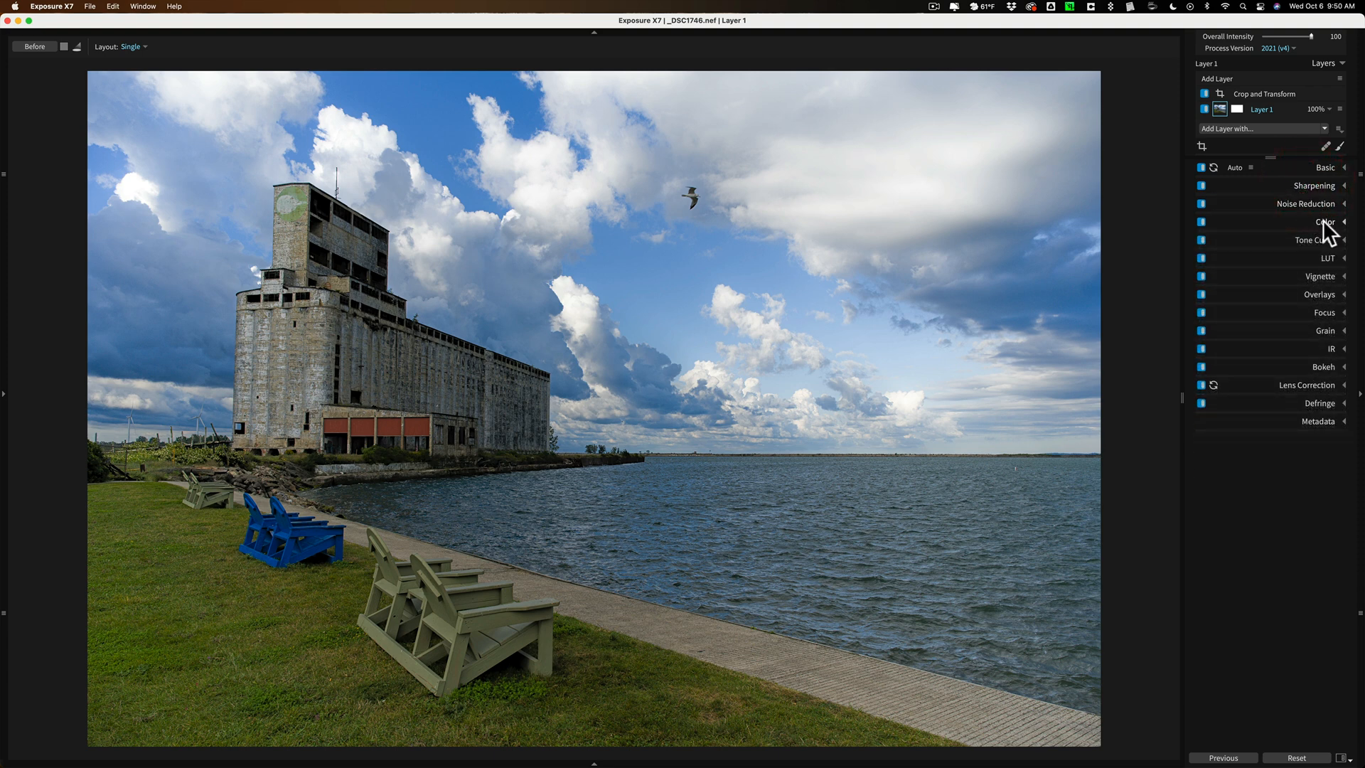
Expand the Color panel and try Blues luminance at -100 and 67 before returning it to 0.
{"action": "left_click", "coordinate": [1328, 220]}
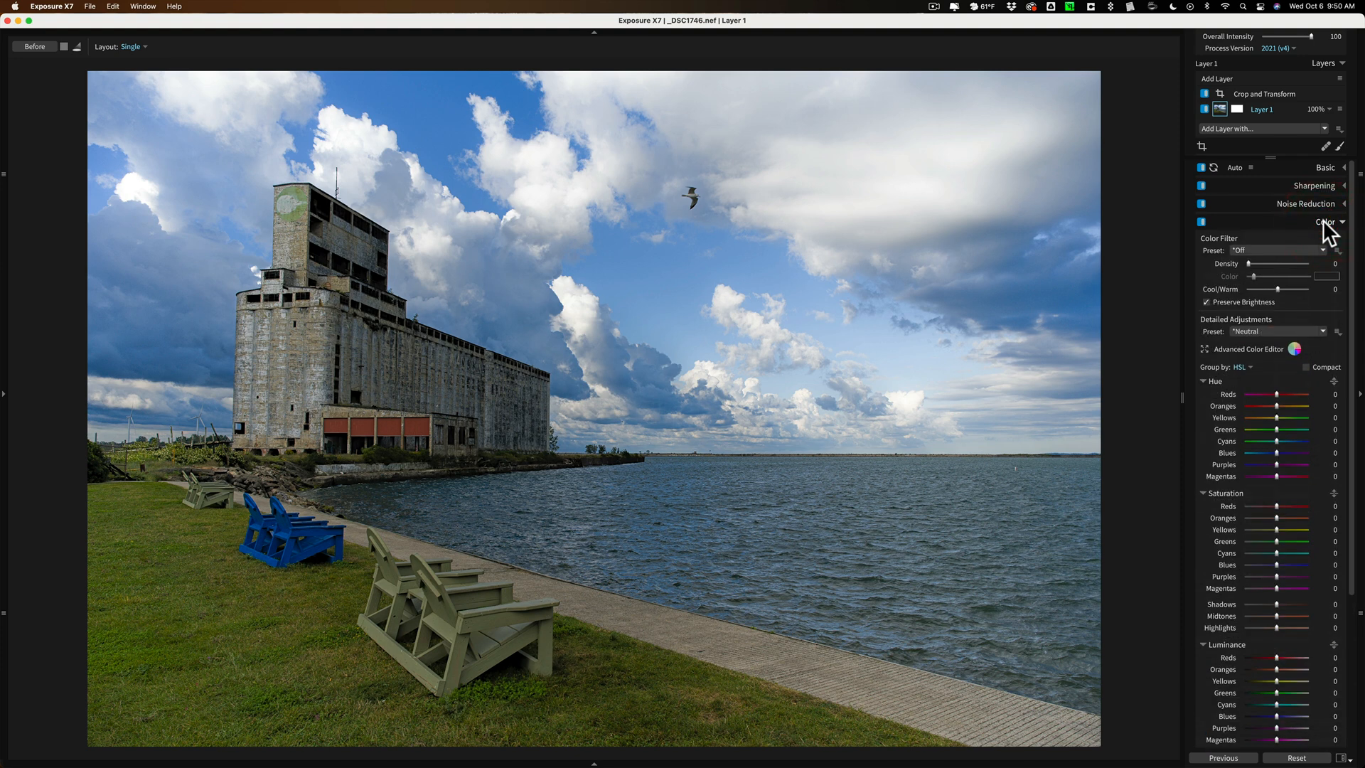
{"action": "left_click", "coordinate": [1342, 221]}
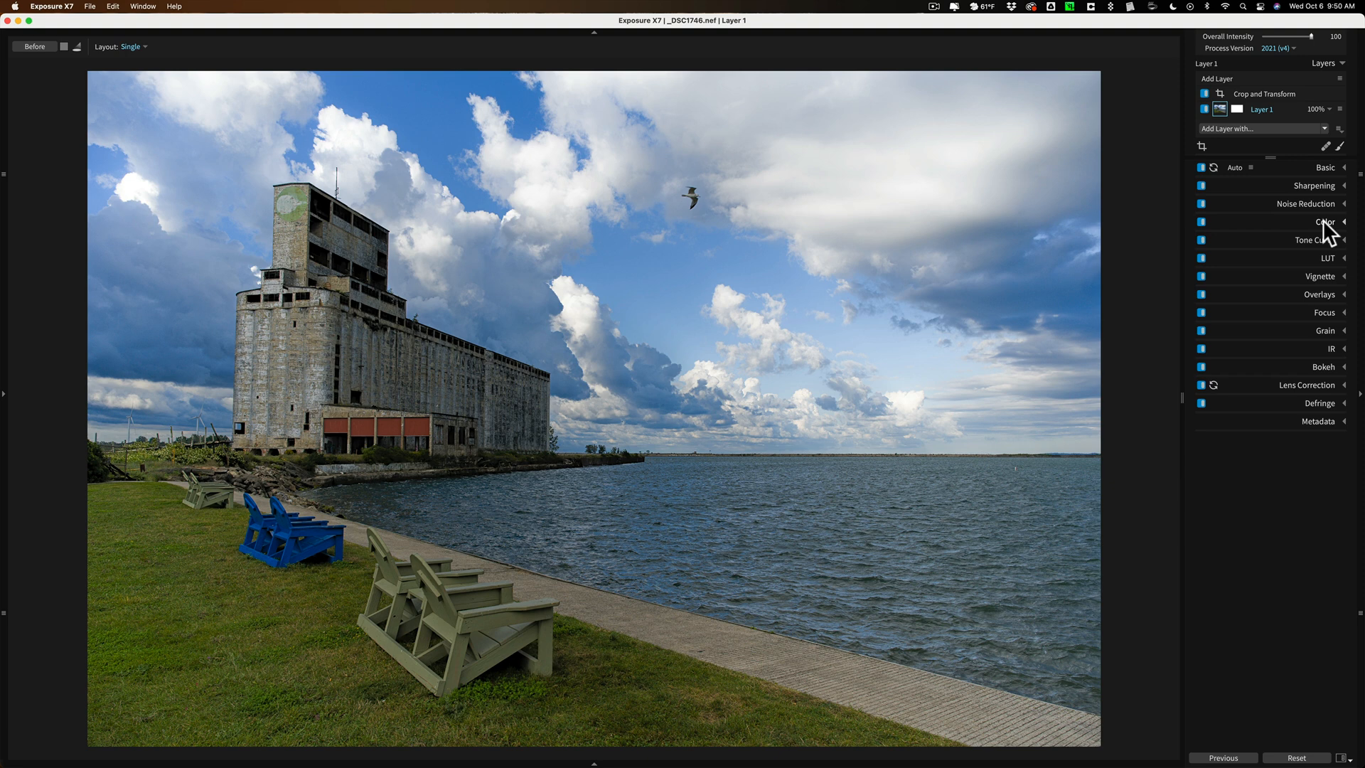
{"action": "left_click", "coordinate": [1330, 220]}
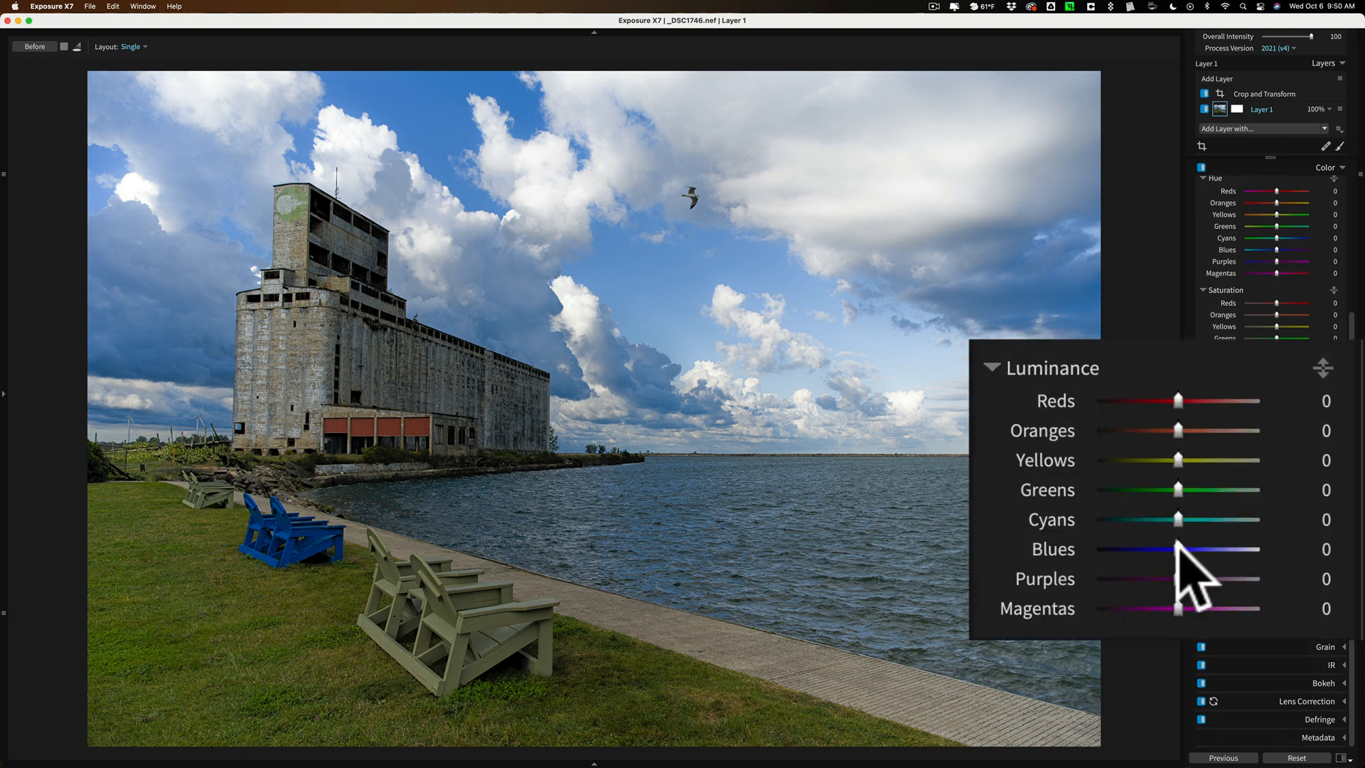
{"action": "left_click_drag", "start_coordinate": [1177, 549], "coordinate": [1127, 549]}
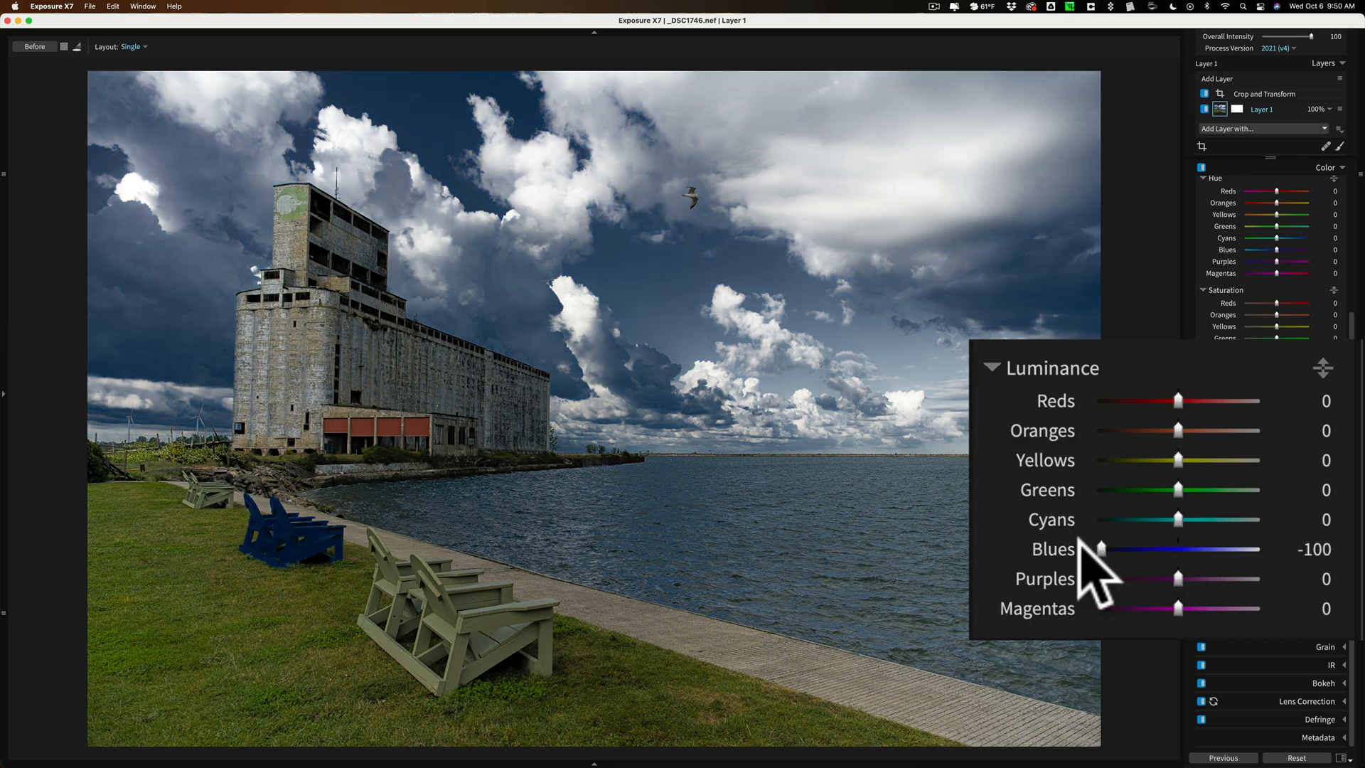
{"action": "left_click_drag", "start_coordinate": [1099, 549], "coordinate": [1227, 549]}
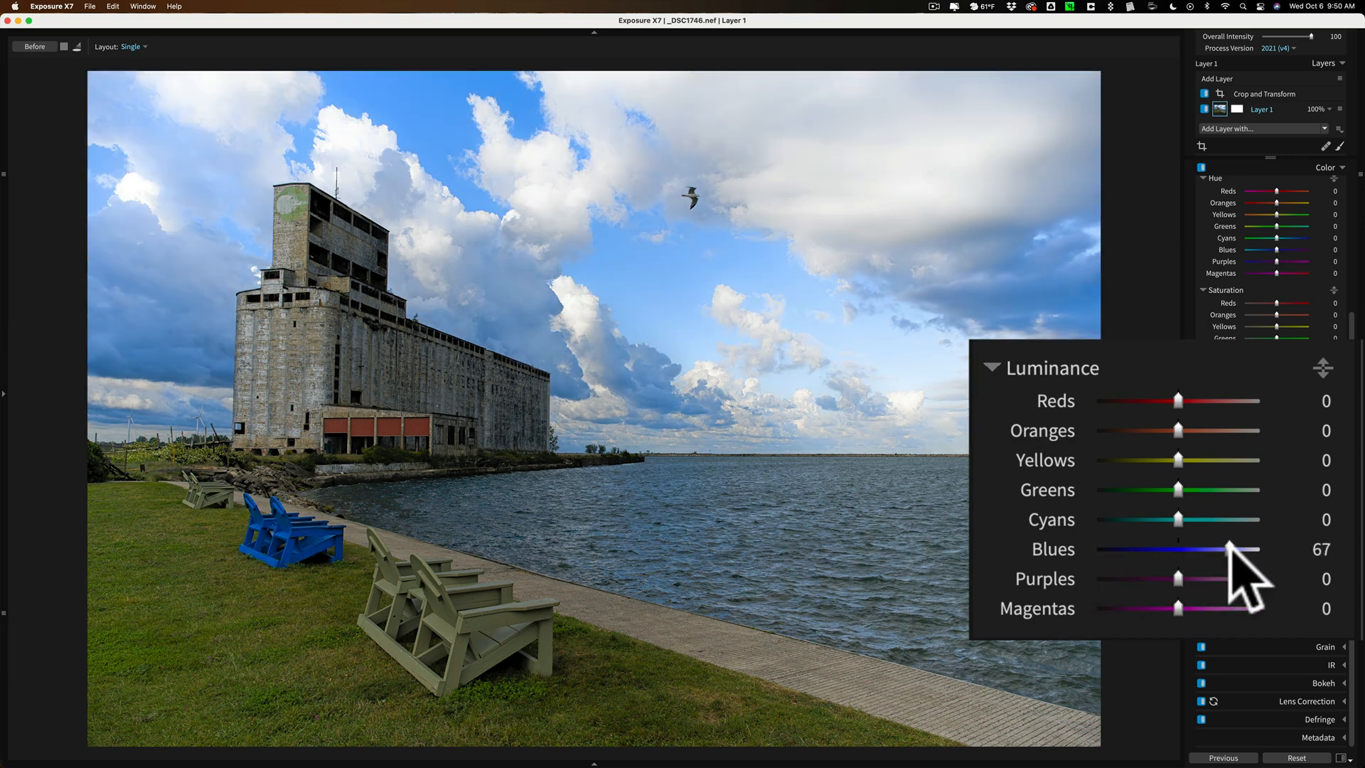
{"action": "left_click_drag", "start_coordinate": [1227, 549], "coordinate": [1177, 549]}
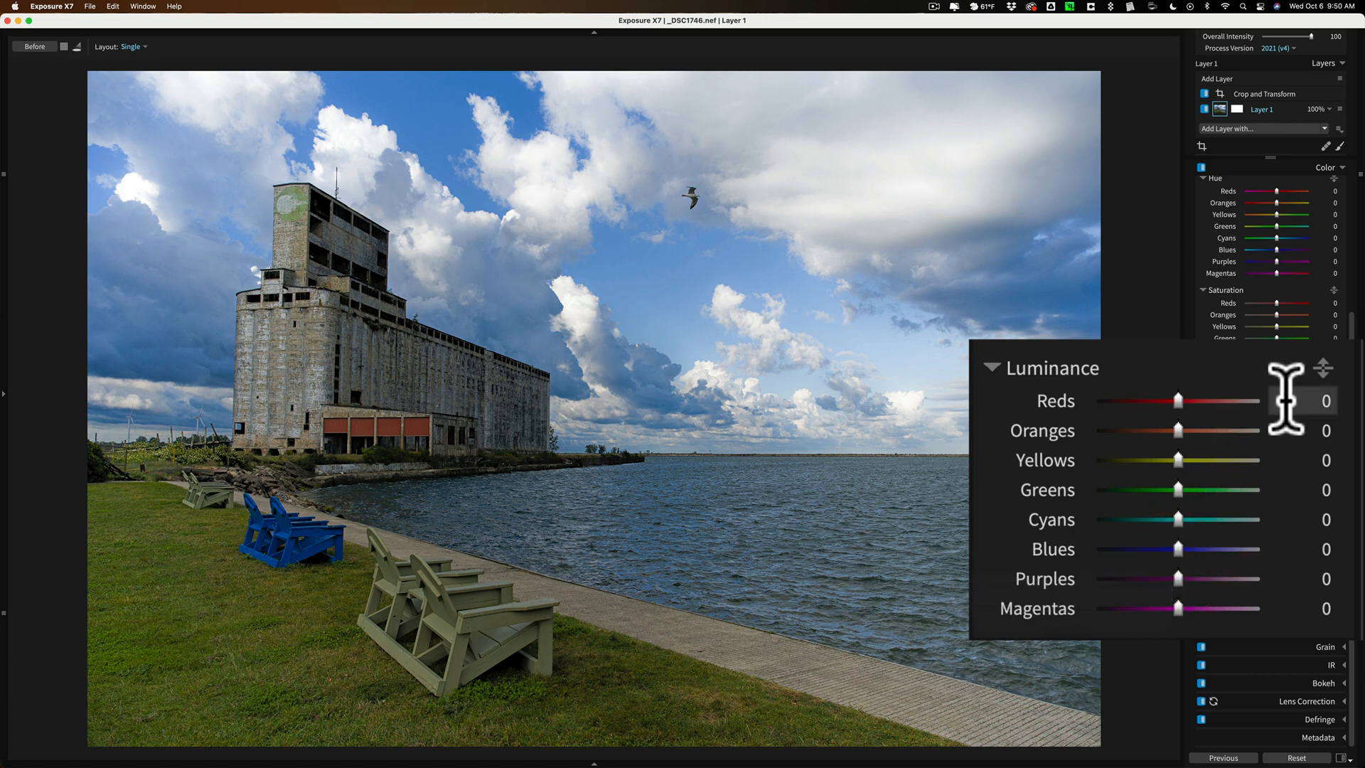
{"action": "mouse_move", "coordinate": [1181, 505]}
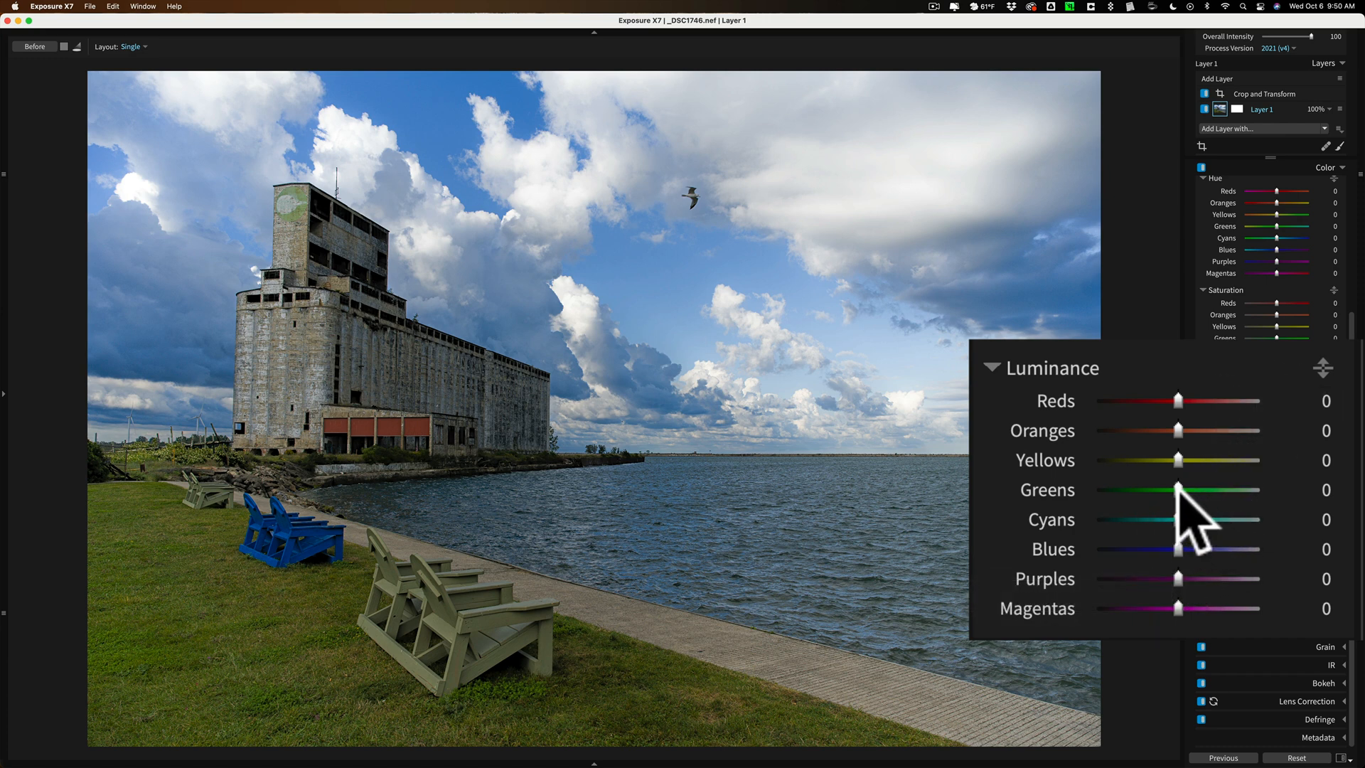
{"action": "mouse_move", "coordinate": [1177, 489]}
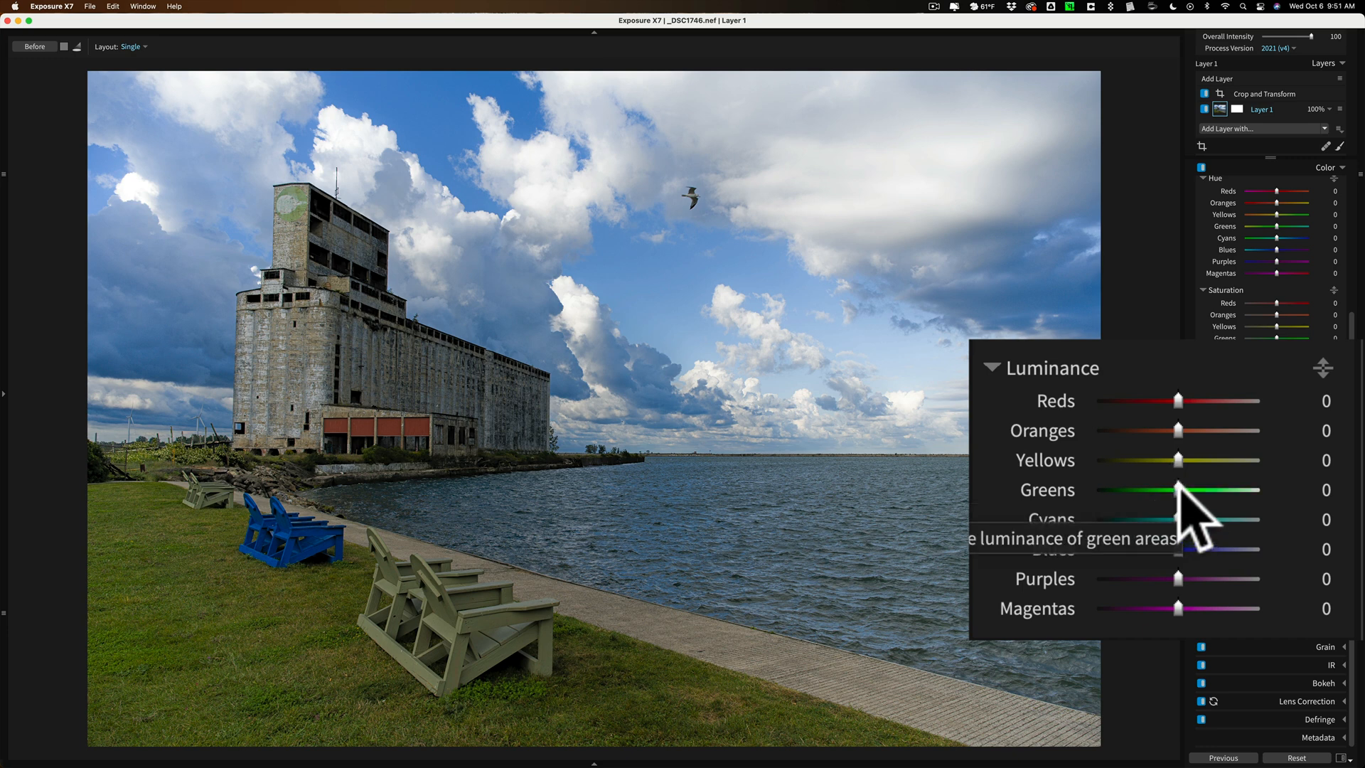
Set Greens luminance to about -69 and Yellows to 100 for tonal variety in the grass.
{"action": "left_click_drag", "start_coordinate": [1177, 489], "coordinate": [1124, 489]}
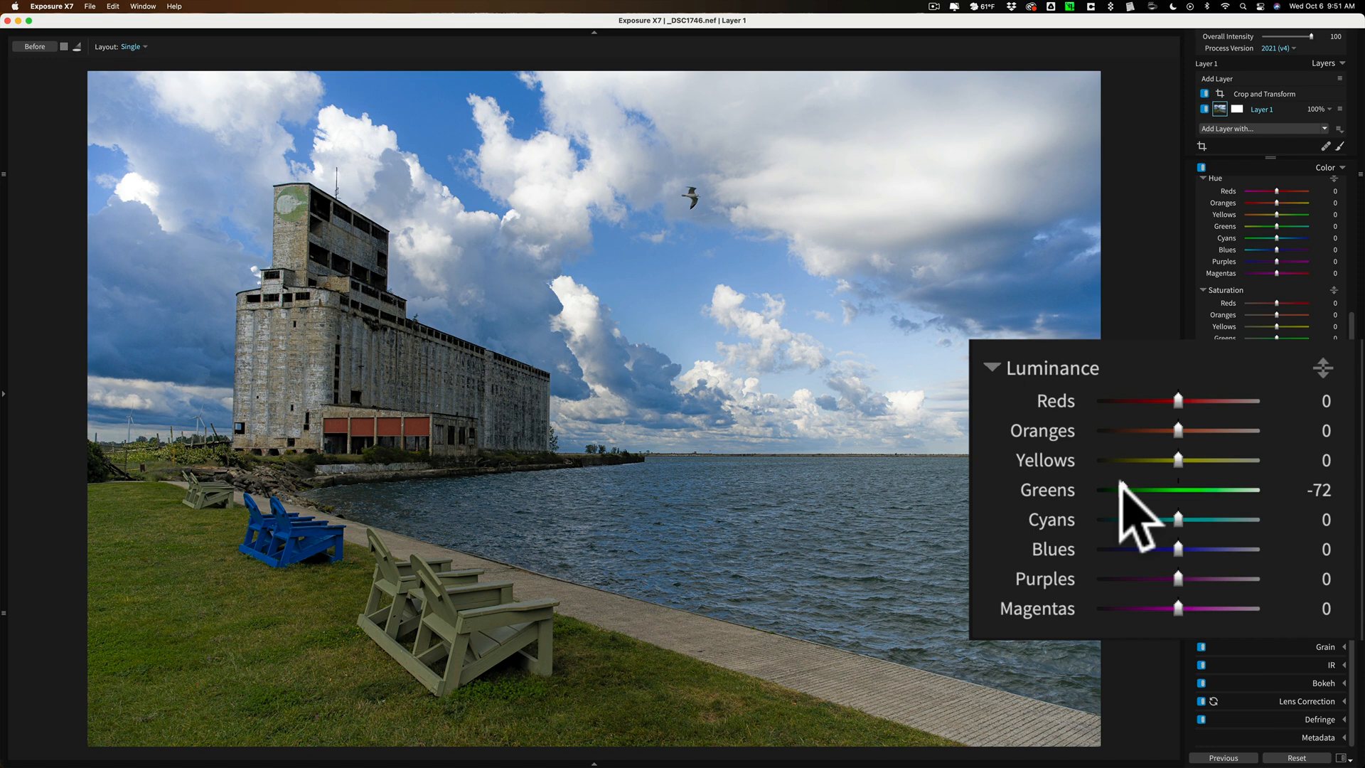
{"action": "left_click_drag", "start_coordinate": [1178, 459], "coordinate": [1229, 459]}
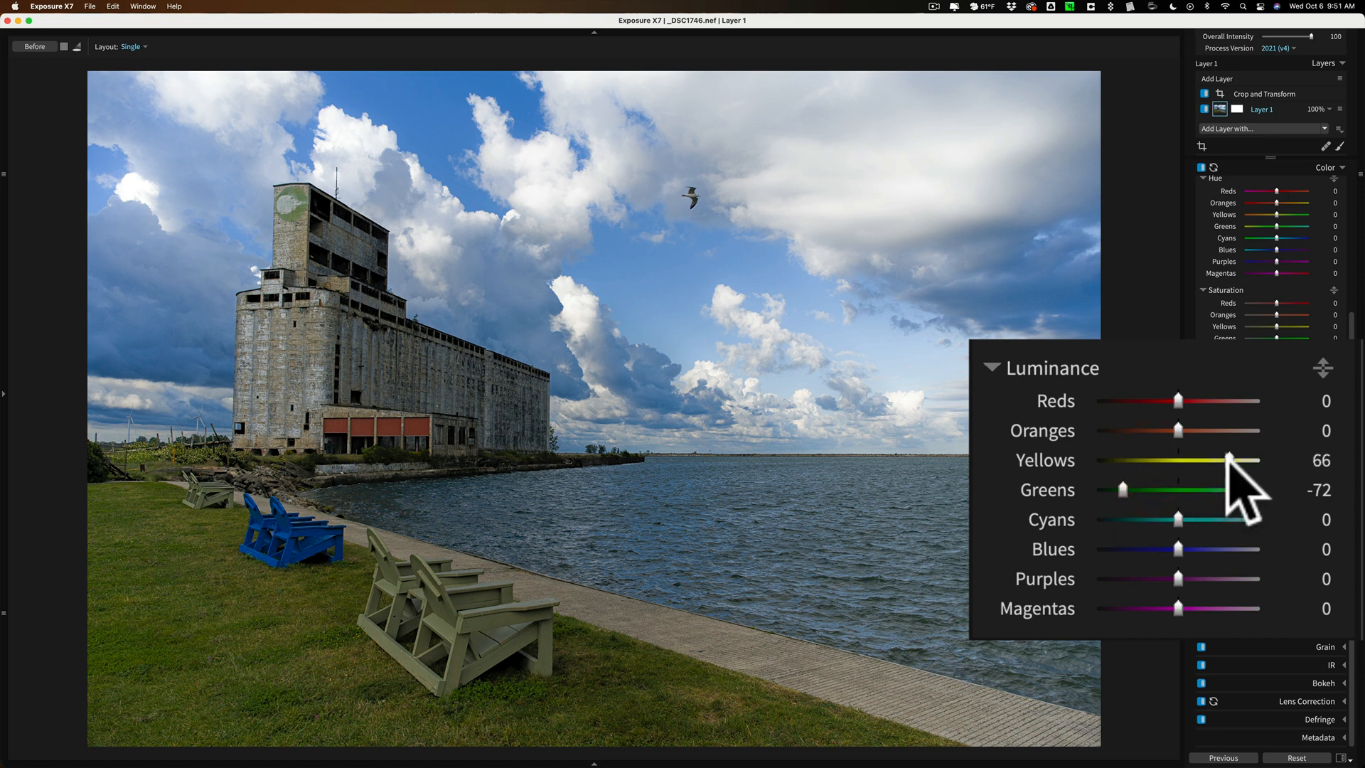
{"action": "left_click_drag", "start_coordinate": [1228, 459], "coordinate": [1248, 459]}
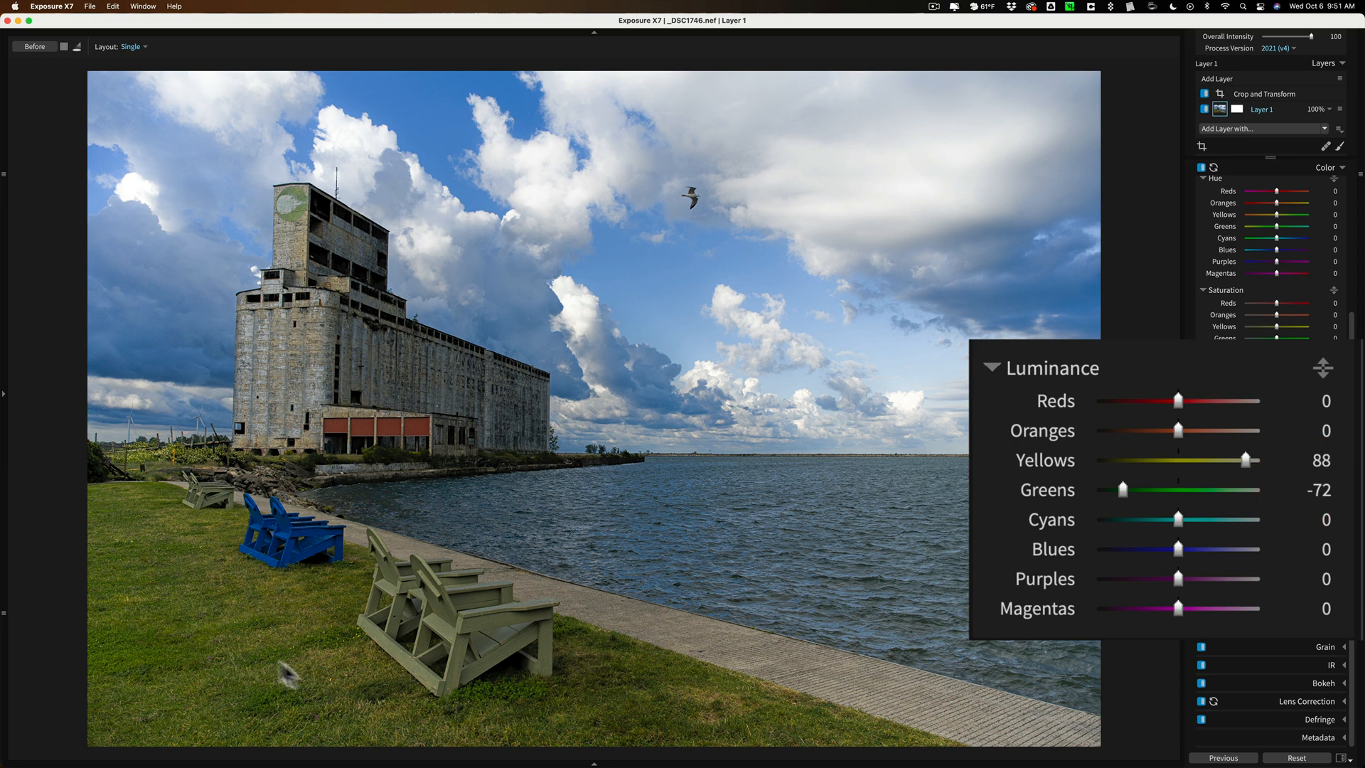
{"action": "mouse_move", "coordinate": [1115, 489]}
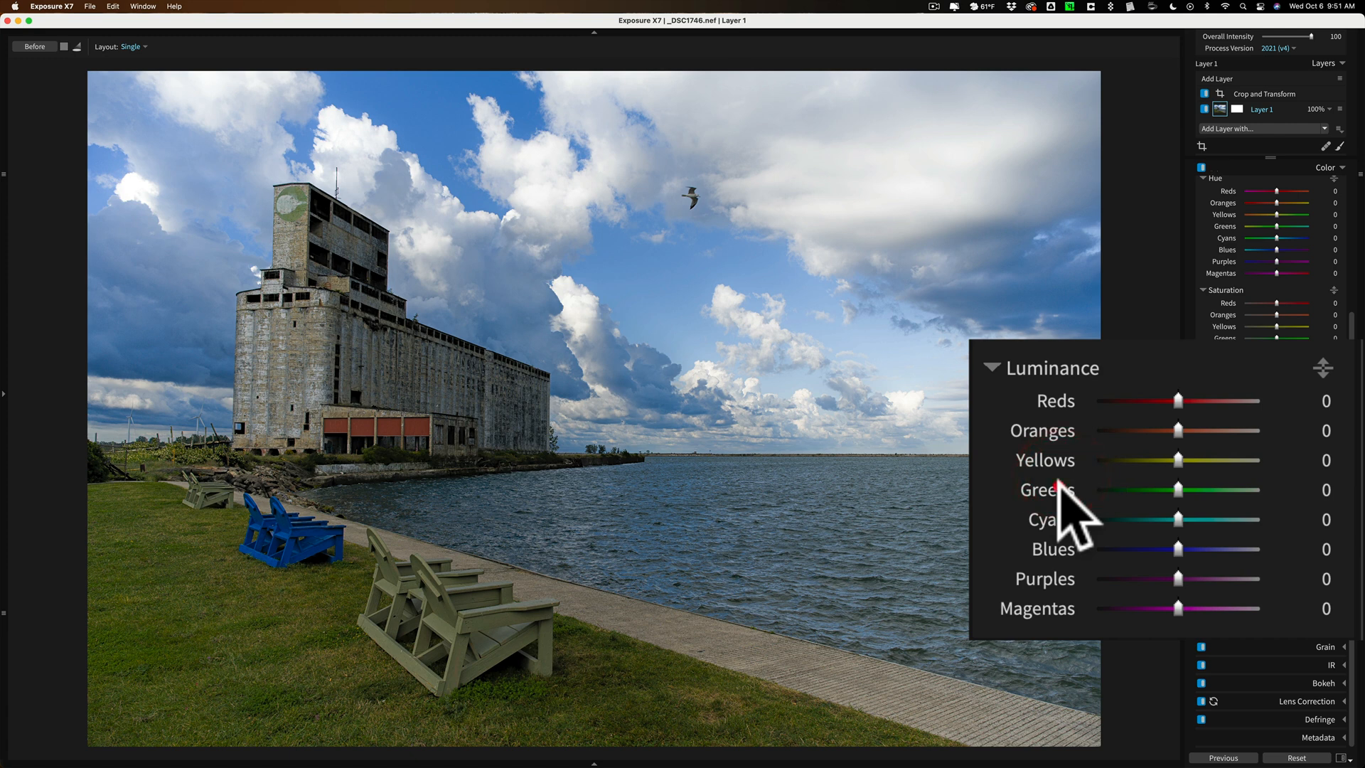
{"action": "mouse_move", "coordinate": [621, 739]}
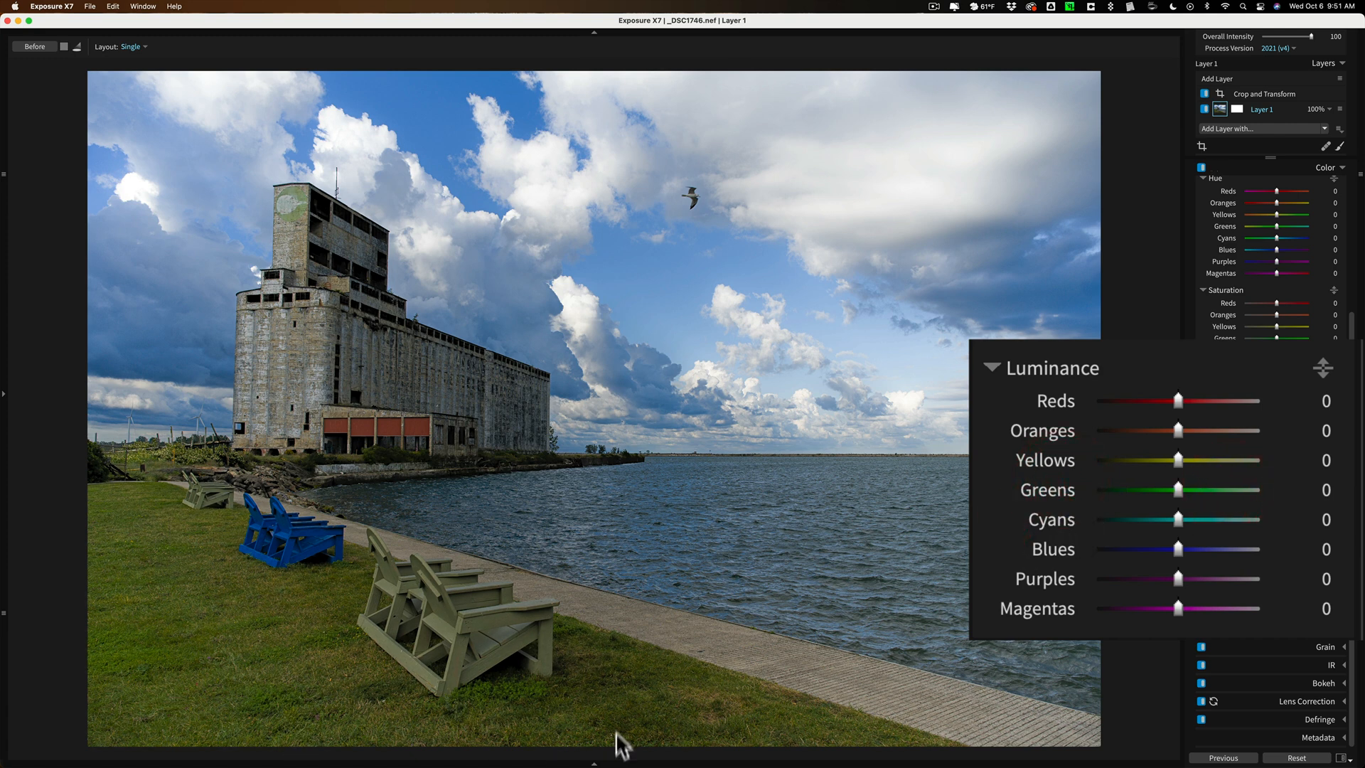
{"action": "mouse_move", "coordinate": [227, 529]}
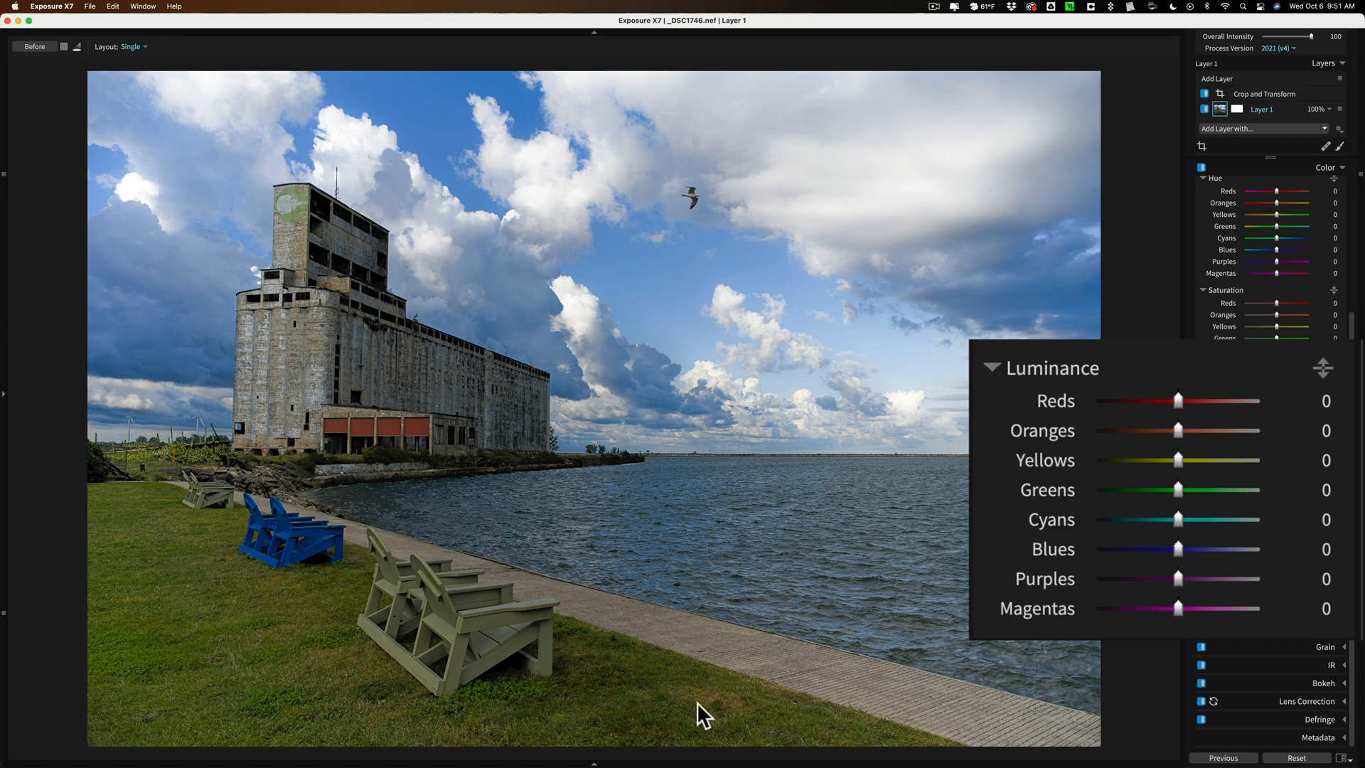
{"action": "mouse_move", "coordinate": [1183, 469]}
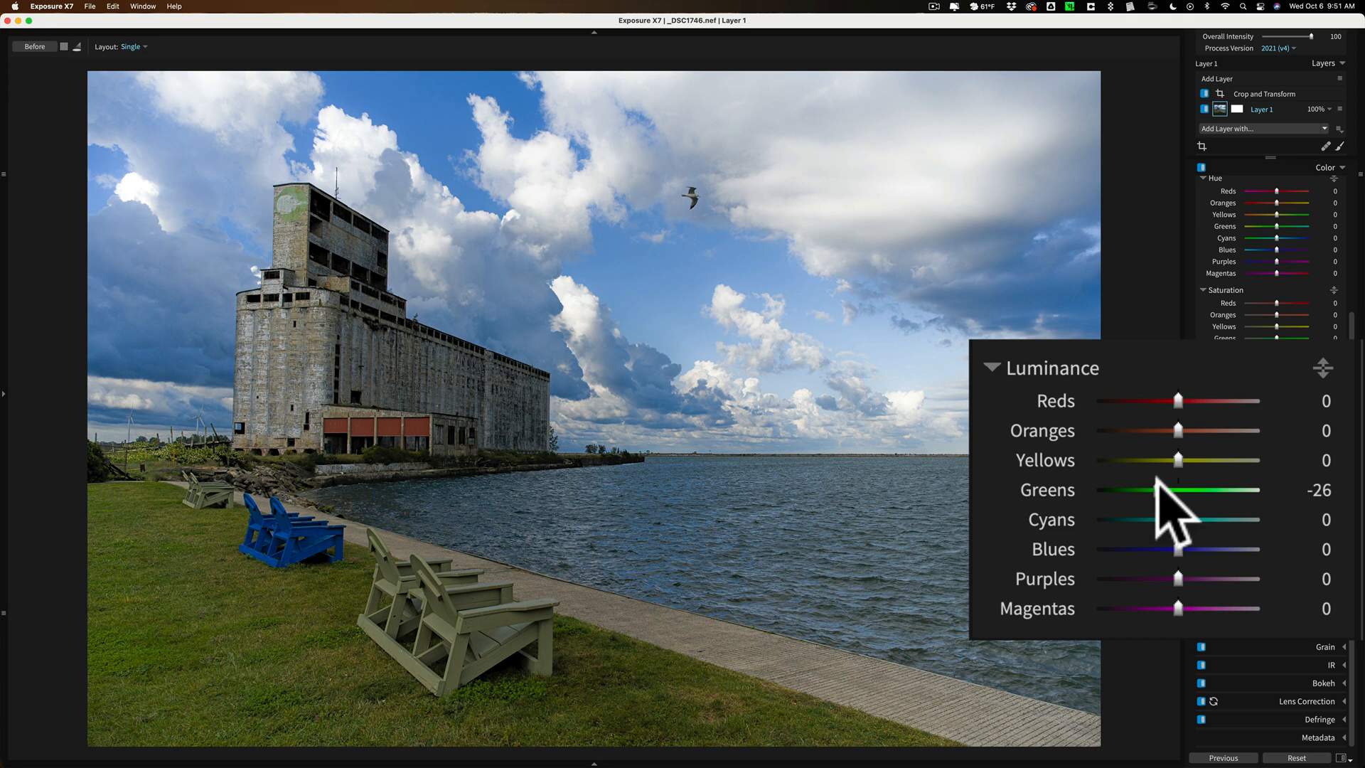
{"action": "left_click_drag", "start_coordinate": [1177, 490], "coordinate": [1147, 489]}
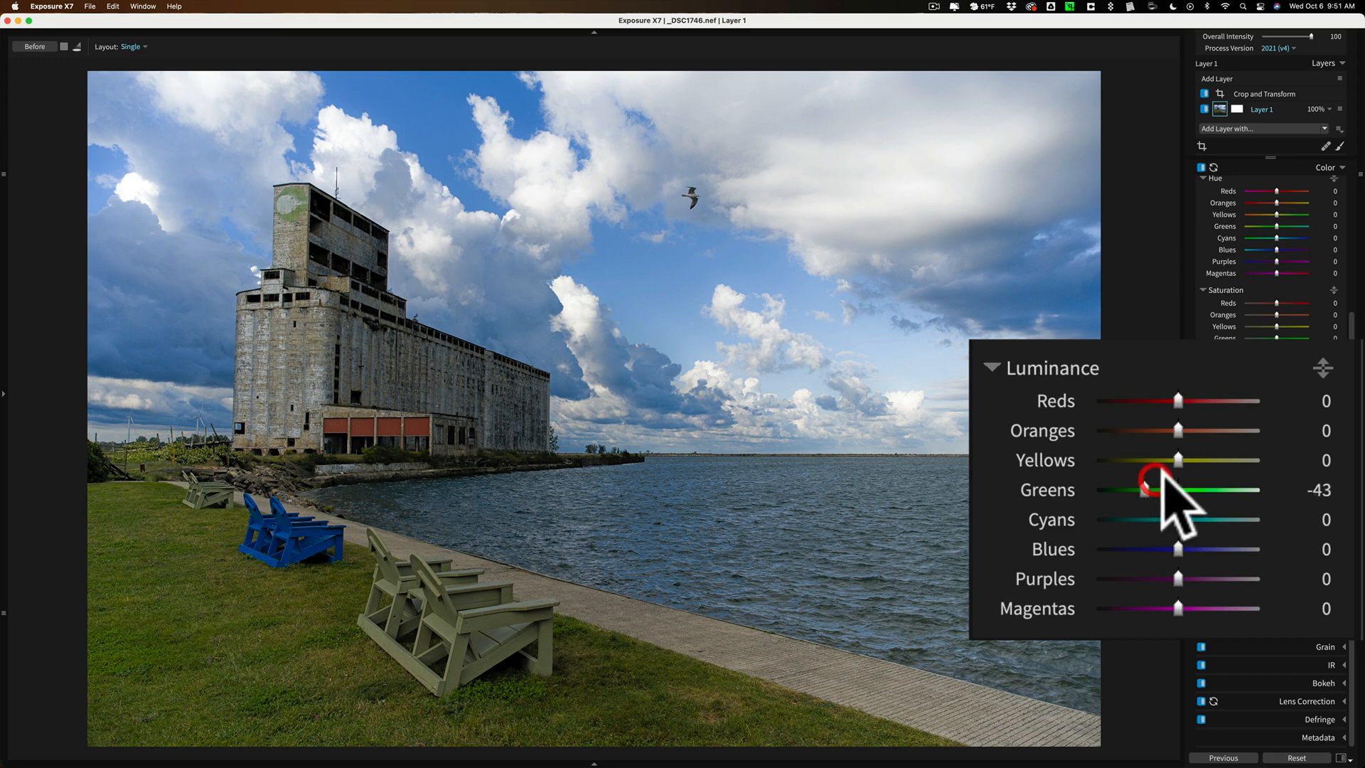
{"action": "left_click_drag", "start_coordinate": [1178, 460], "coordinate": [1254, 459]}
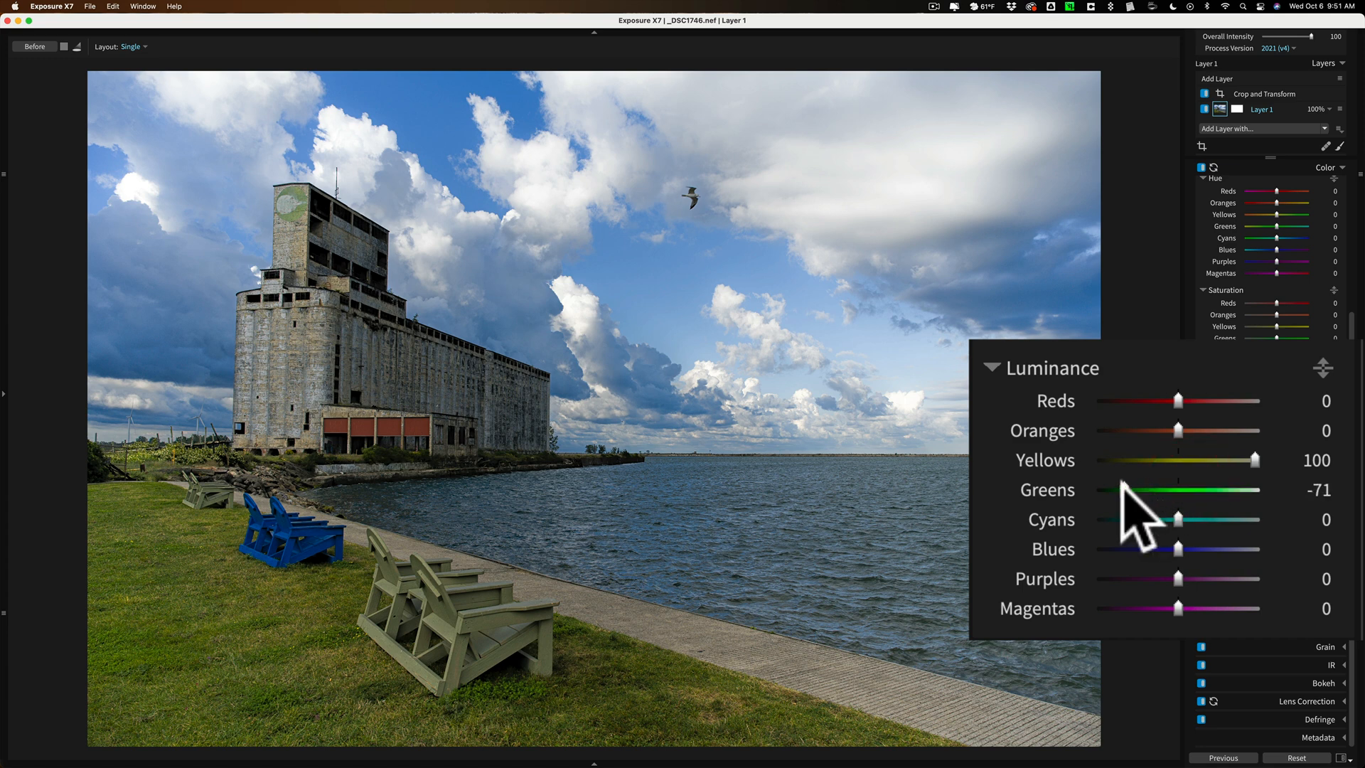
{"action": "left_click_drag", "start_coordinate": [1123, 489], "coordinate": [1149, 489]}
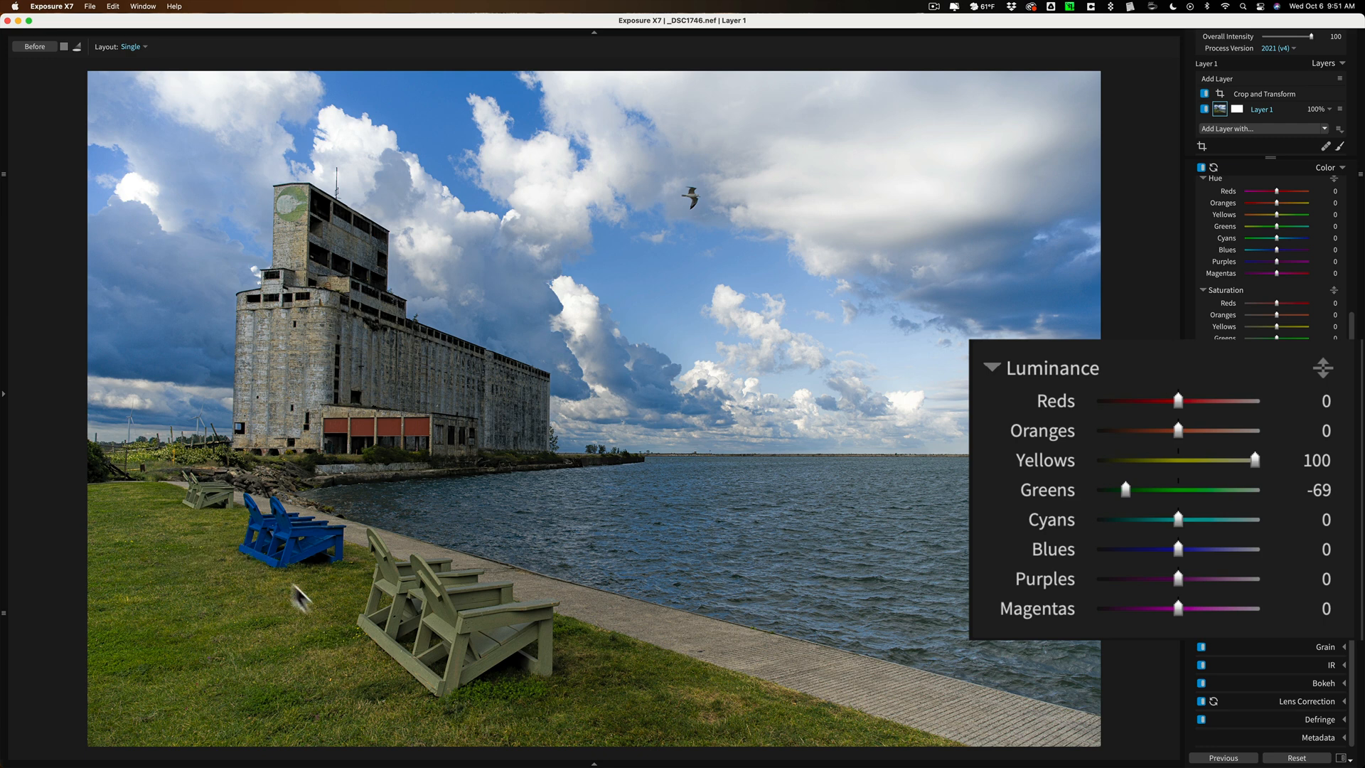
{"action": "mouse_move", "coordinate": [178, 471]}
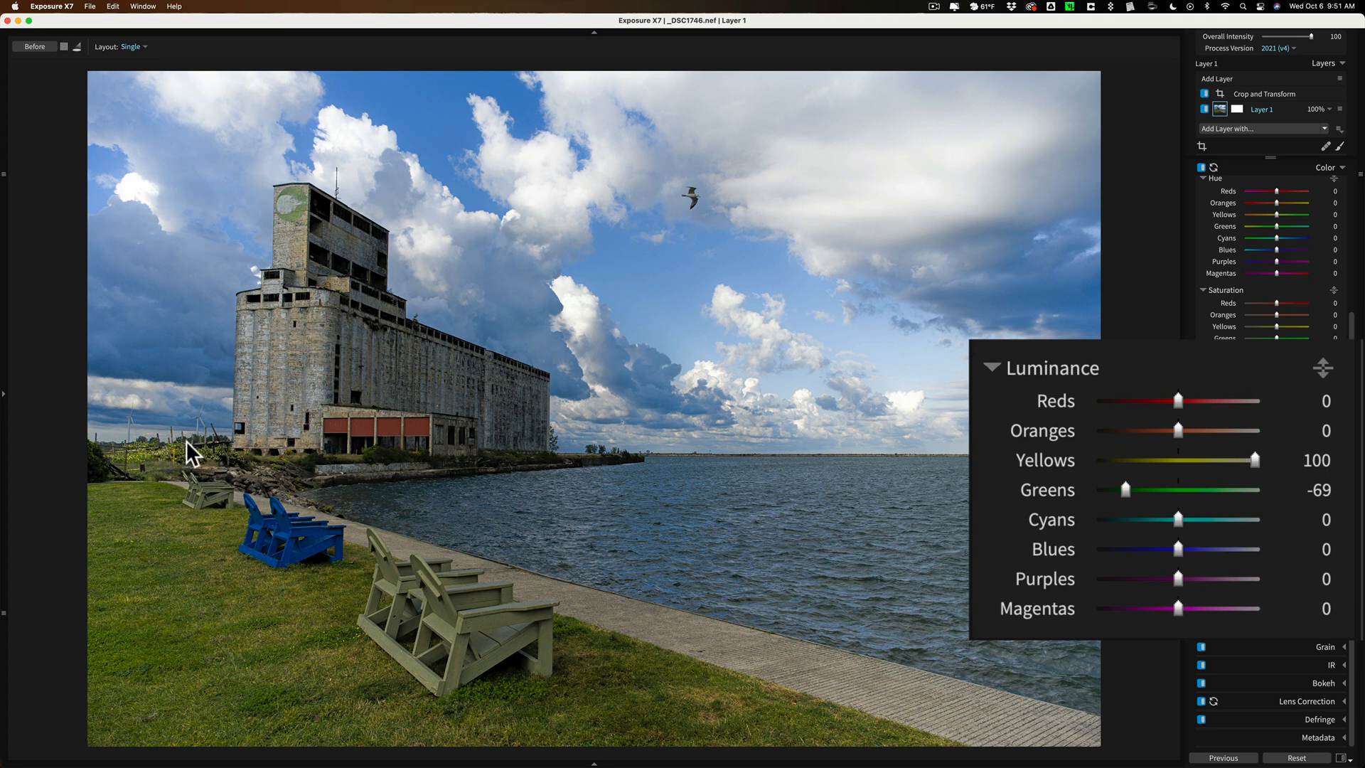
{"action": "mouse_move", "coordinate": [794, 473]}
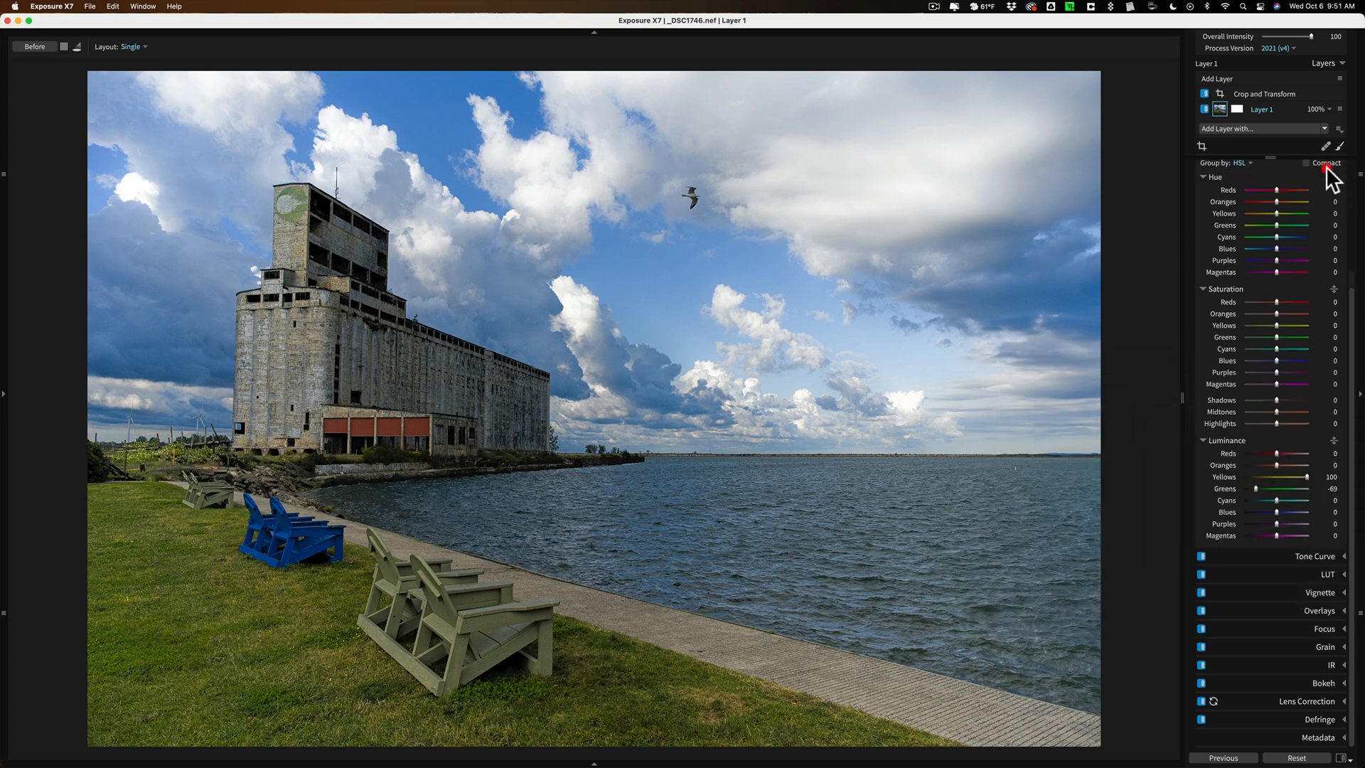
Collapse Color, glance at Tone Curve and LUT, then expand the Vignette panel.
{"action": "left_click", "coordinate": [1308, 162]}
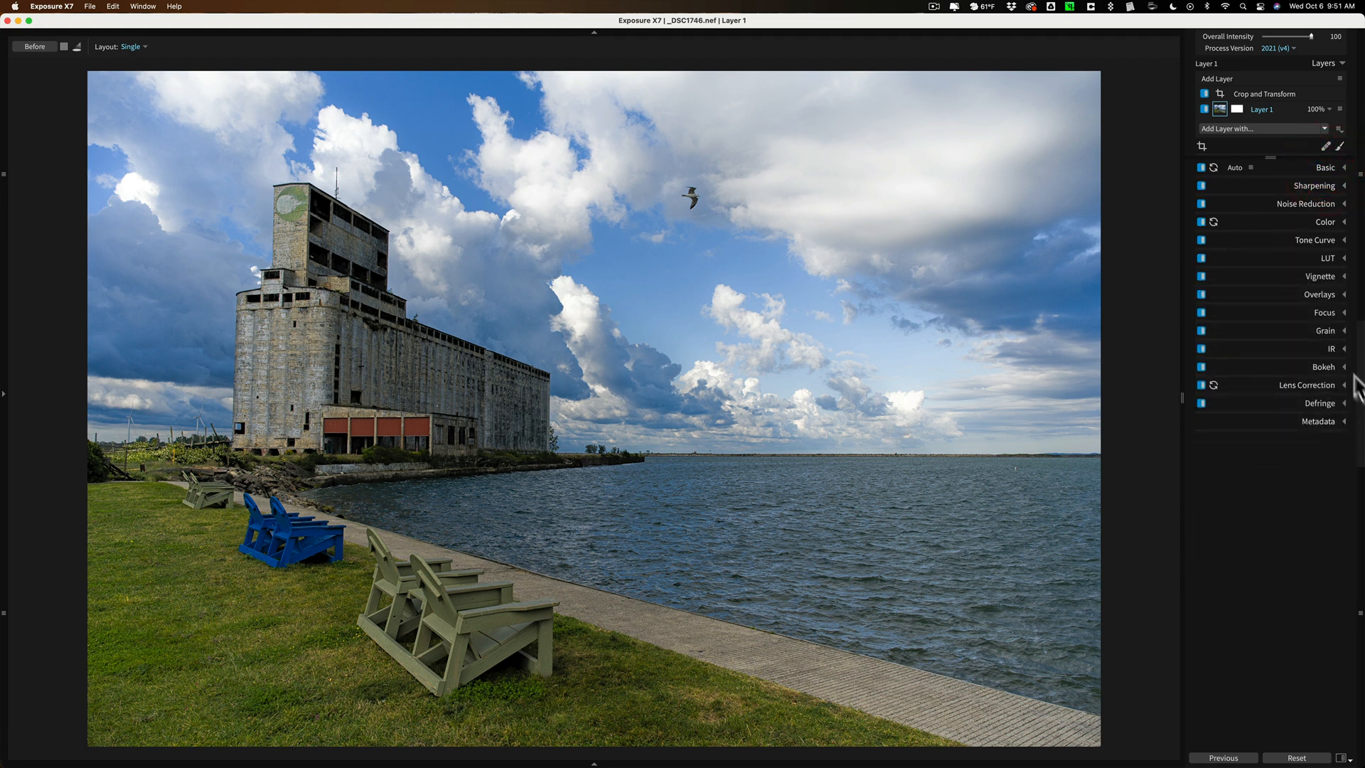
{"action": "mouse_move", "coordinate": [1314, 249]}
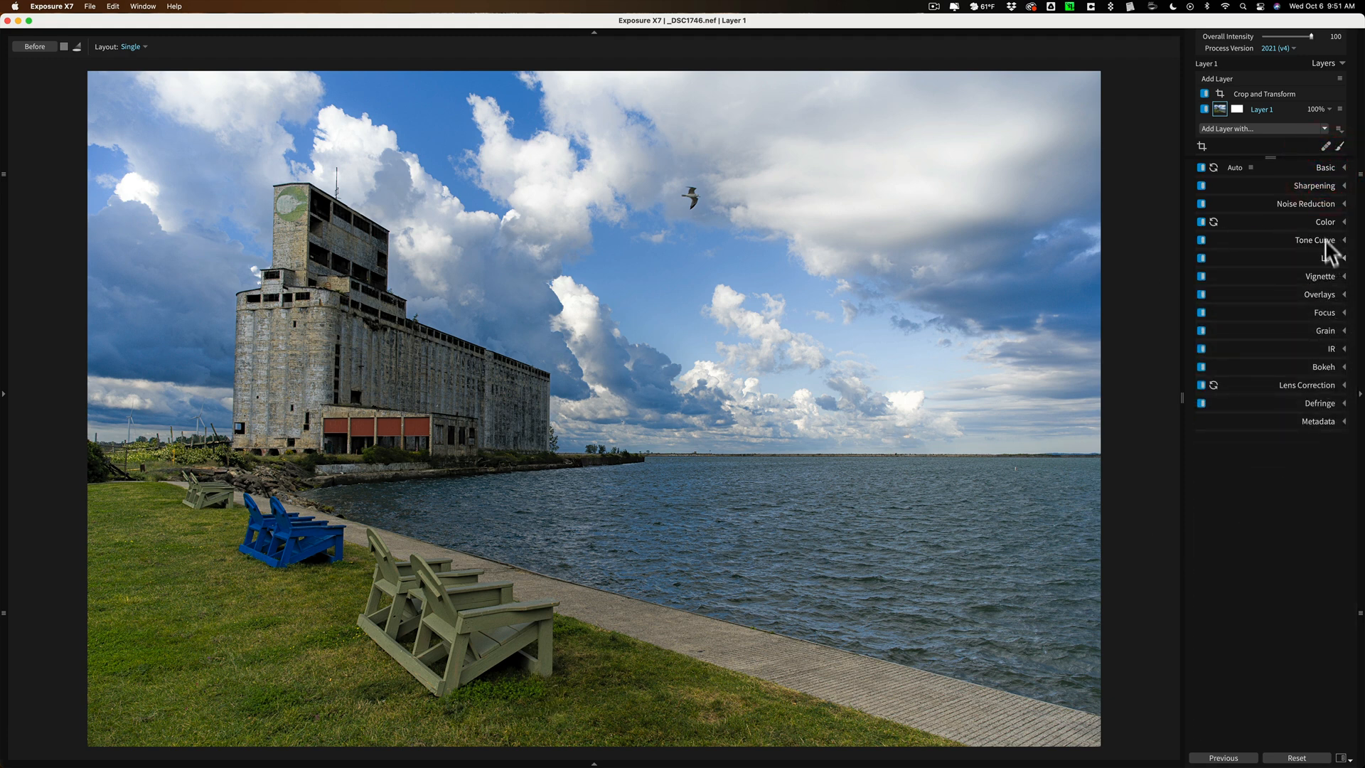
{"action": "mouse_move", "coordinate": [1335, 255]}
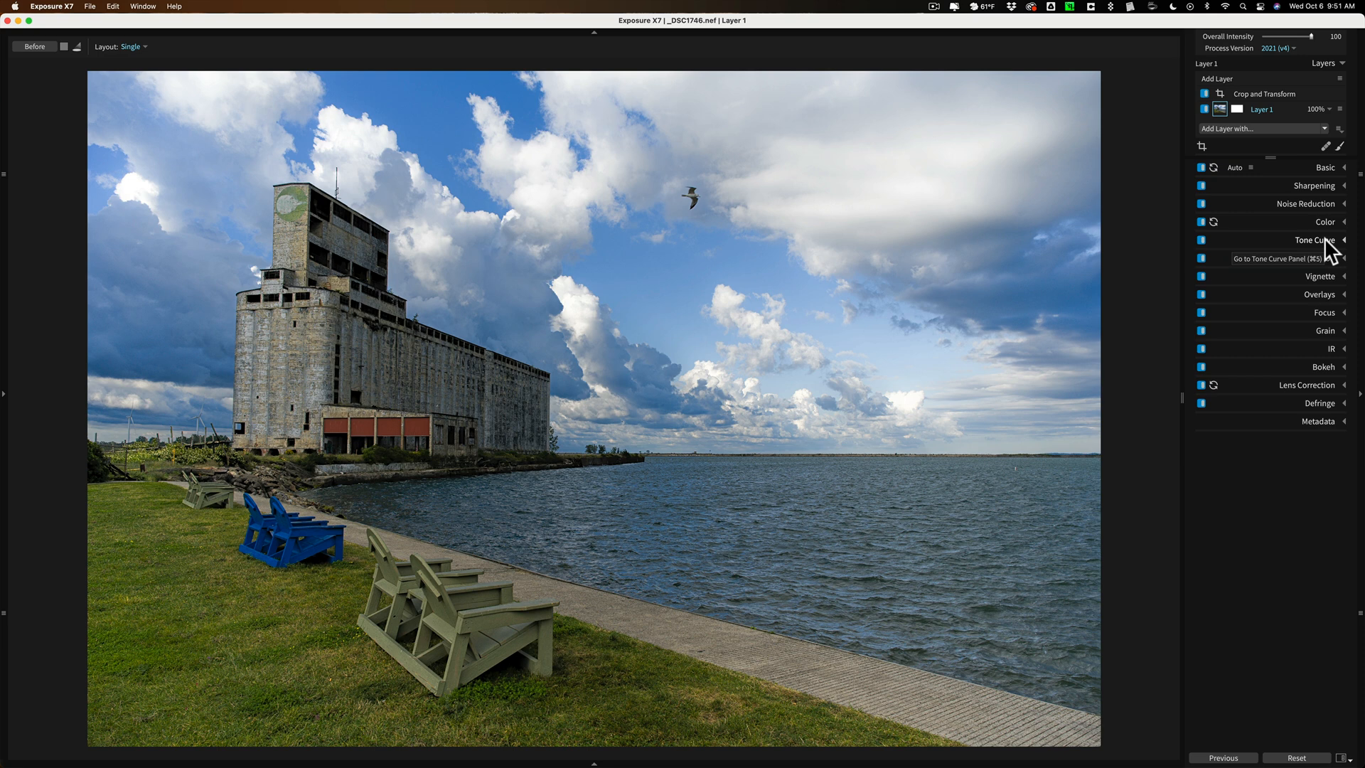
{"action": "left_click", "coordinate": [1325, 239]}
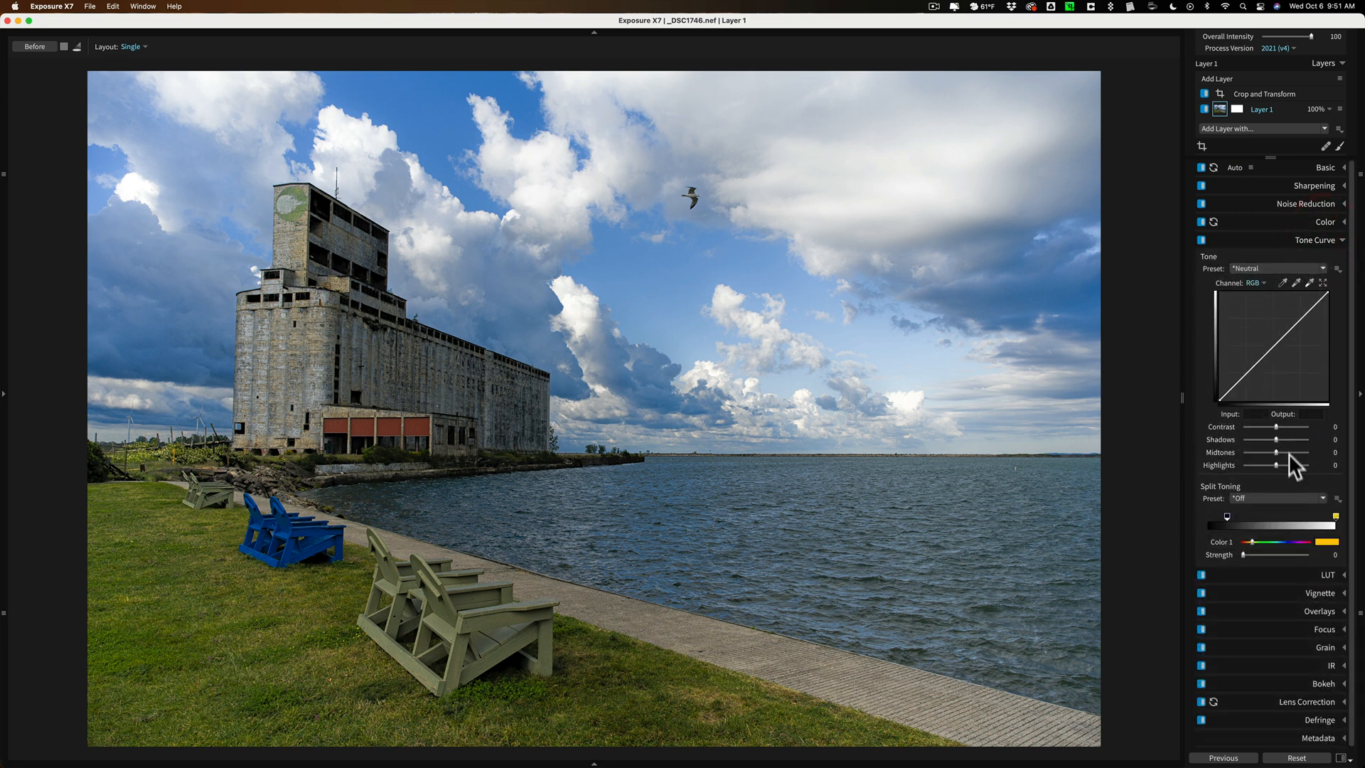
{"action": "mouse_move", "coordinate": [1341, 253]}
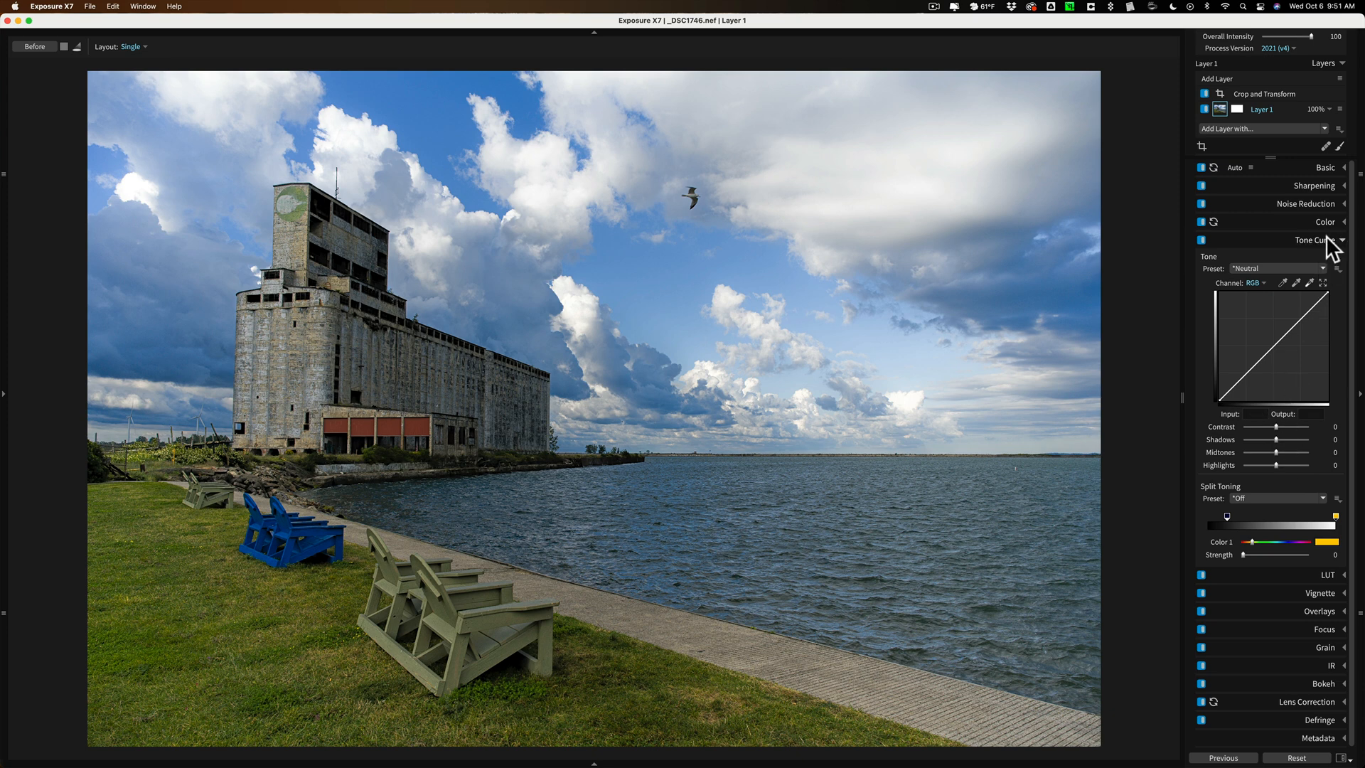
{"action": "mouse_move", "coordinate": [1334, 248]}
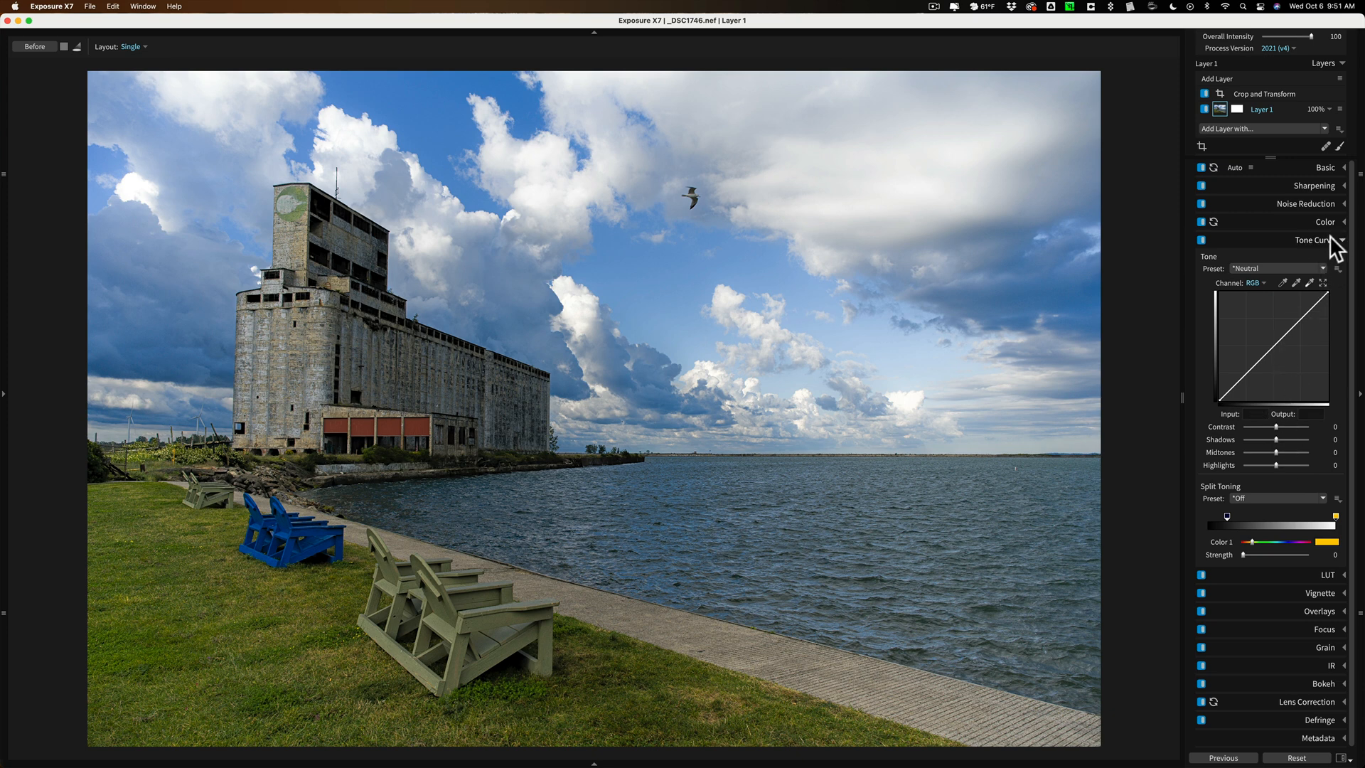
{"action": "left_click", "coordinate": [1329, 257]}
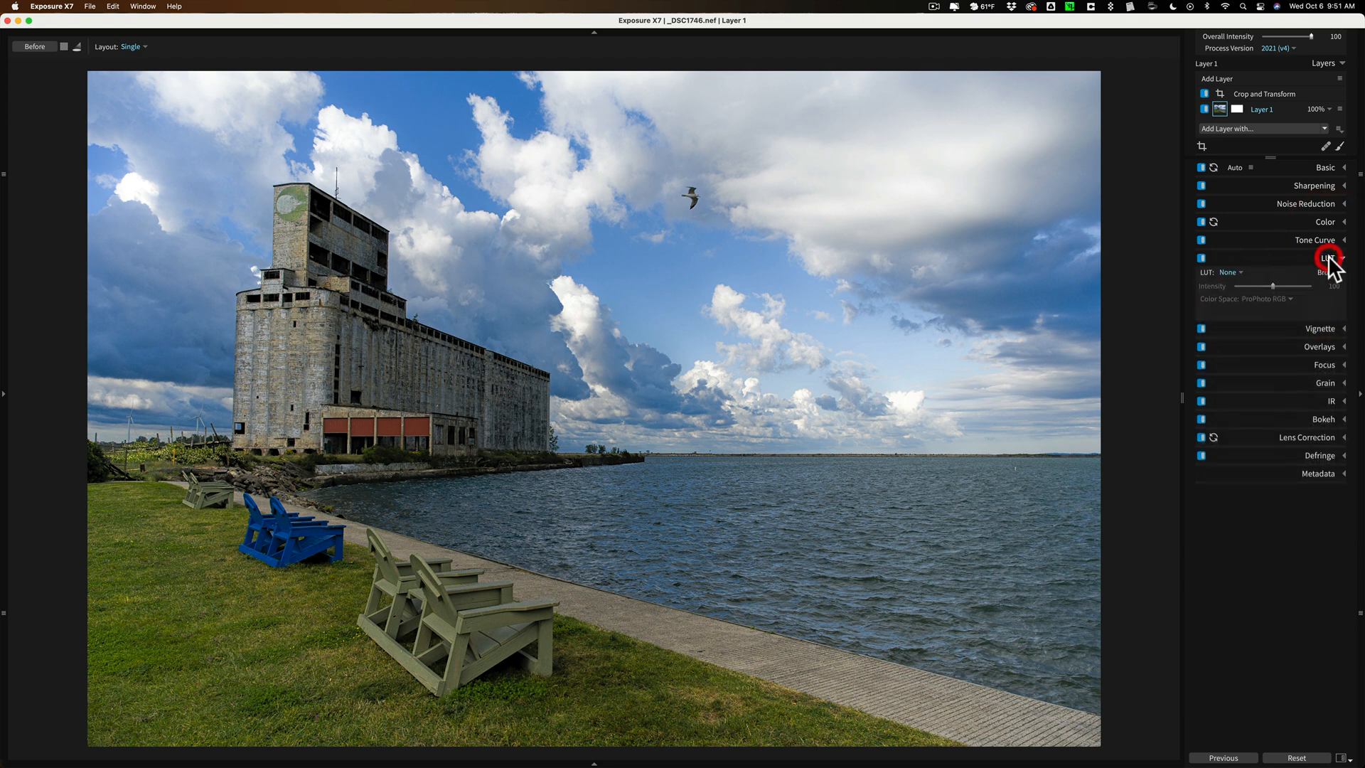
{"action": "left_click", "coordinate": [1328, 257]}
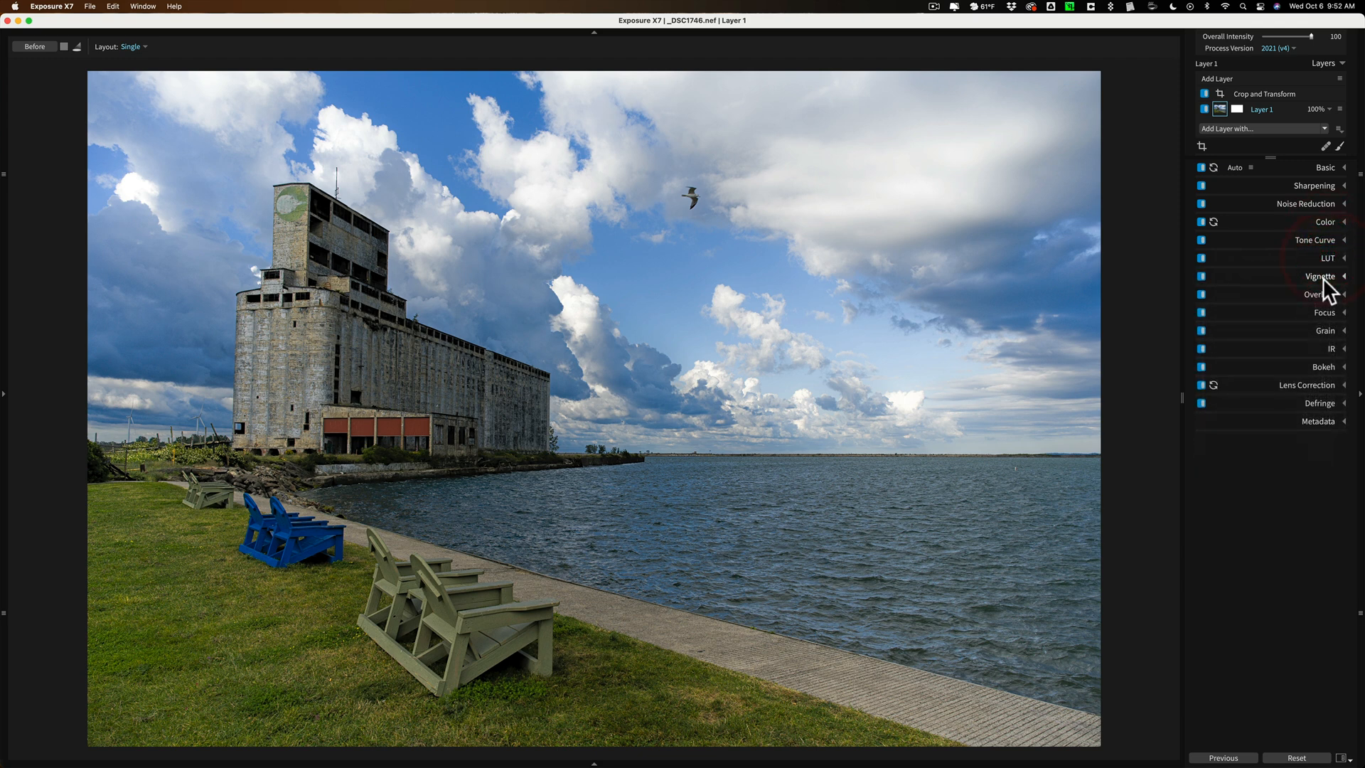
{"action": "left_click", "coordinate": [1319, 276]}
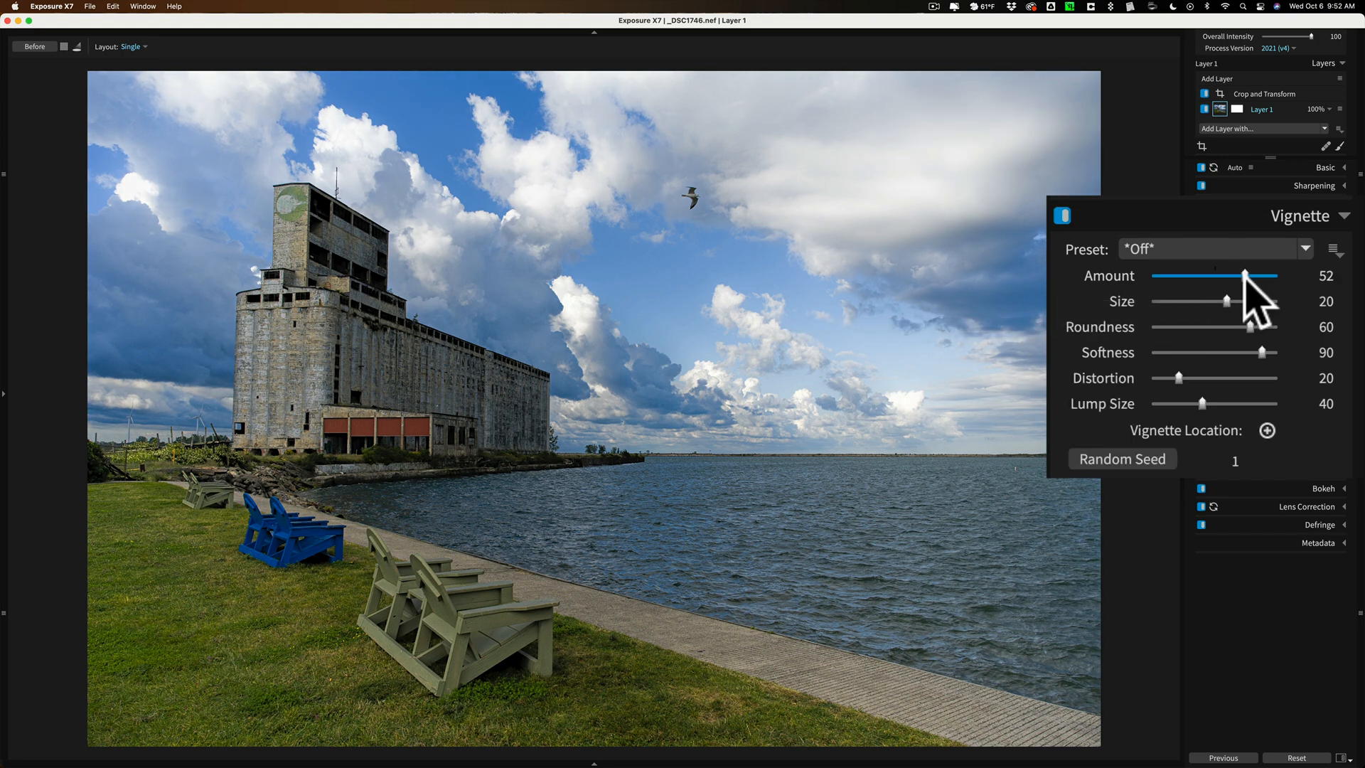
Experiment with the vignette strength both ways and settle the Amount at 50.
{"action": "left_click_drag", "start_coordinate": [1243, 275], "coordinate": [1228, 274]}
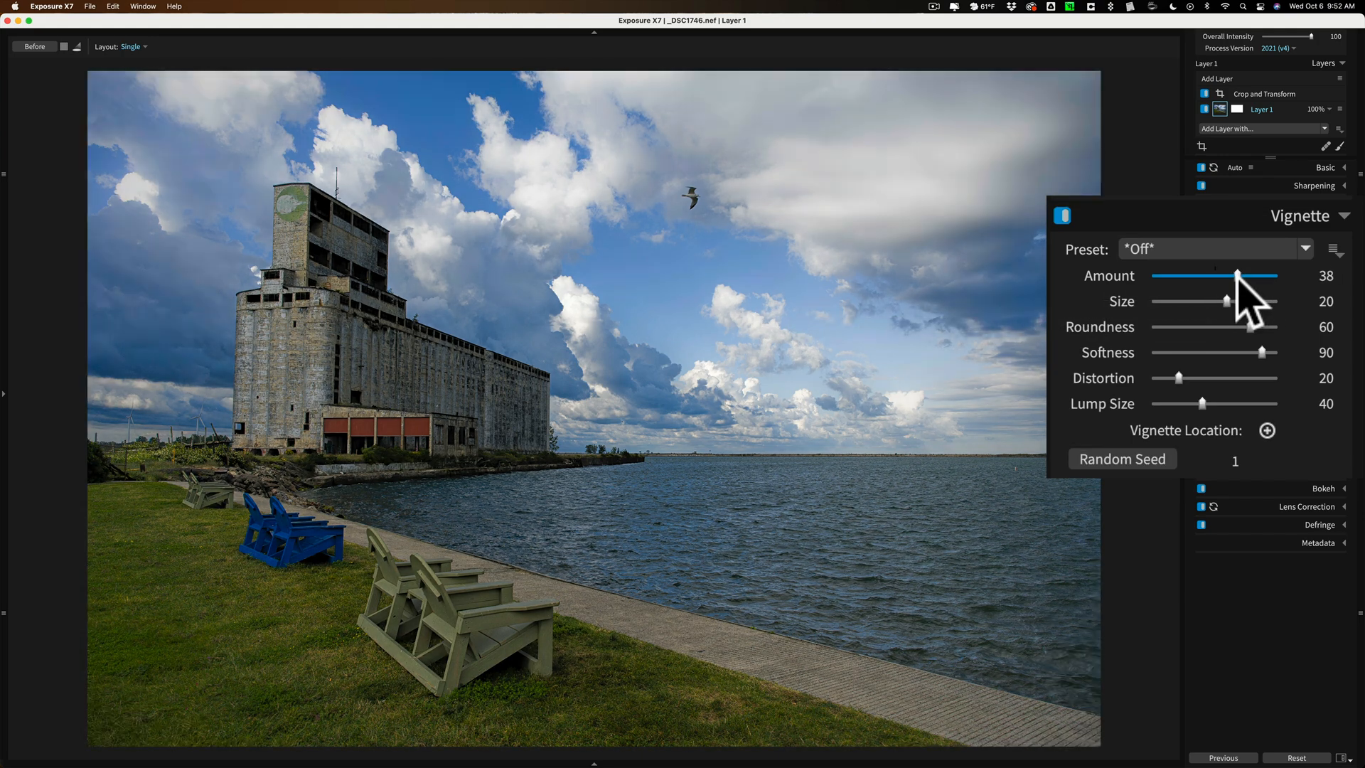
{"action": "left_click_drag", "start_coordinate": [1236, 275], "coordinate": [1210, 275]}
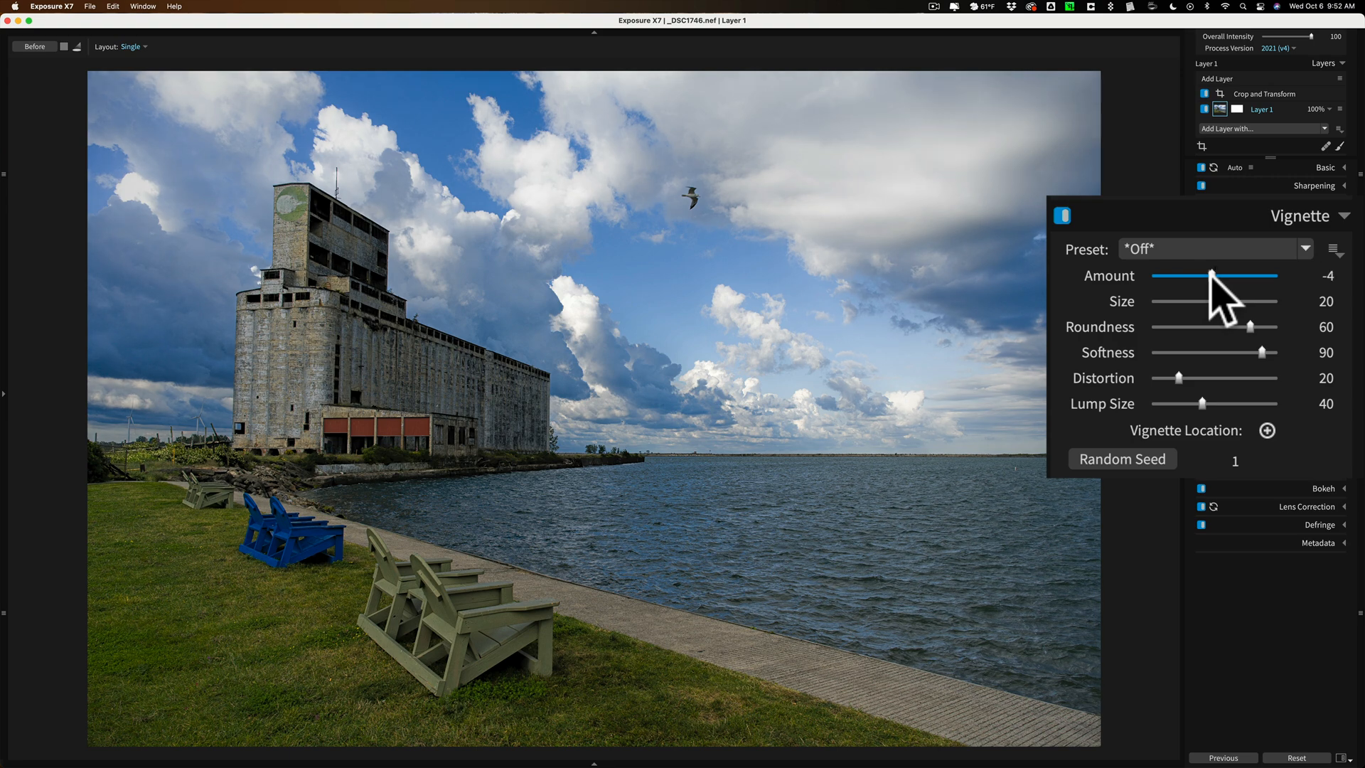
{"action": "left_click_drag", "start_coordinate": [1206, 274], "coordinate": [1170, 274]}
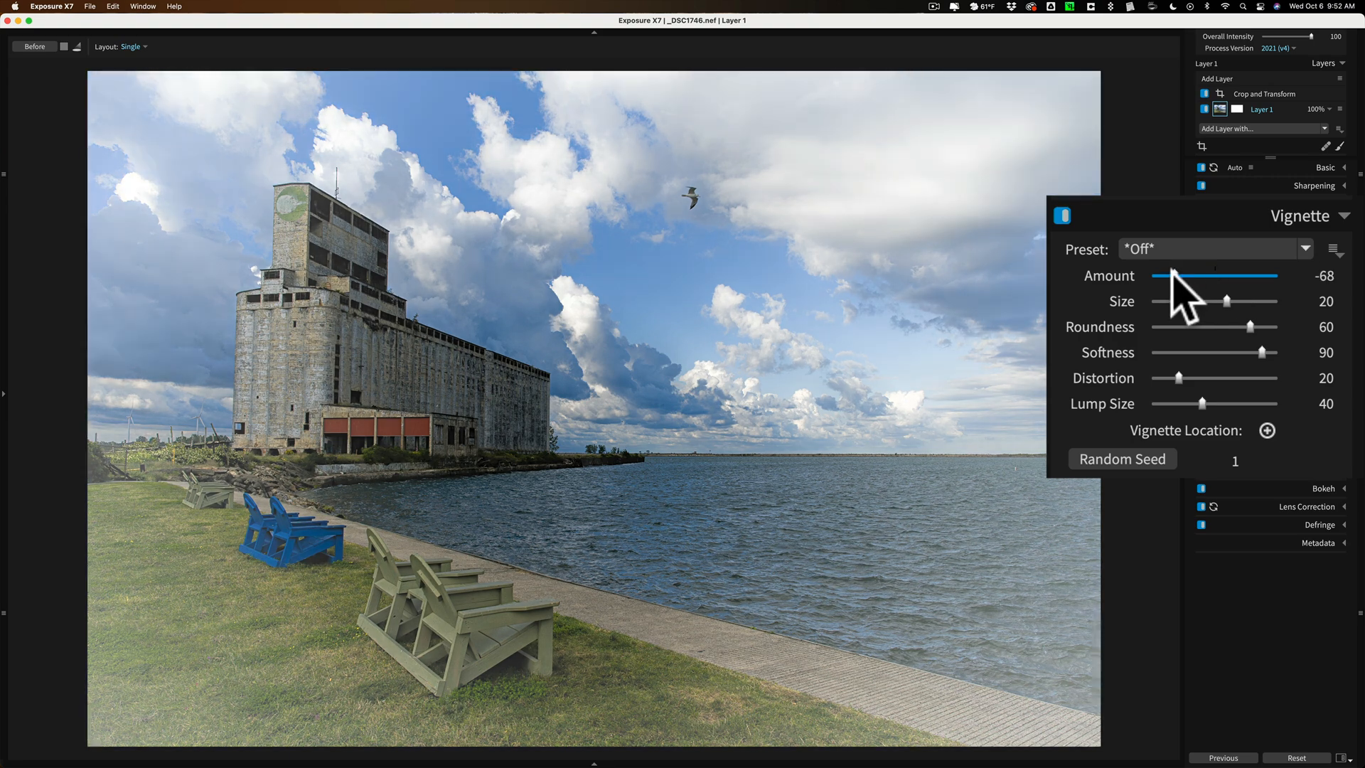
{"action": "left_click_drag", "start_coordinate": [1173, 276], "coordinate": [1240, 276]}
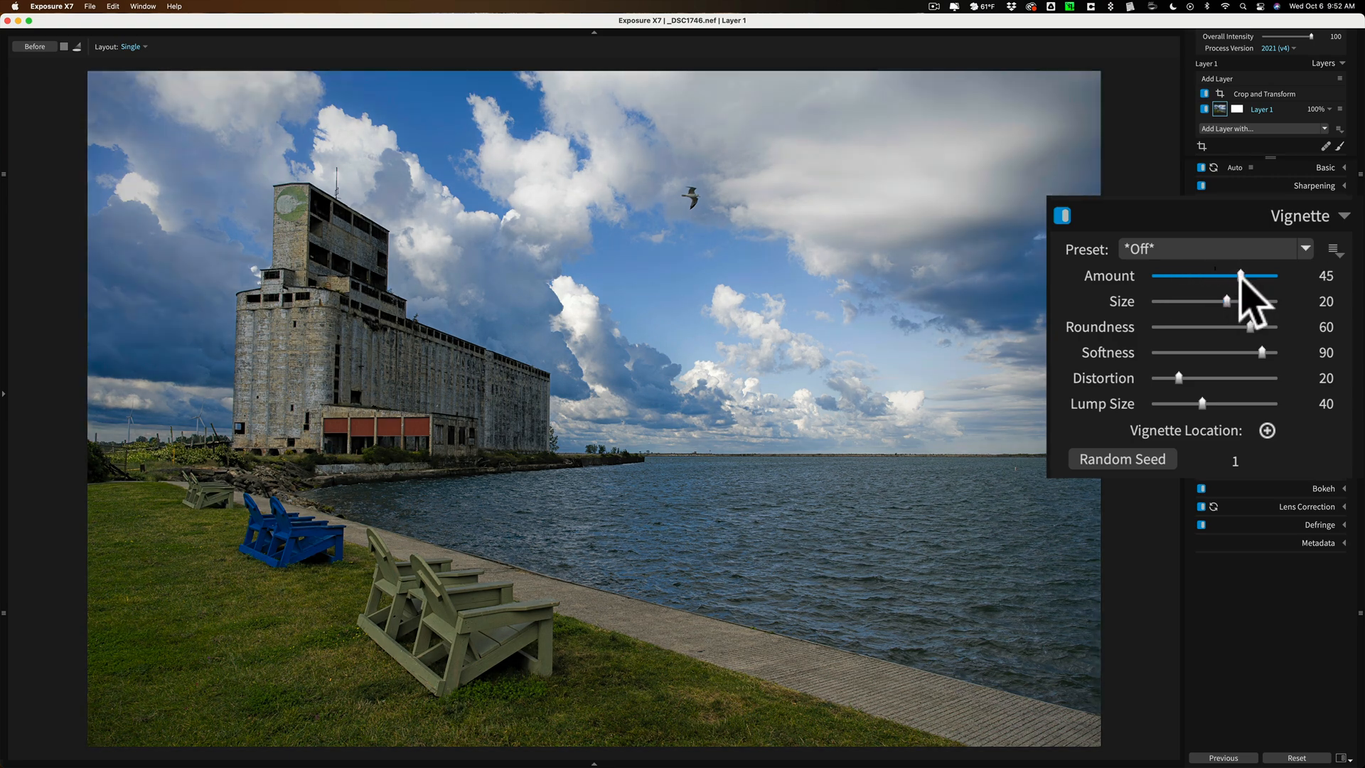
{"action": "left_click_drag", "start_coordinate": [1240, 275], "coordinate": [1226, 276]}
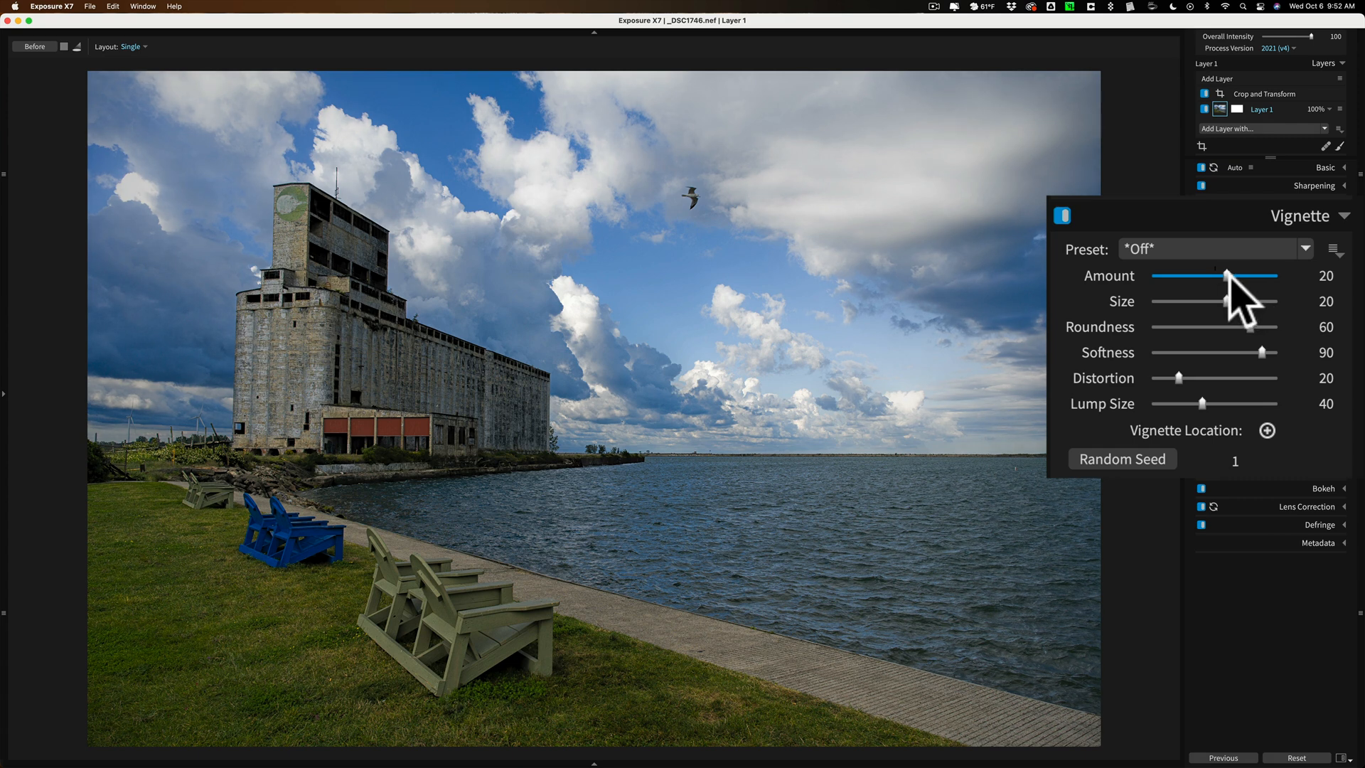
{"action": "left_click_drag", "start_coordinate": [1225, 276], "coordinate": [1240, 276]}
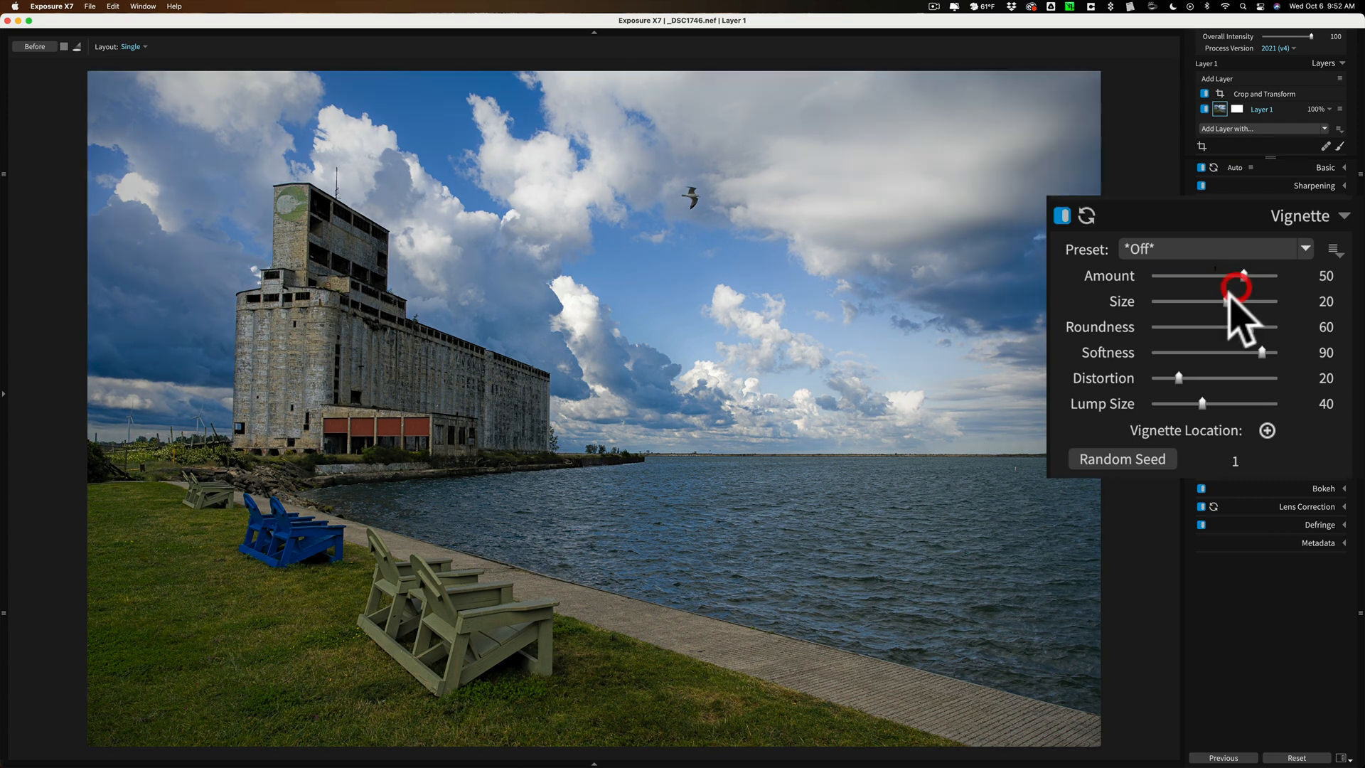
Set the vignette Size to 42 and pick its centre point on the photo.
{"action": "left_click_drag", "start_coordinate": [1224, 302], "coordinate": [1257, 302]}
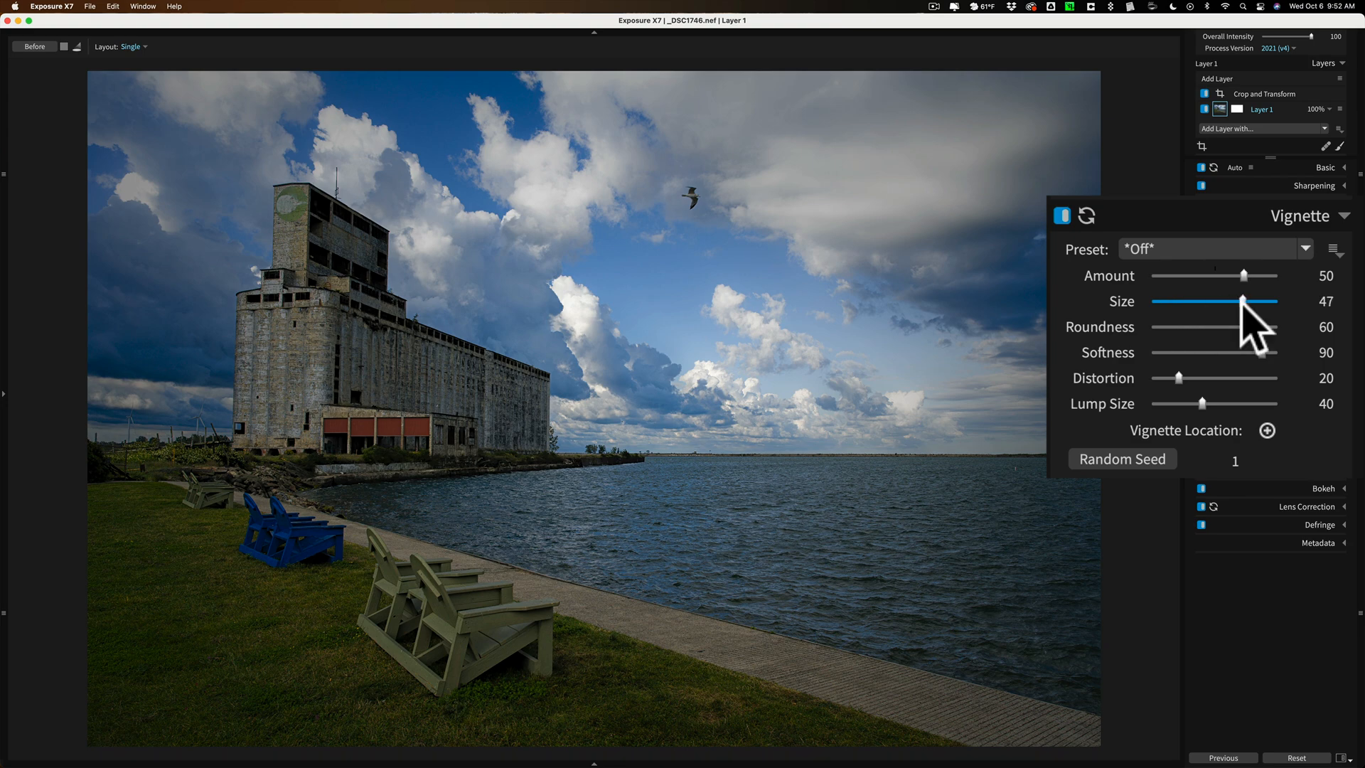
{"action": "left_click_drag", "start_coordinate": [1252, 301], "coordinate": [1200, 302]}
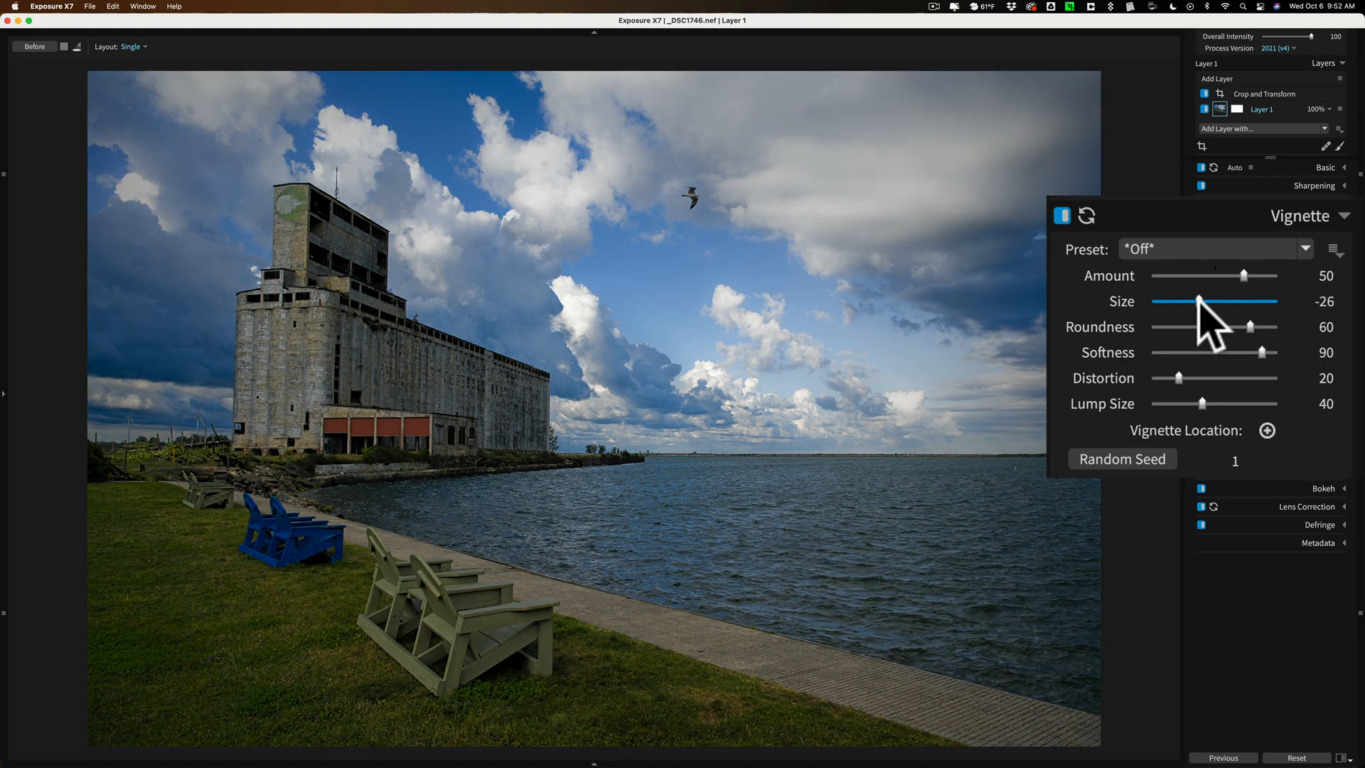
{"action": "left_click_drag", "start_coordinate": [1200, 301], "coordinate": [1242, 302]}
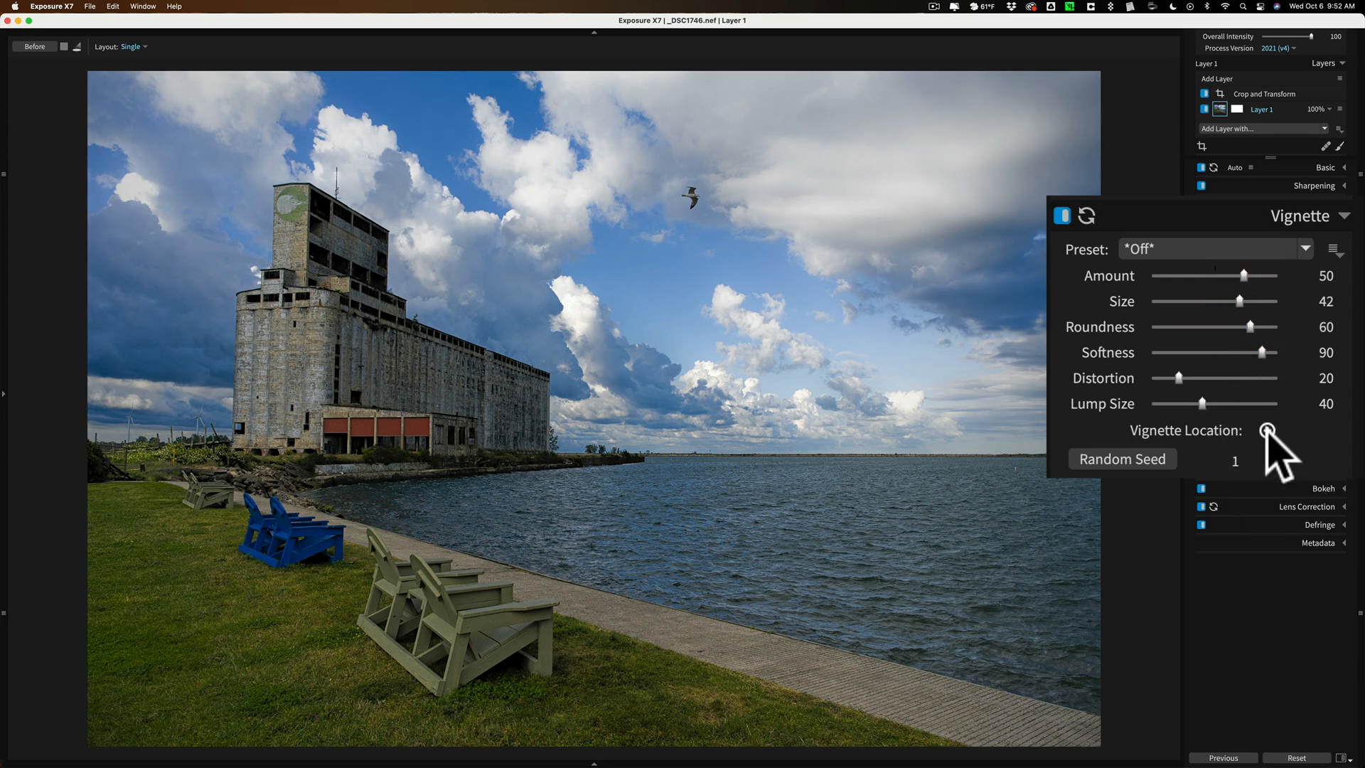
{"action": "mouse_move", "coordinate": [1268, 430]}
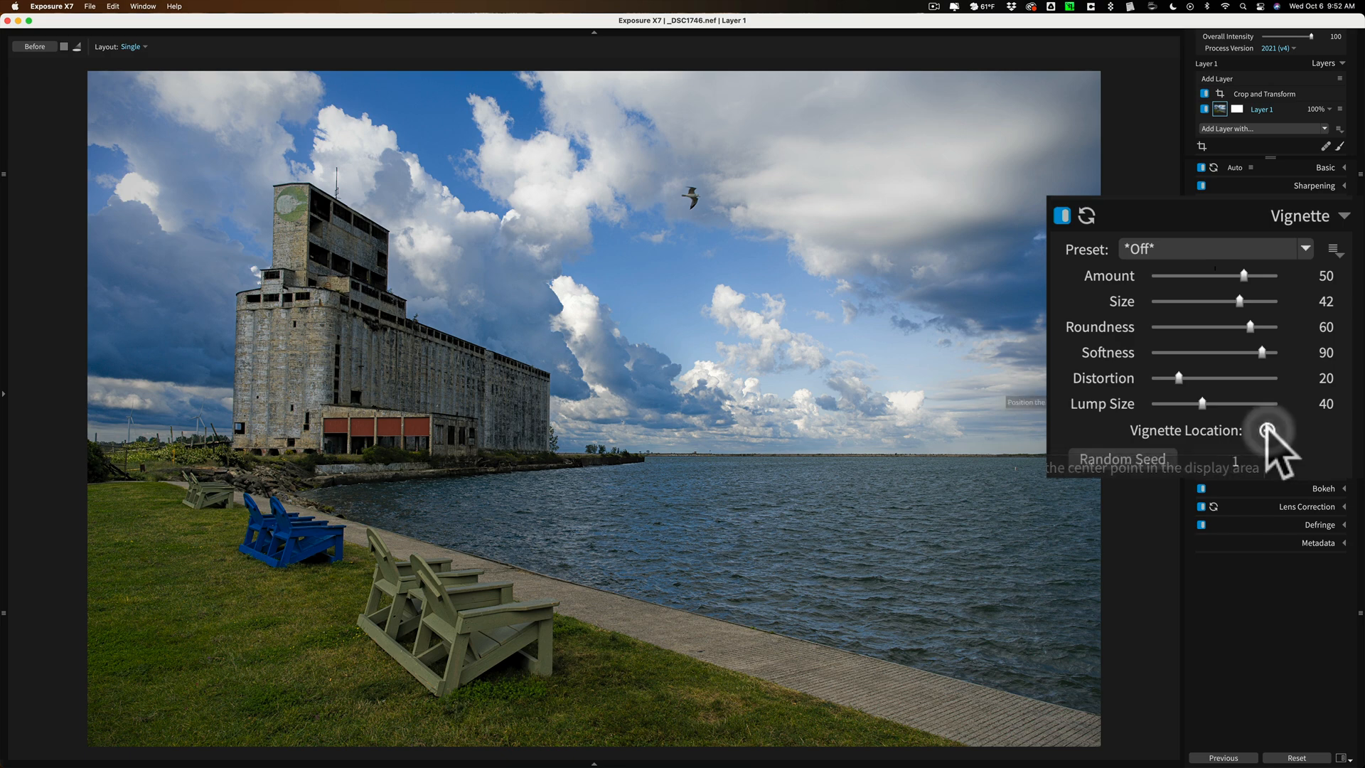
{"action": "left_click", "coordinate": [1267, 429]}
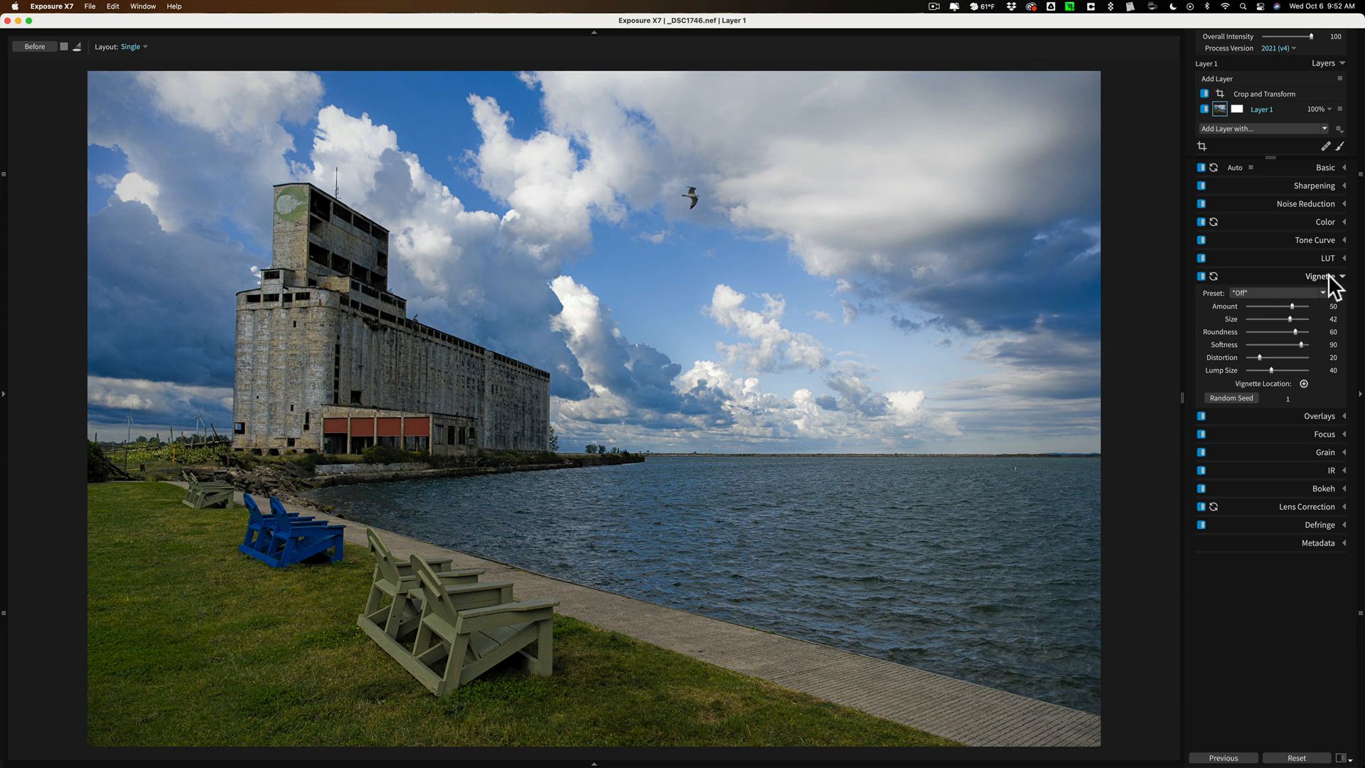
Collapse the Vignette panel, keeping amount 50 and size 42.
{"action": "left_click", "coordinate": [1323, 275]}
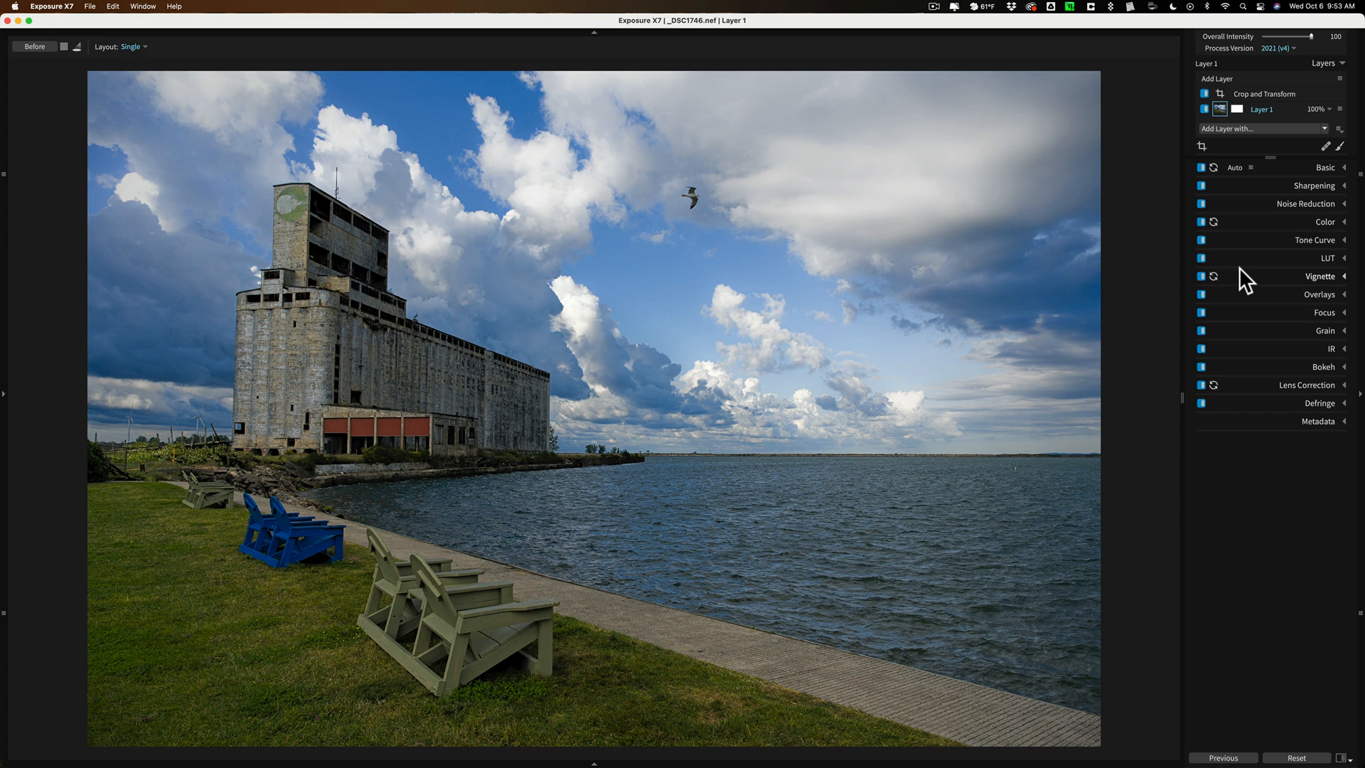
{"action": "mouse_move", "coordinate": [1289, 202]}
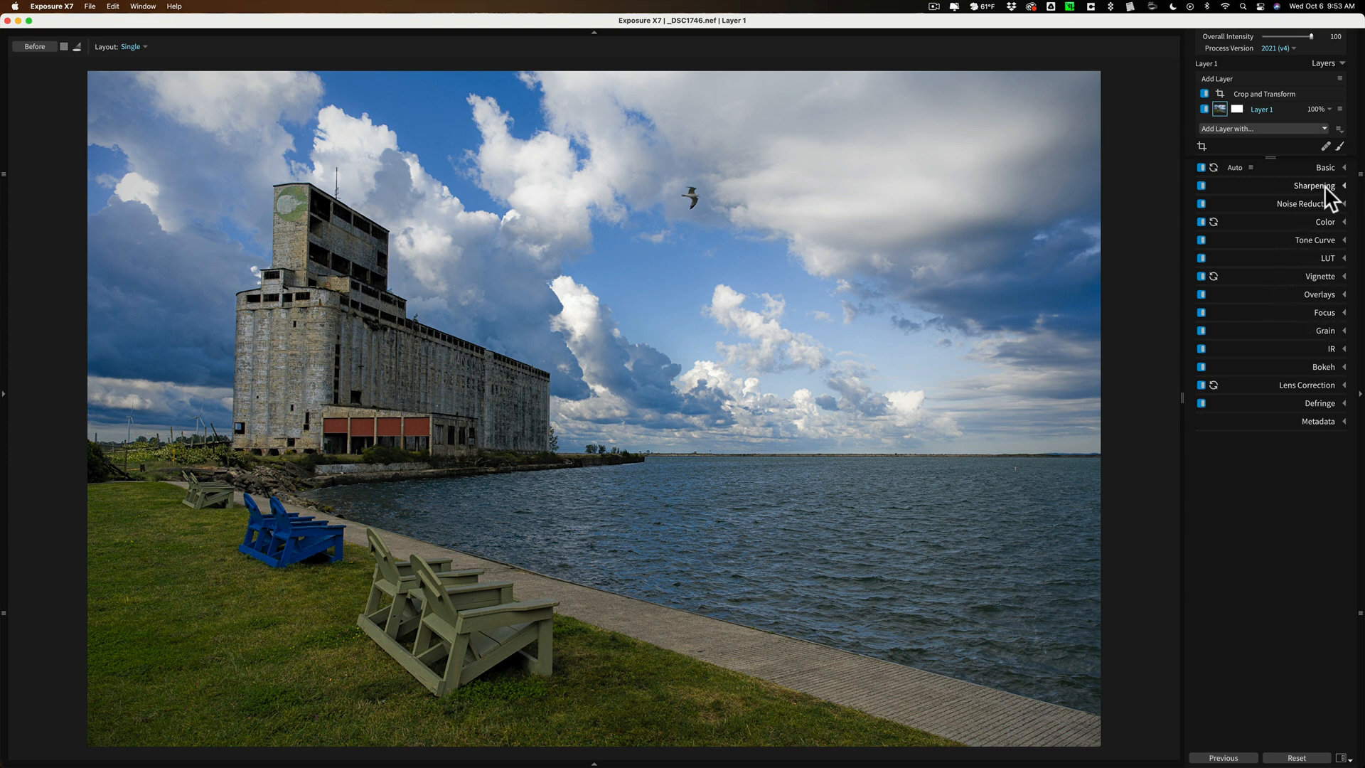
{"action": "mouse_move", "coordinate": [1327, 191]}
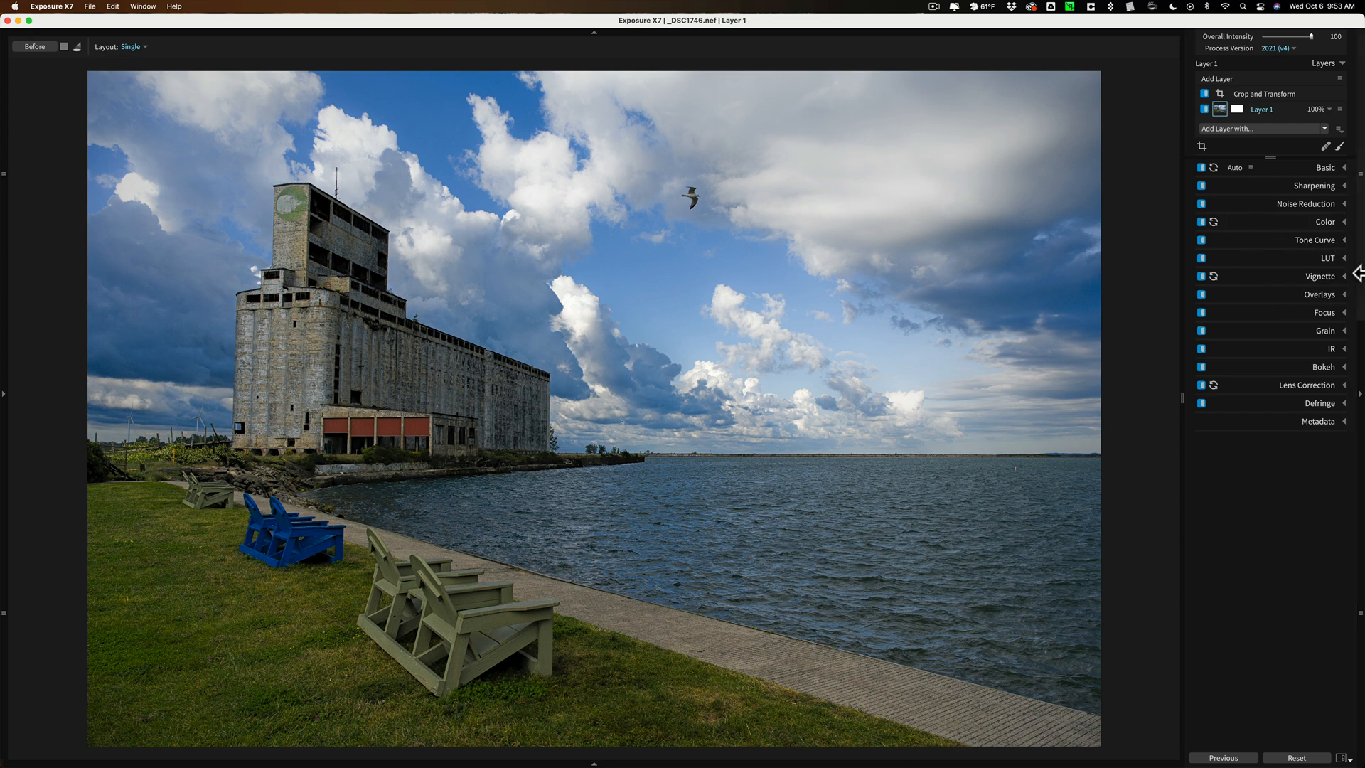
{"action": "mouse_move", "coordinate": [1240, 330]}
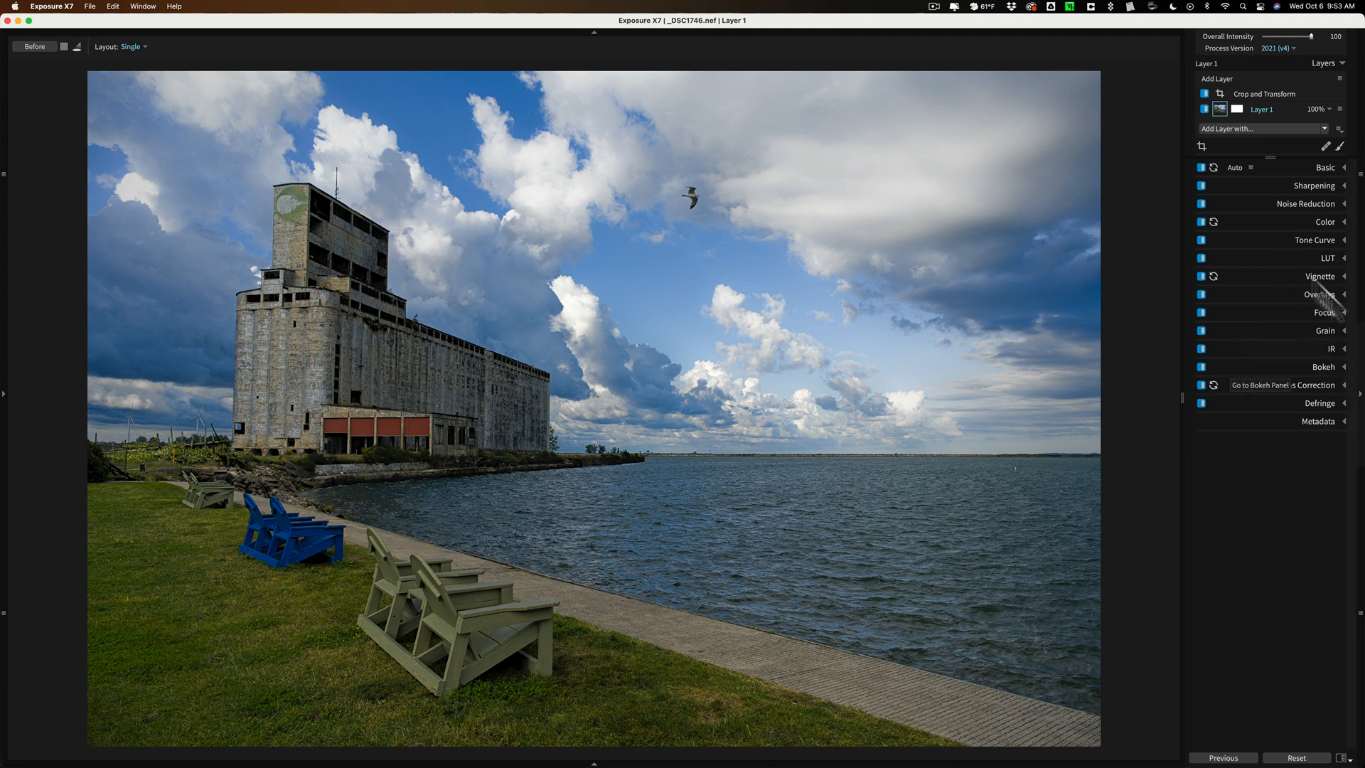
{"action": "mouse_move", "coordinate": [1280, 282]}
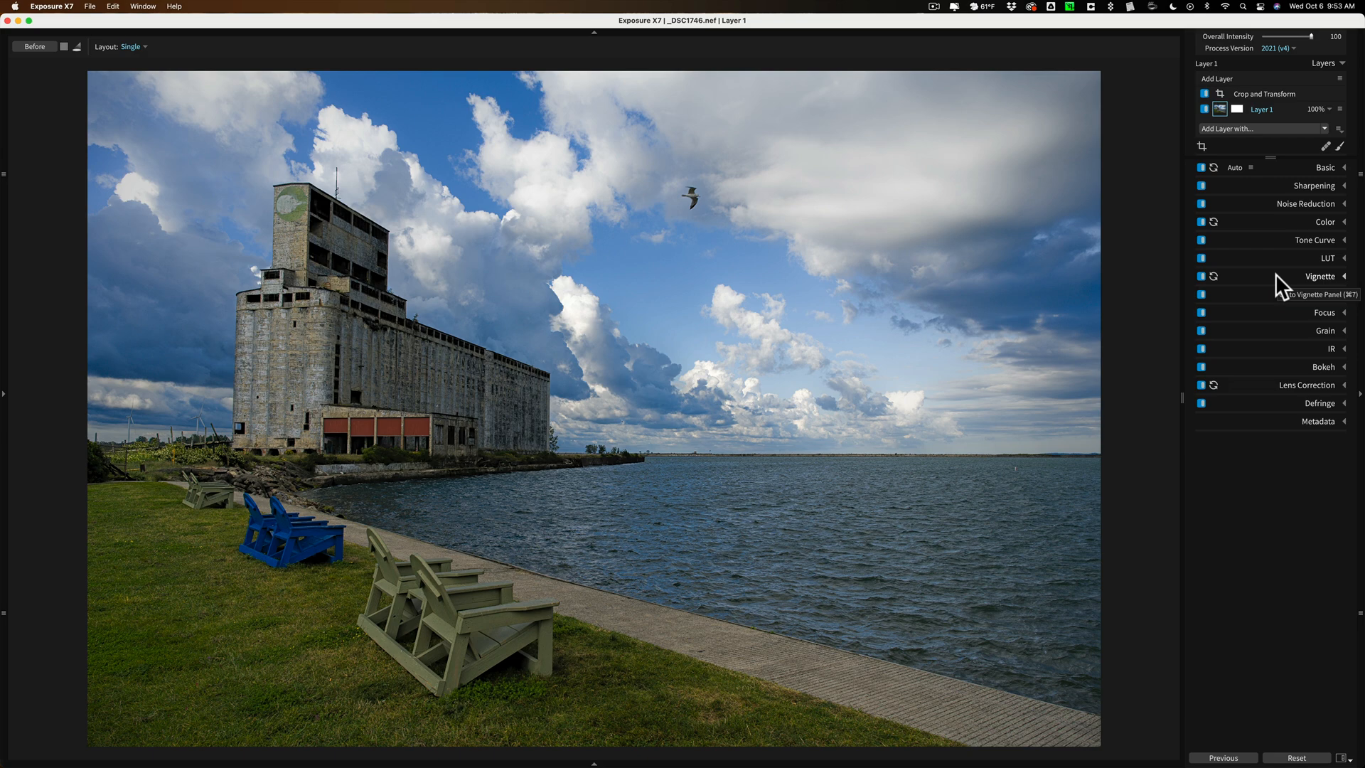